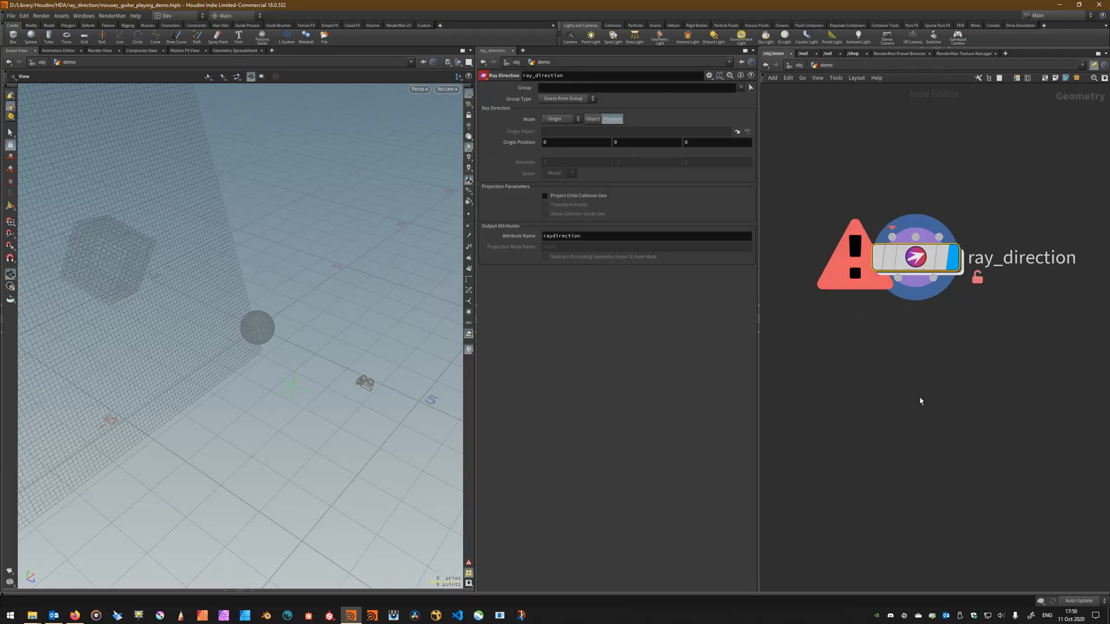
{"action": "mouse_move", "coordinate": [803, 165]}
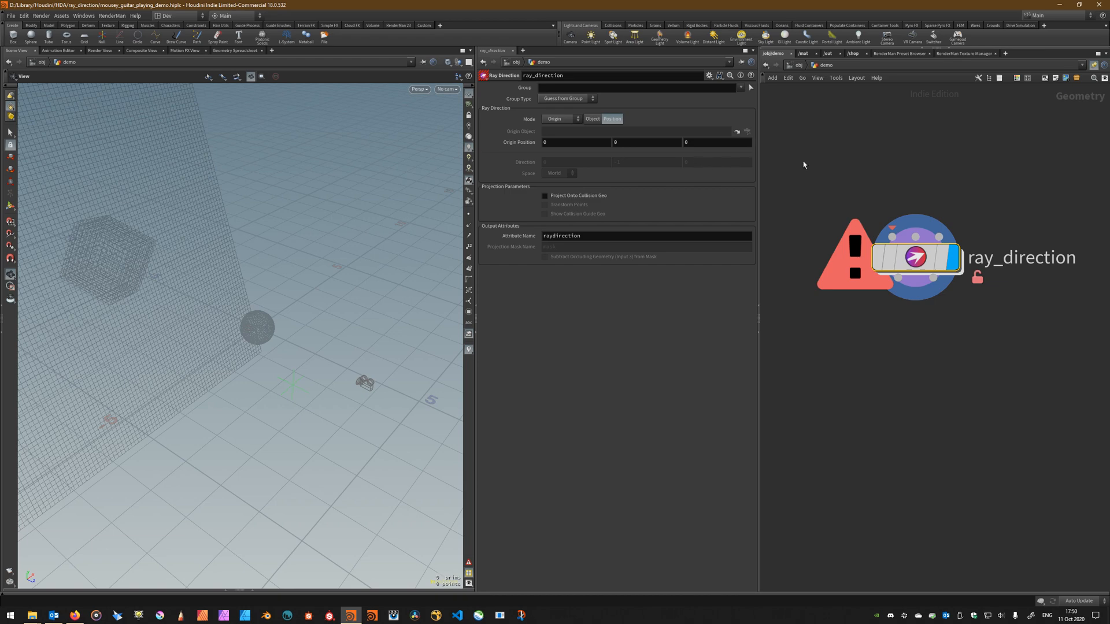
{"action": "mouse_move", "coordinate": [905, 344]}
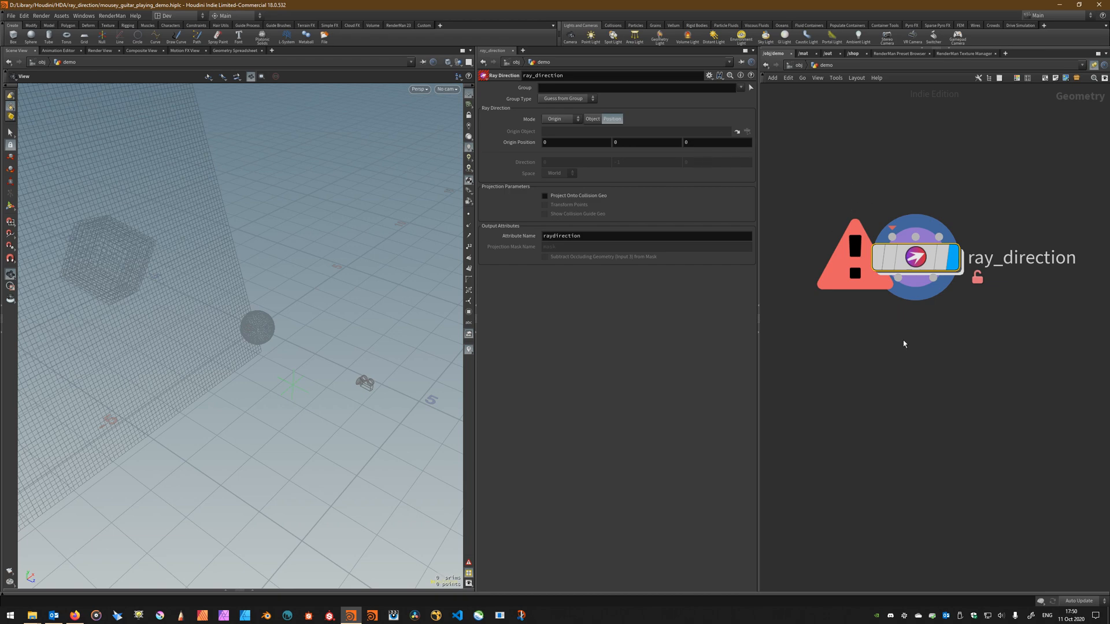
- Create a Ray node (ray1) from the Tab menu and place it below ray_direction
{"action": "key", "text": "Tab"}
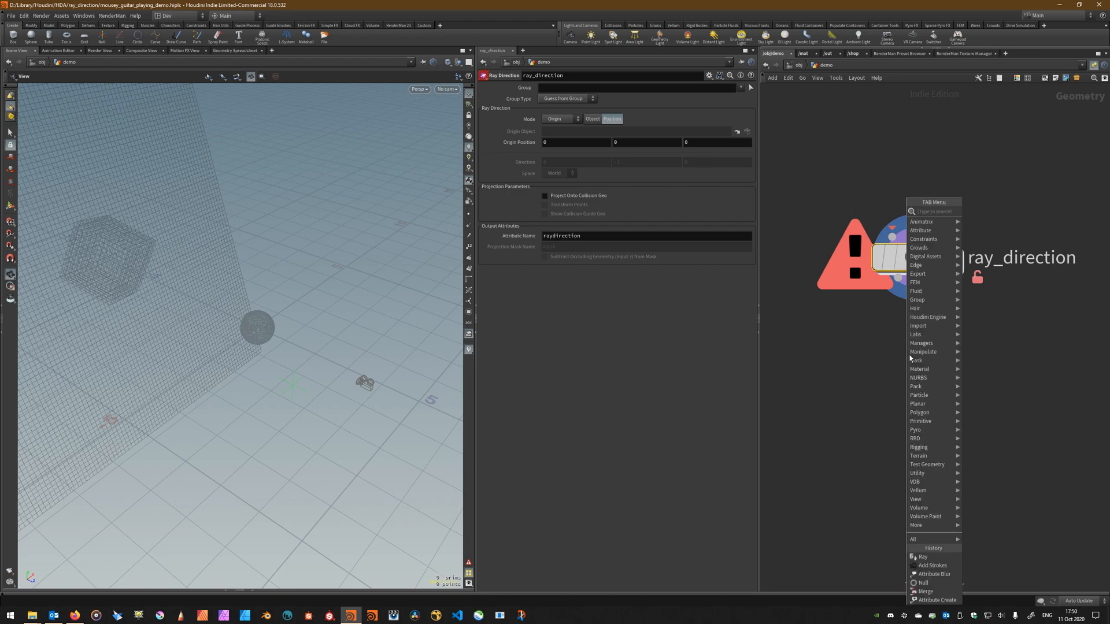
{"action": "left_click", "coordinate": [923, 557]}
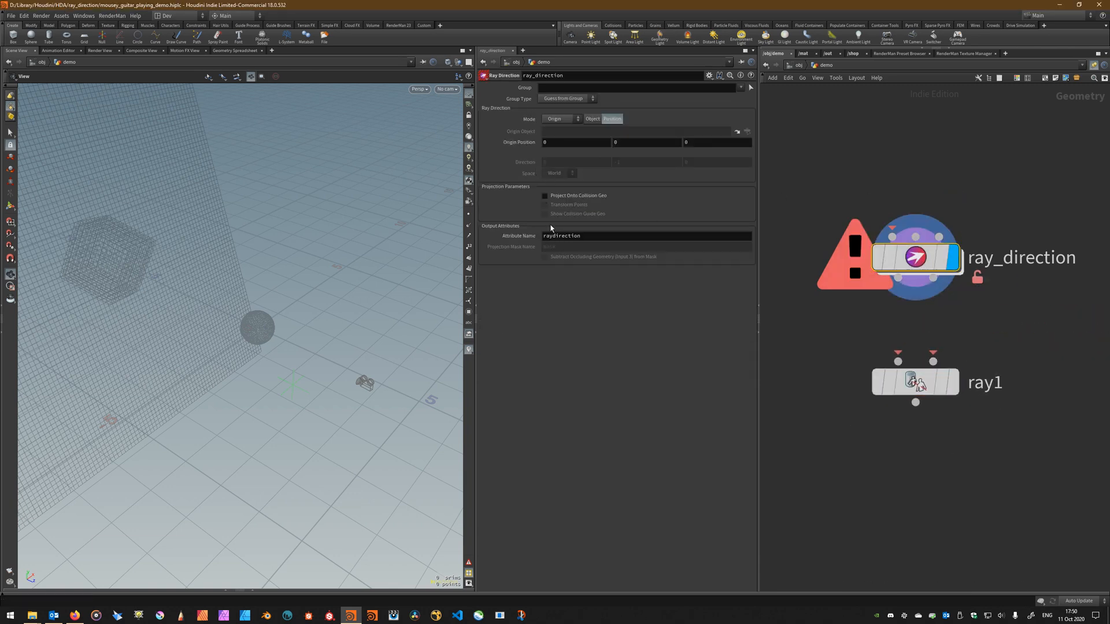
{"action": "left_click", "coordinate": [577, 247]}
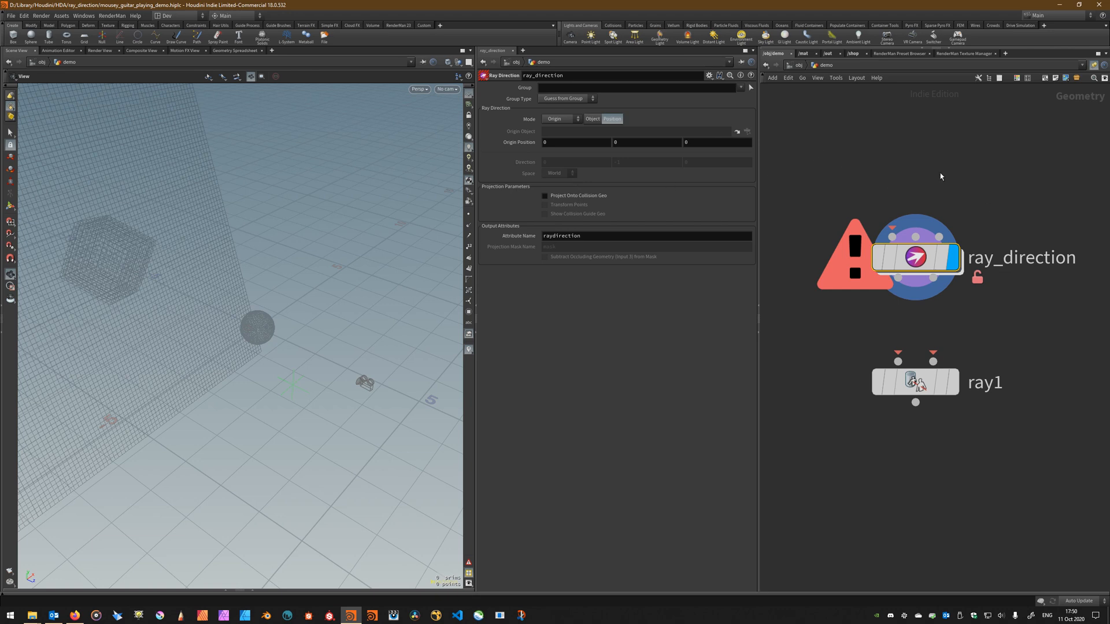
{"action": "mouse_move", "coordinate": [924, 330]}
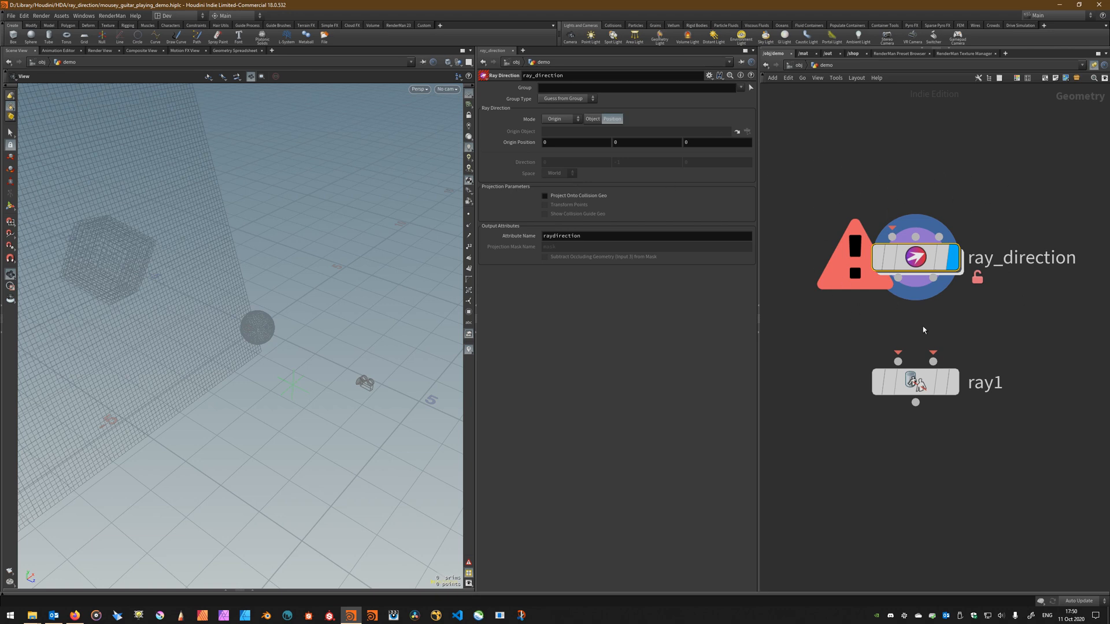
{"action": "mouse_move", "coordinate": [878, 300]}
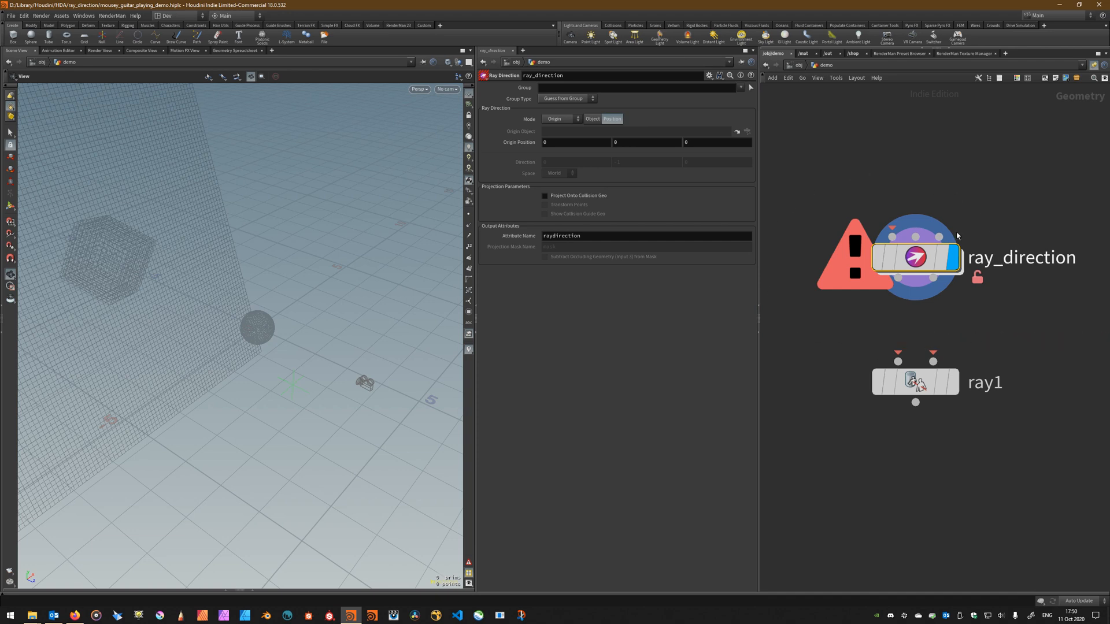
{"action": "mouse_move", "coordinate": [586, 319]}
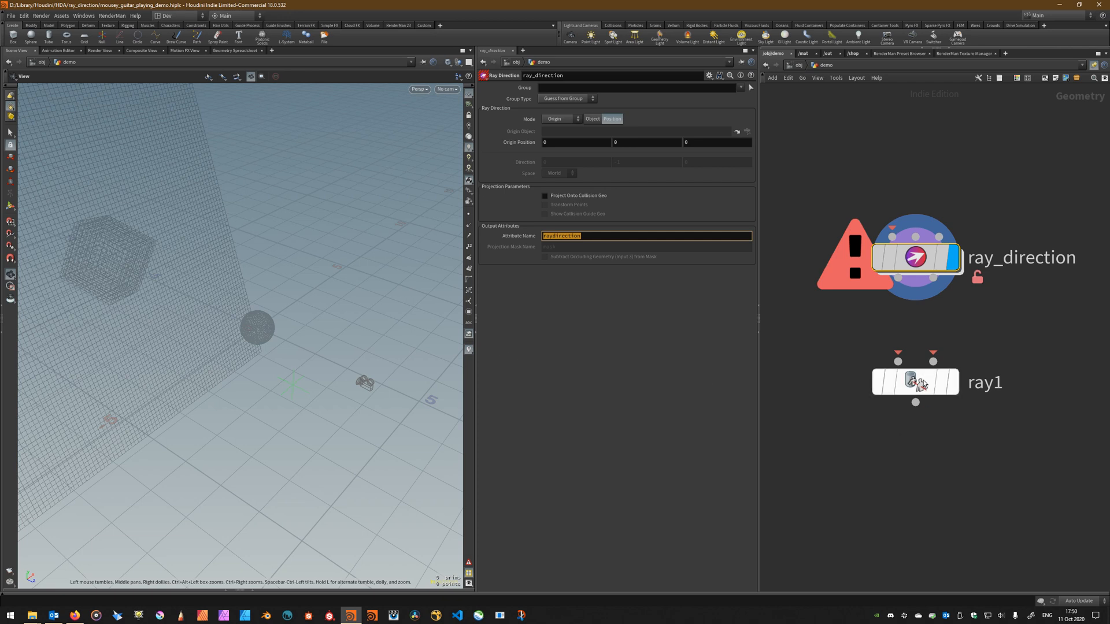
- Wire ray_direction into ray1 and set ray1's Direction From to the 'raydirection' attribute
{"action": "left_click", "coordinate": [915, 382]}
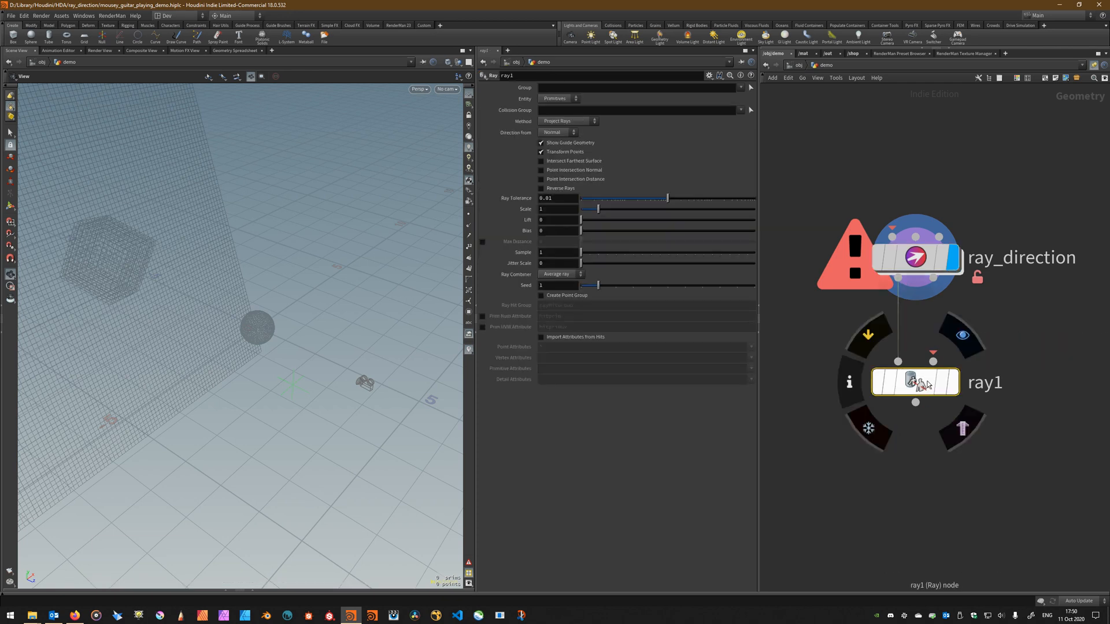
{"action": "left_click", "coordinate": [558, 133]}
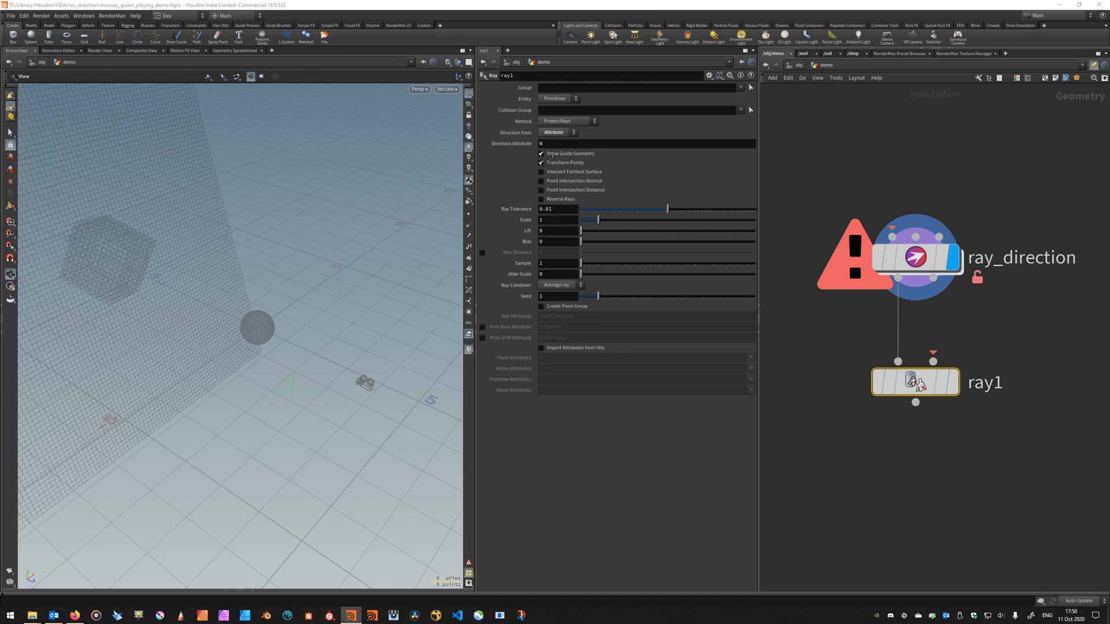
{"action": "type", "text": "raydirection"}
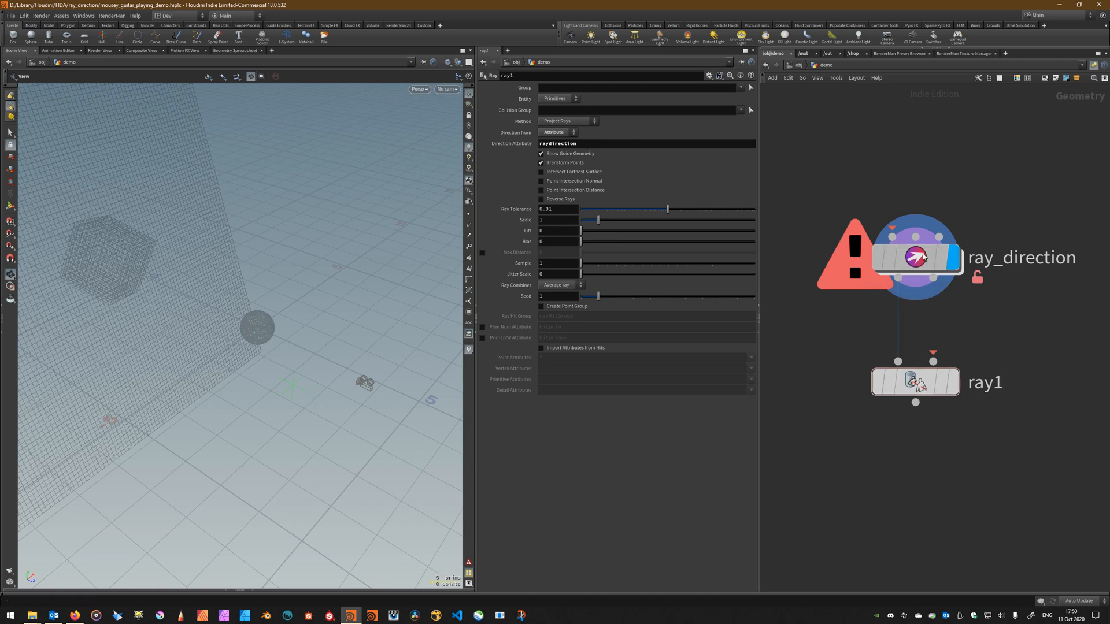
{"action": "left_click", "coordinate": [915, 256]}
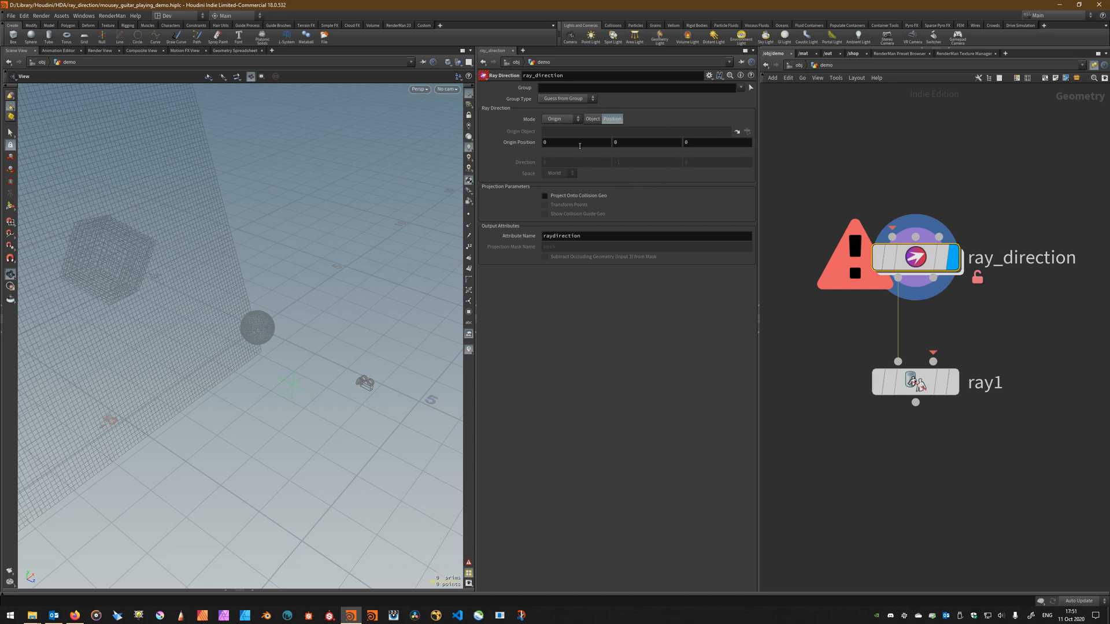
{"action": "mouse_move", "coordinate": [631, 141]}
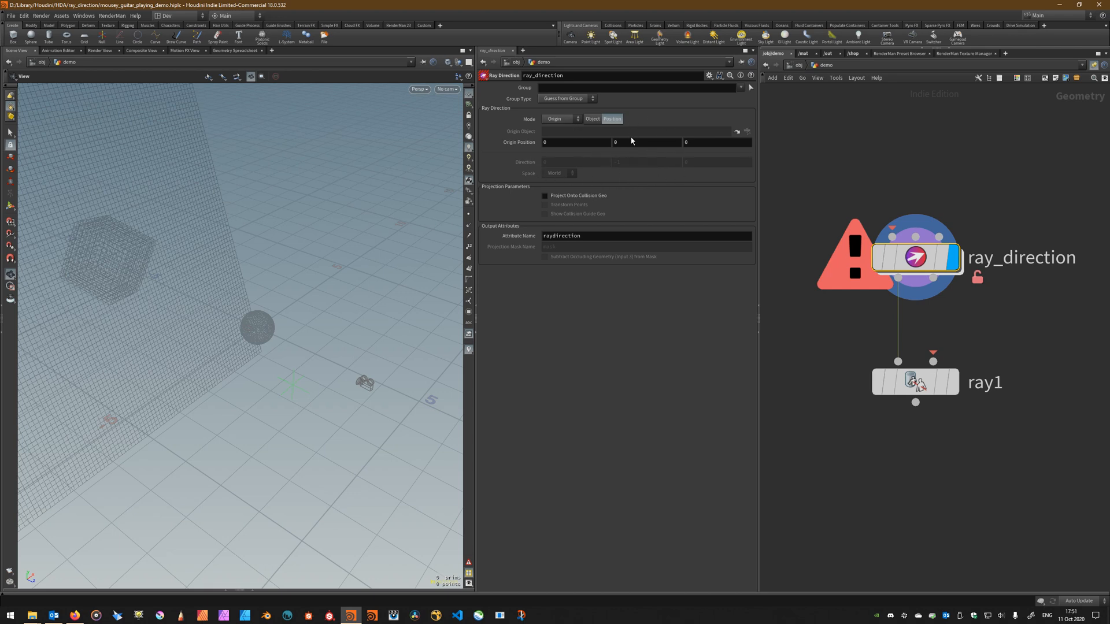
{"action": "mouse_move", "coordinate": [653, 166]}
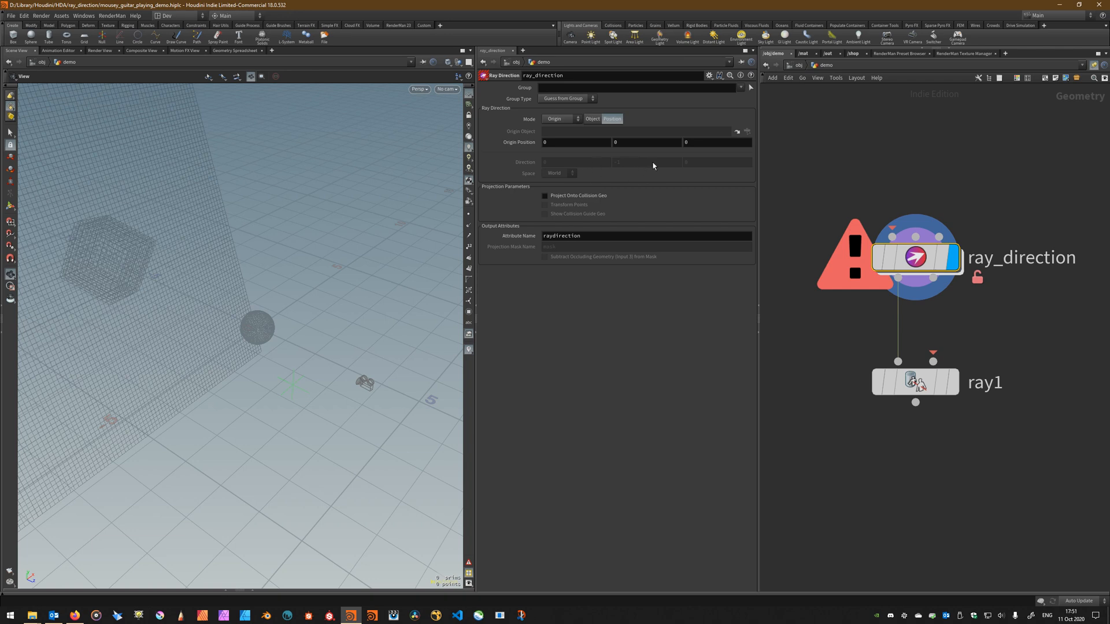
{"action": "mouse_move", "coordinate": [712, 170]}
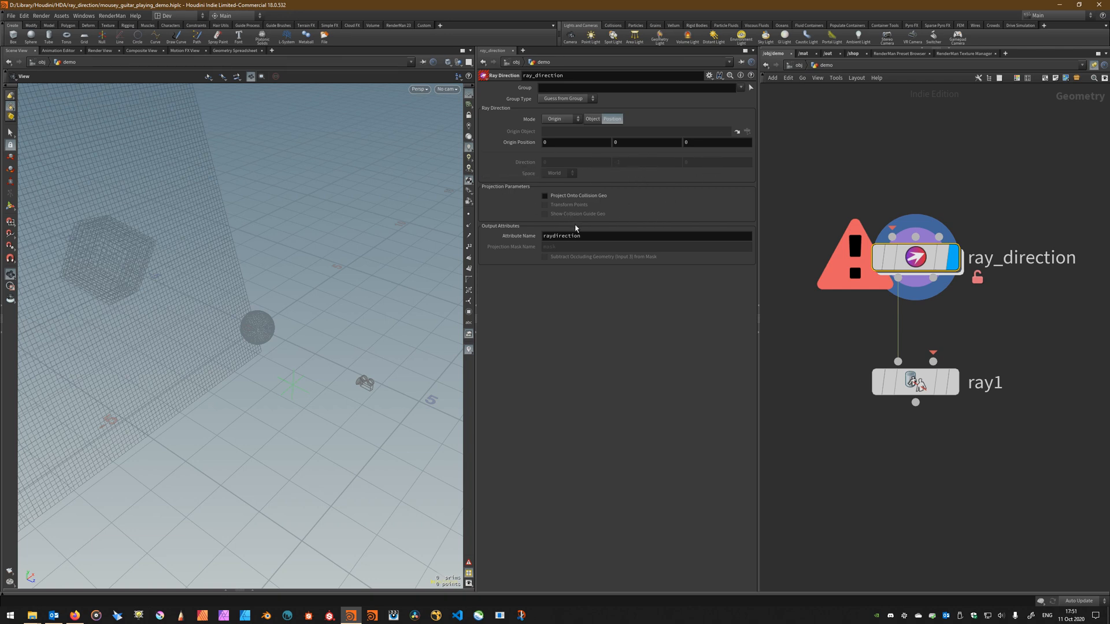
{"action": "mouse_move", "coordinate": [606, 217]}
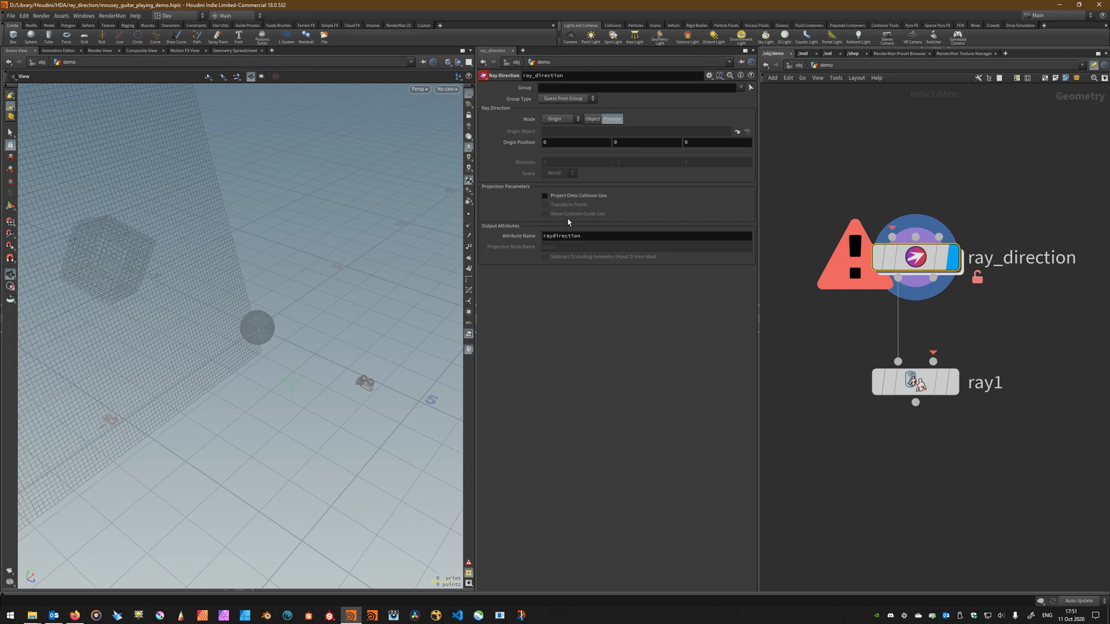
{"action": "mouse_move", "coordinate": [572, 212]}
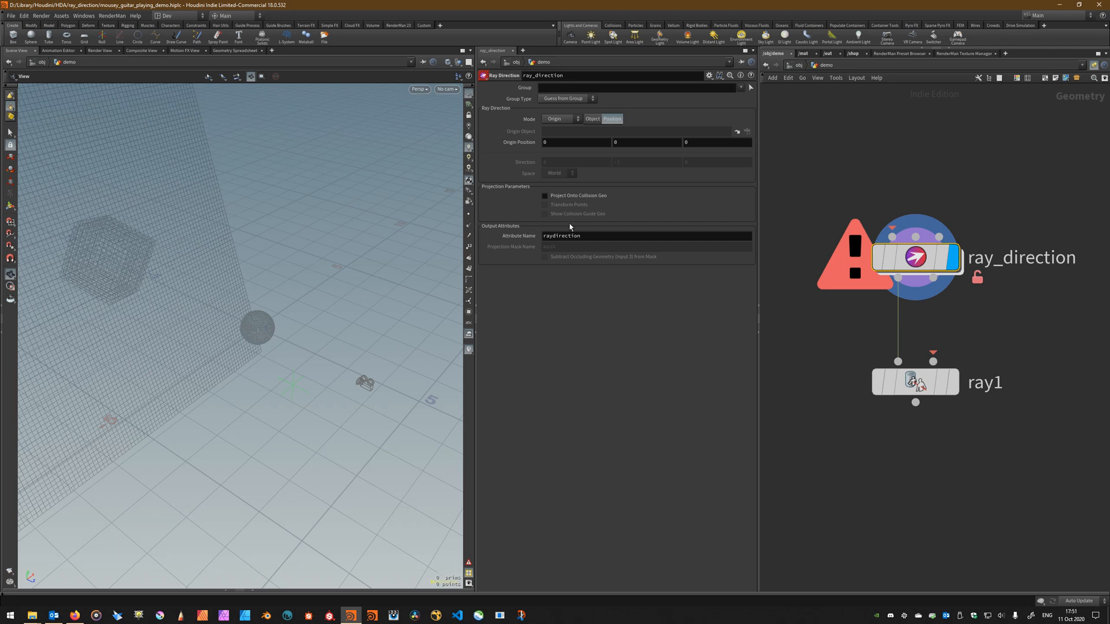
{"action": "mouse_move", "coordinate": [583, 216]}
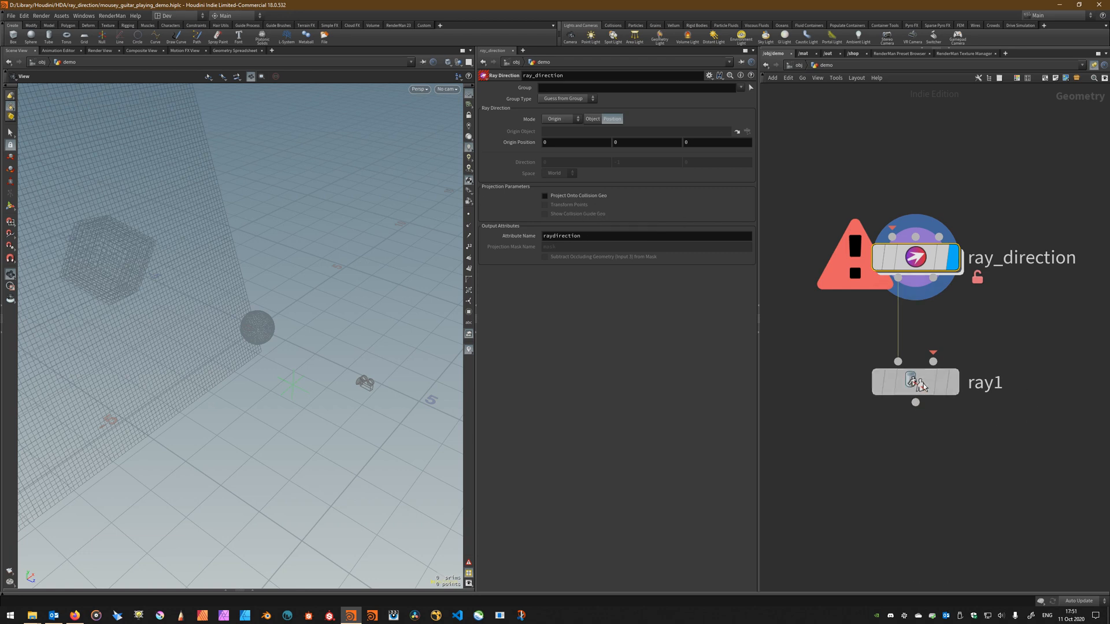
- Select ray1 to review its raydirection and hit-surface settings
{"action": "left_click", "coordinate": [914, 382]}
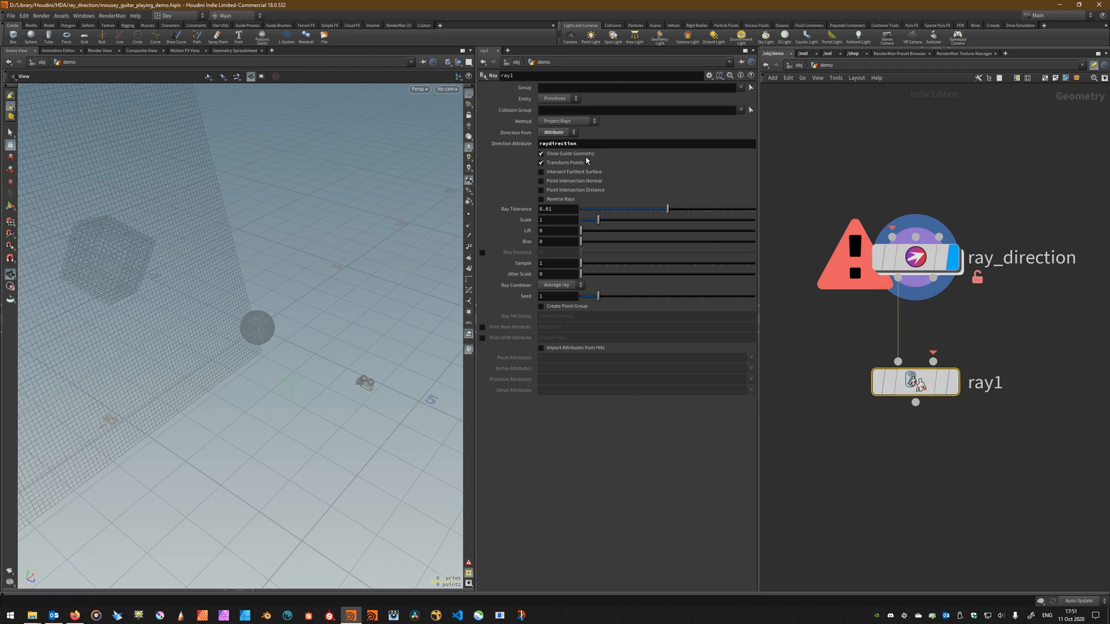
{"action": "mouse_move", "coordinate": [607, 160]}
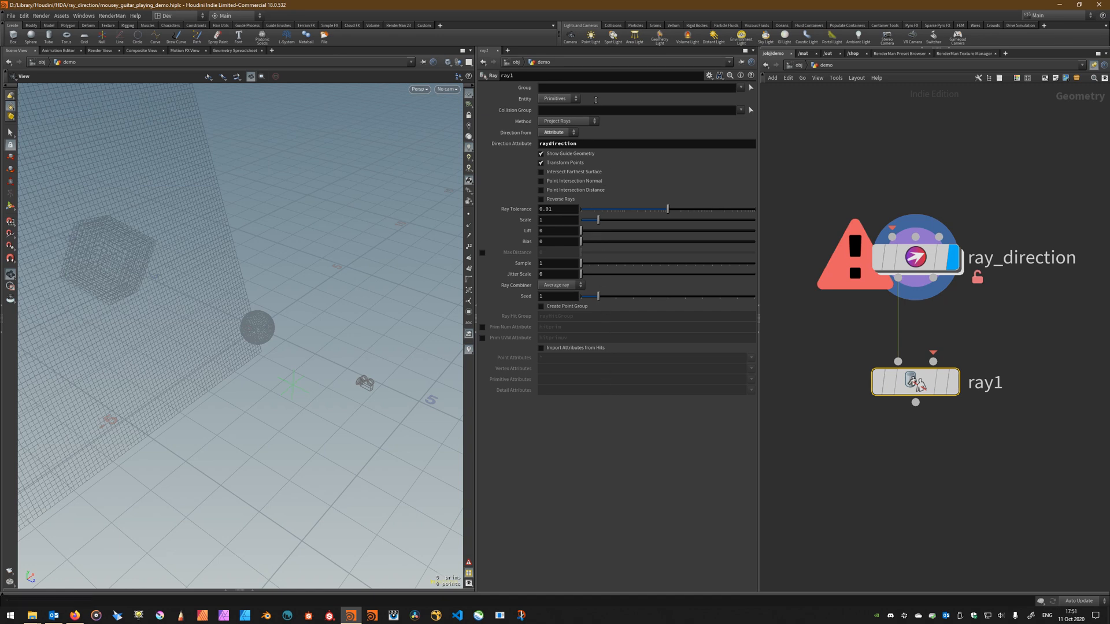
{"action": "mouse_move", "coordinate": [581, 357]}
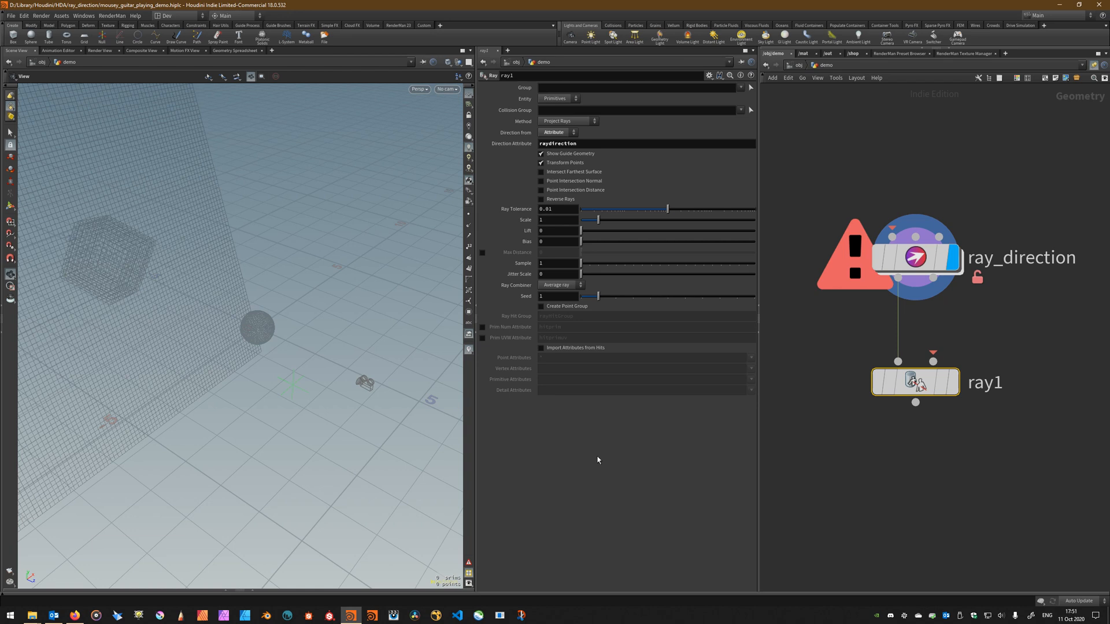
{"action": "mouse_move", "coordinate": [637, 170]}
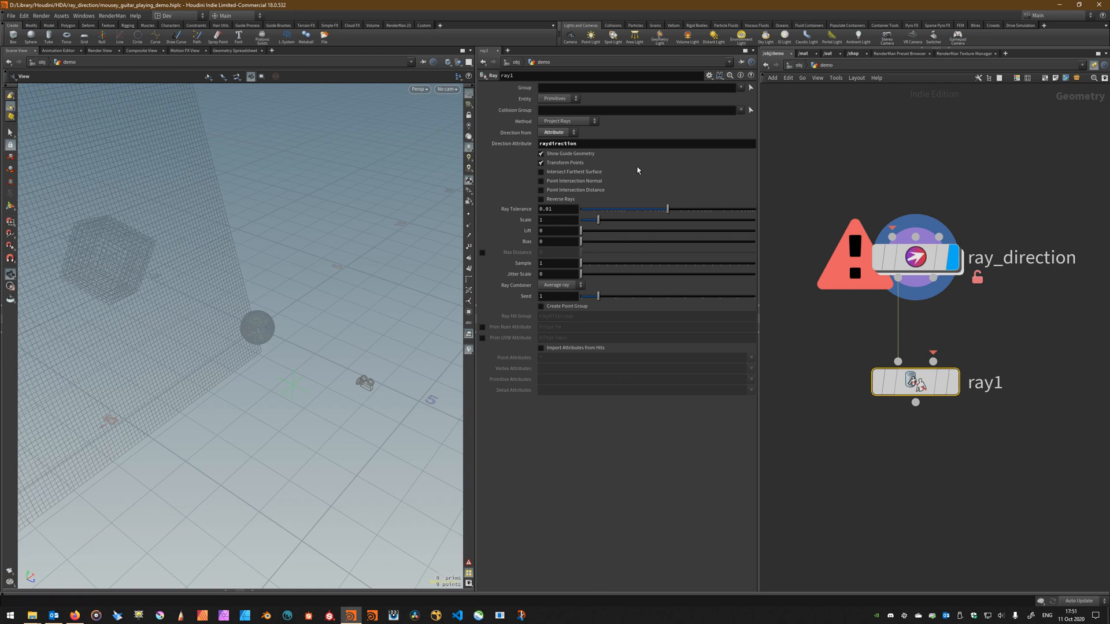
{"action": "mouse_move", "coordinate": [593, 378]}
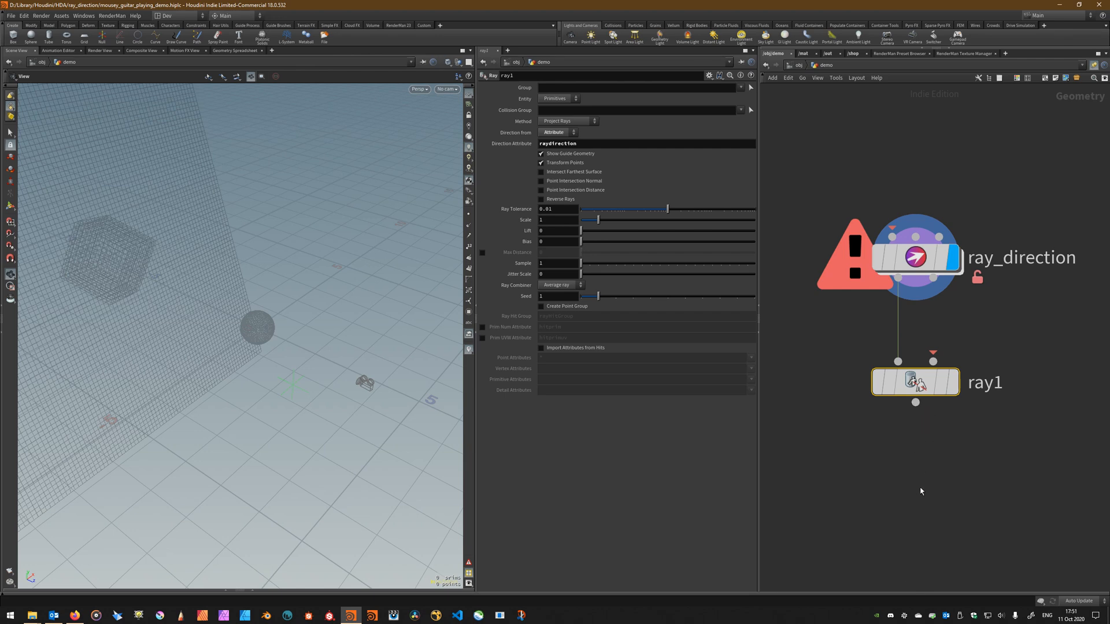
- Select ray_direction to show its origin mode and raydirection output attribute
{"action": "left_click", "coordinate": [914, 257]}
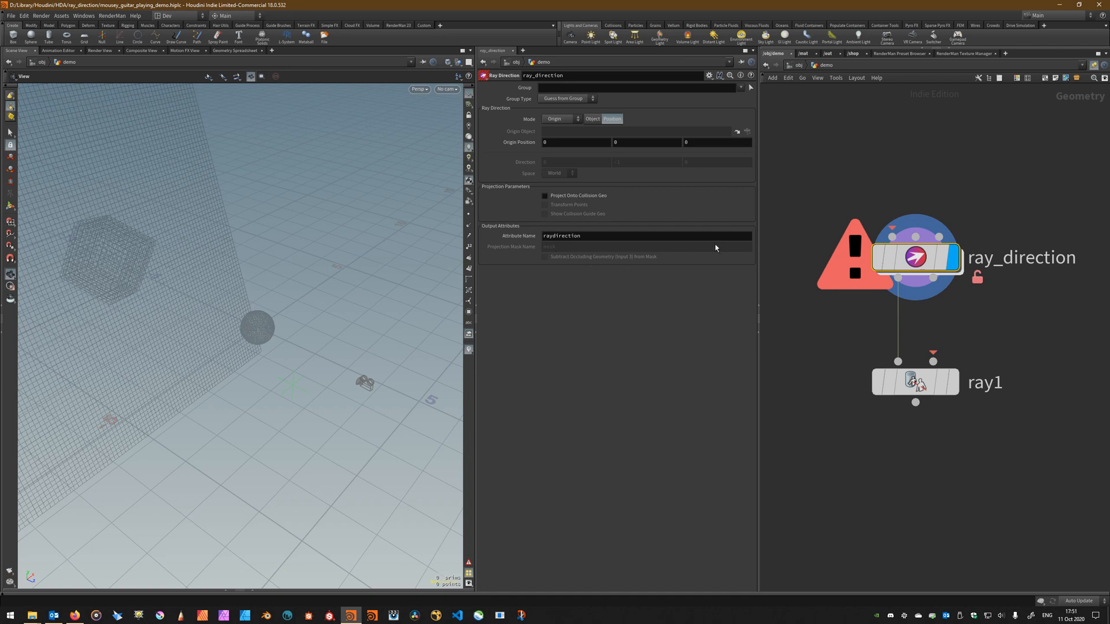
{"action": "mouse_move", "coordinate": [611, 274]}
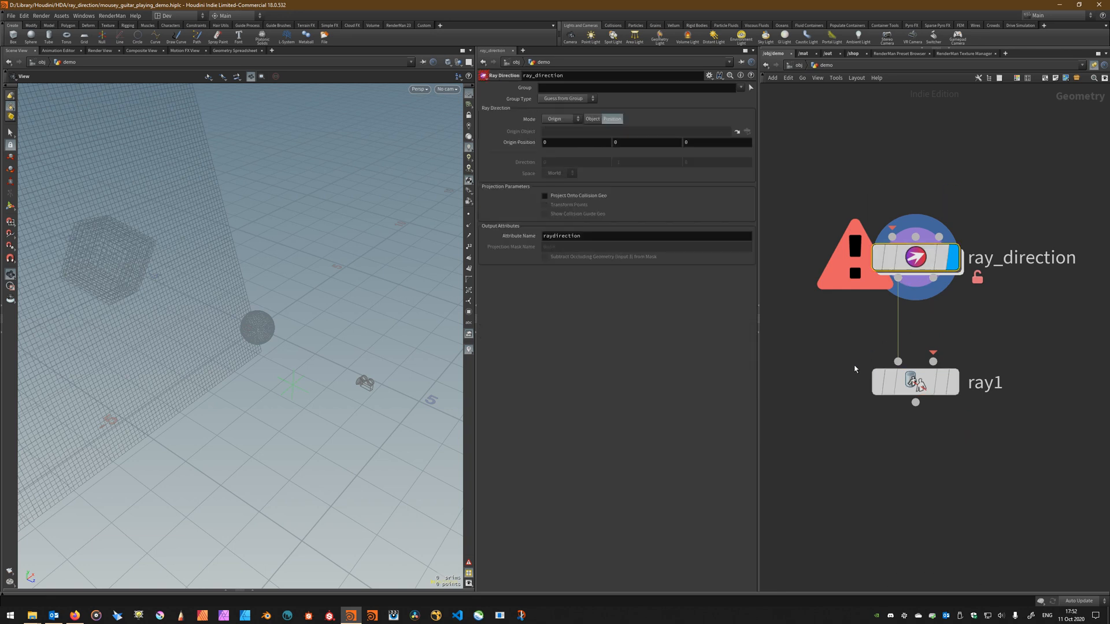
{"action": "mouse_move", "coordinate": [858, 363]}
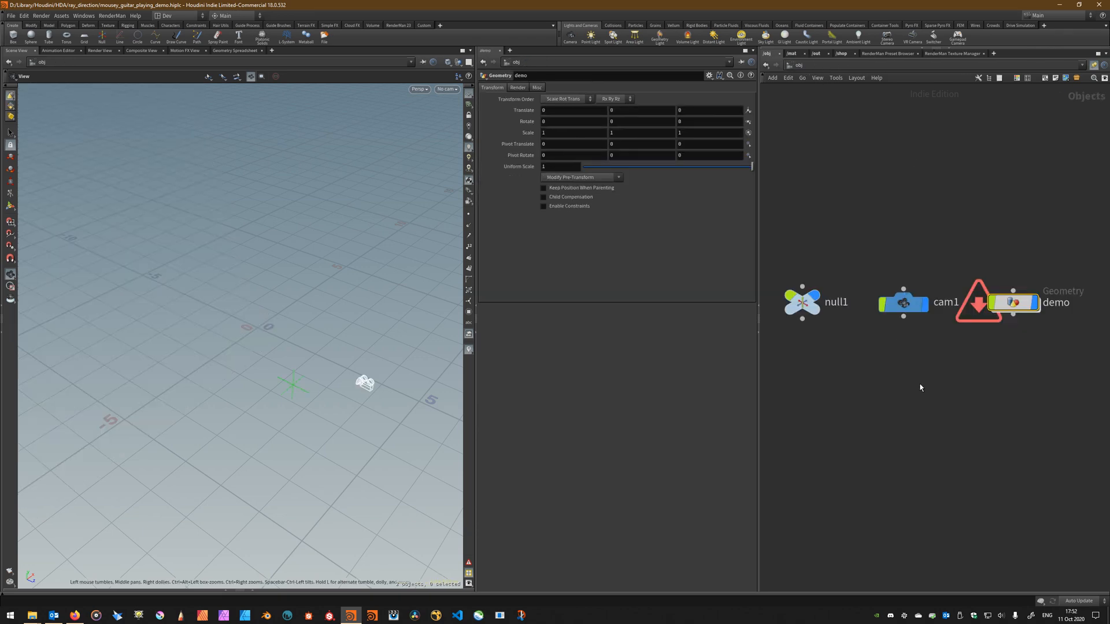
- Dive back into demo and switch ray_direction's origin to Object
{"action": "left_click", "coordinate": [802, 302]}
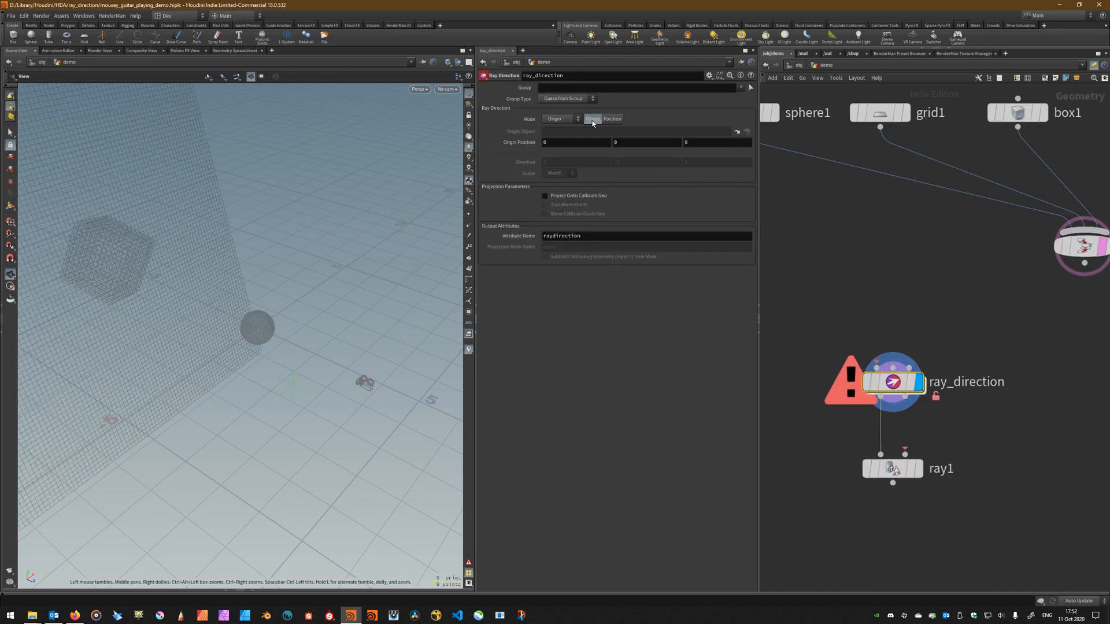
{"action": "left_click", "coordinate": [593, 118]}
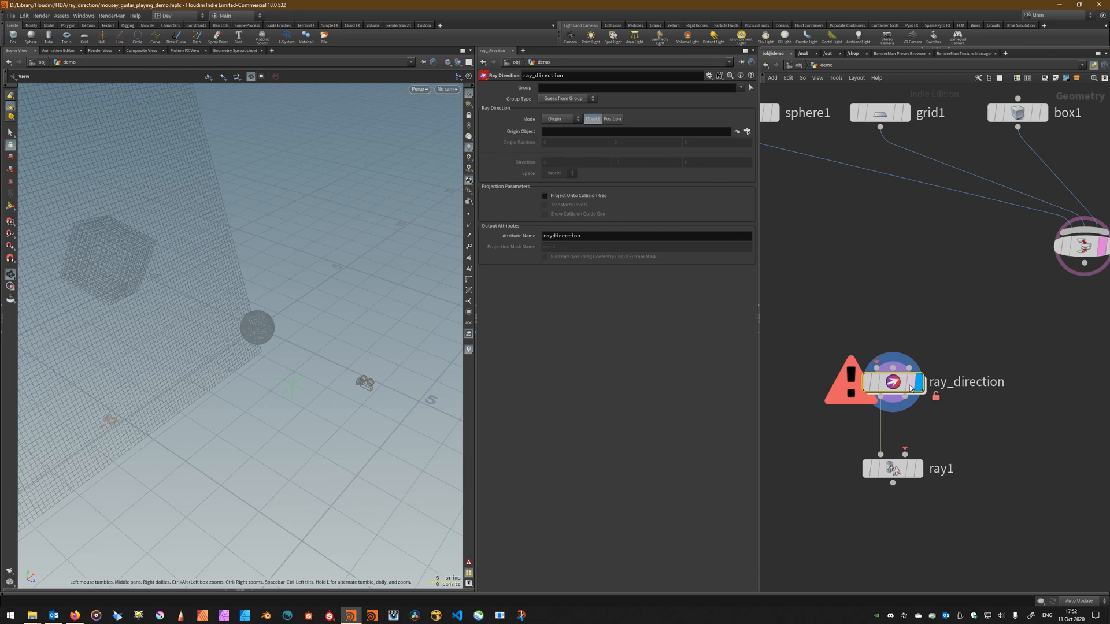
- Set ray_direction to Direction mode along 0, -1, 0 in World space
{"action": "left_click", "coordinate": [561, 118]}
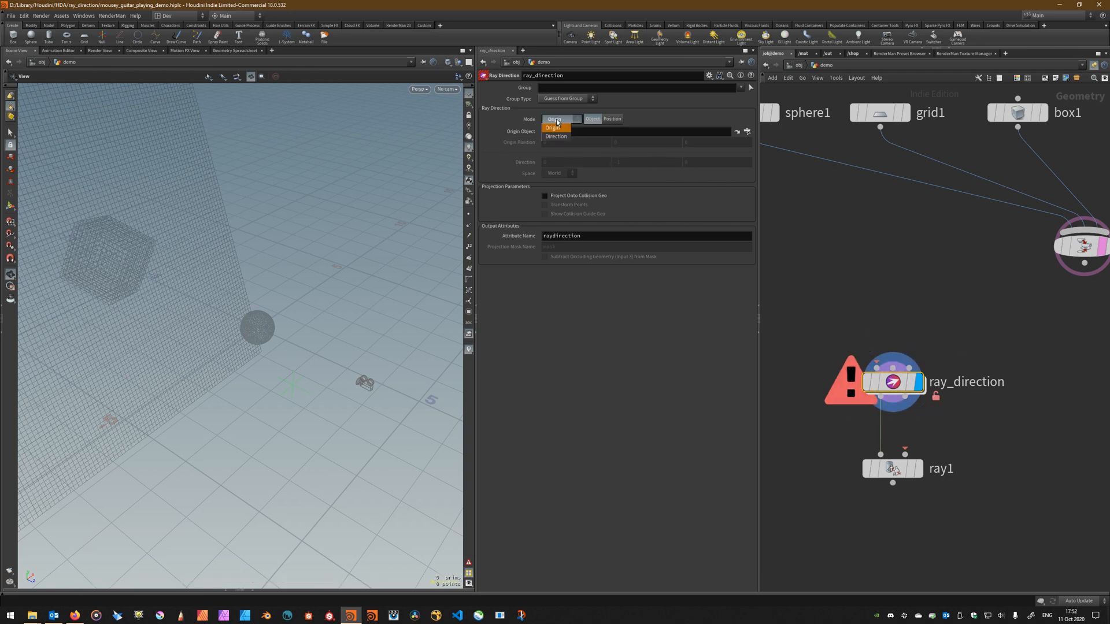
{"action": "mouse_move", "coordinate": [564, 135]}
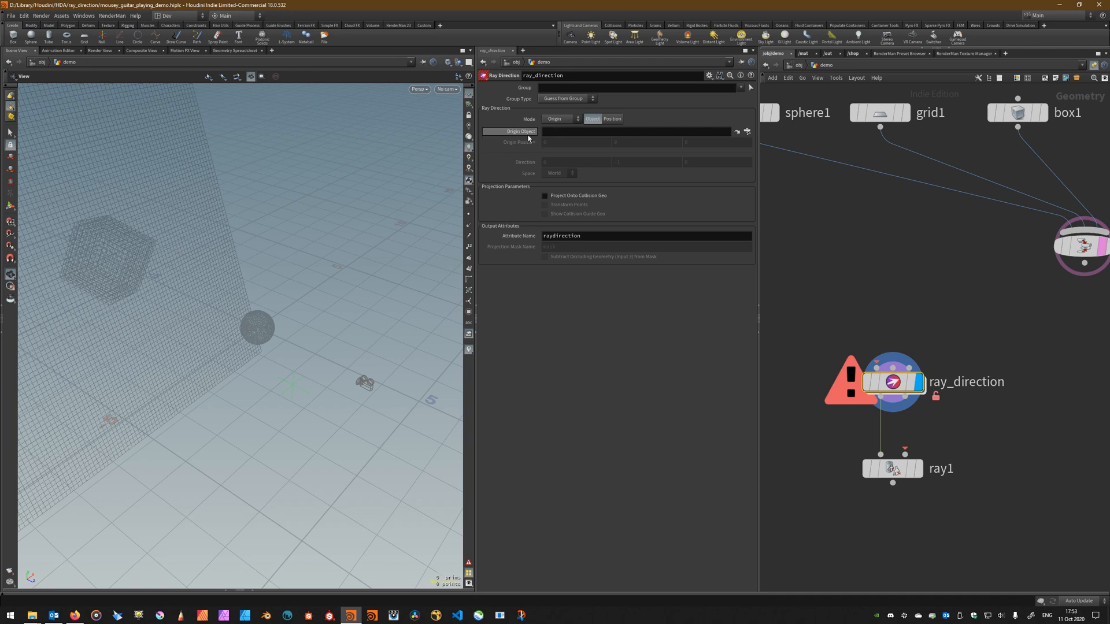
{"action": "left_click", "coordinate": [559, 118]}
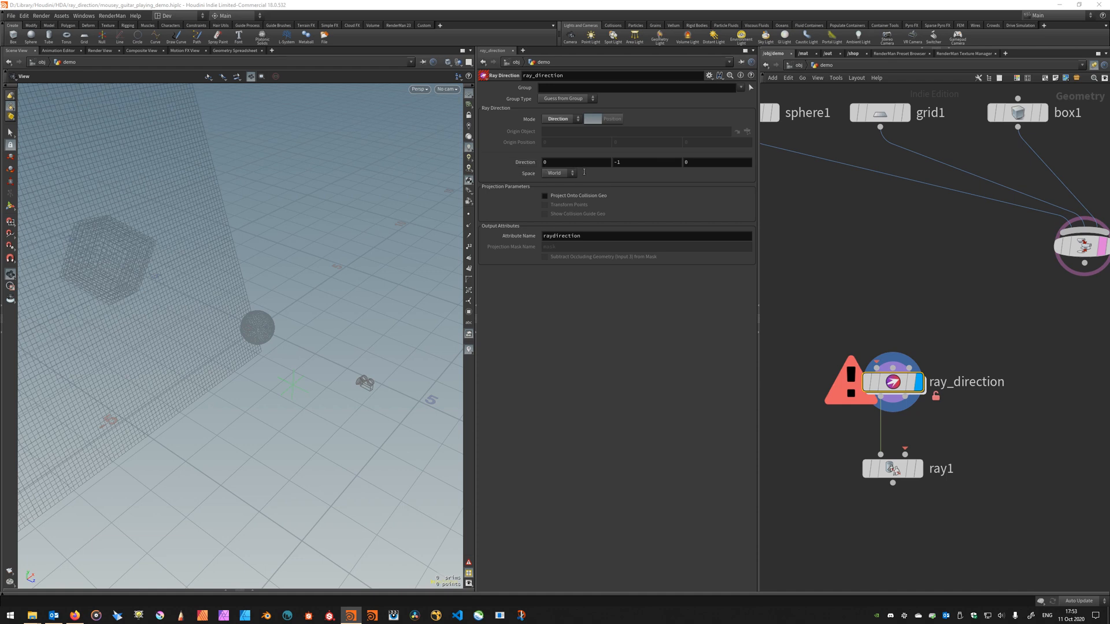
{"action": "left_click", "coordinate": [558, 173]}
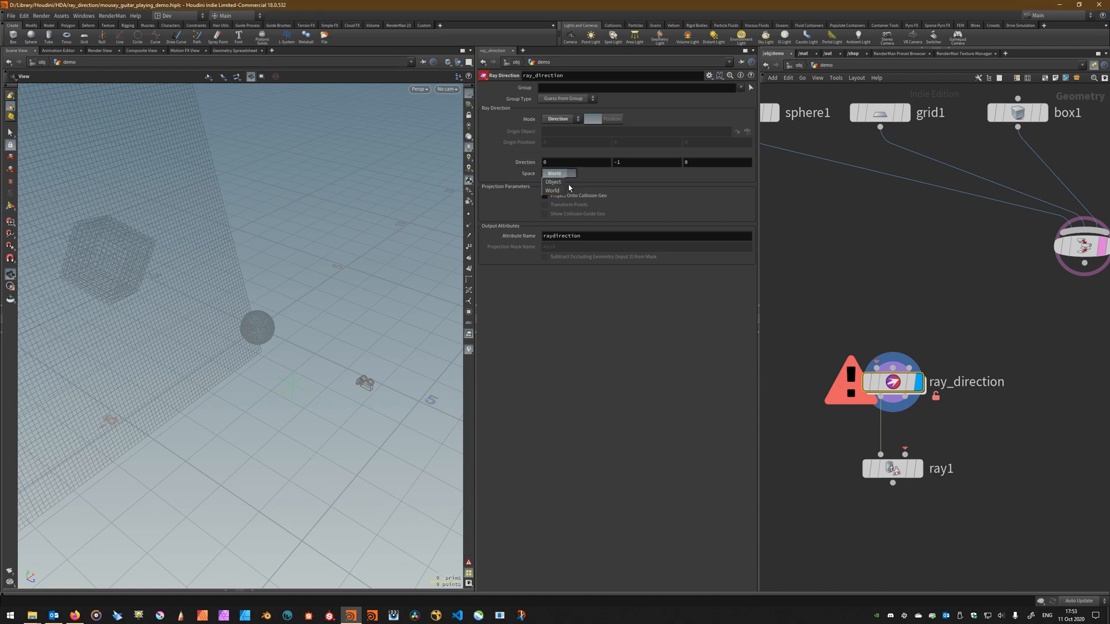
{"action": "left_click", "coordinate": [554, 190]}
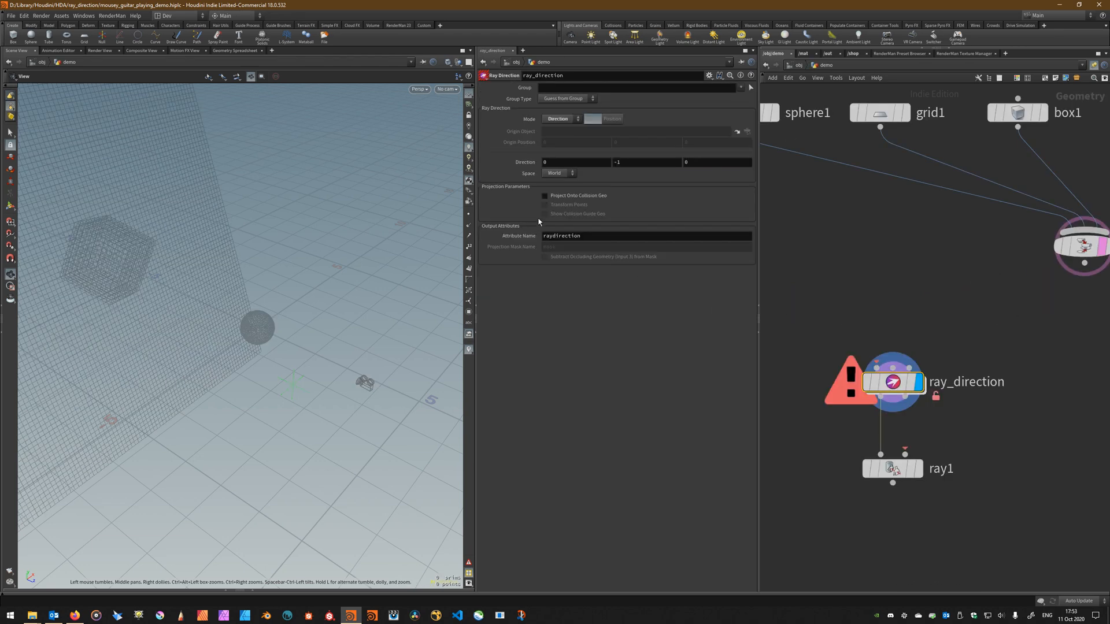
{"action": "mouse_move", "coordinate": [564, 180]}
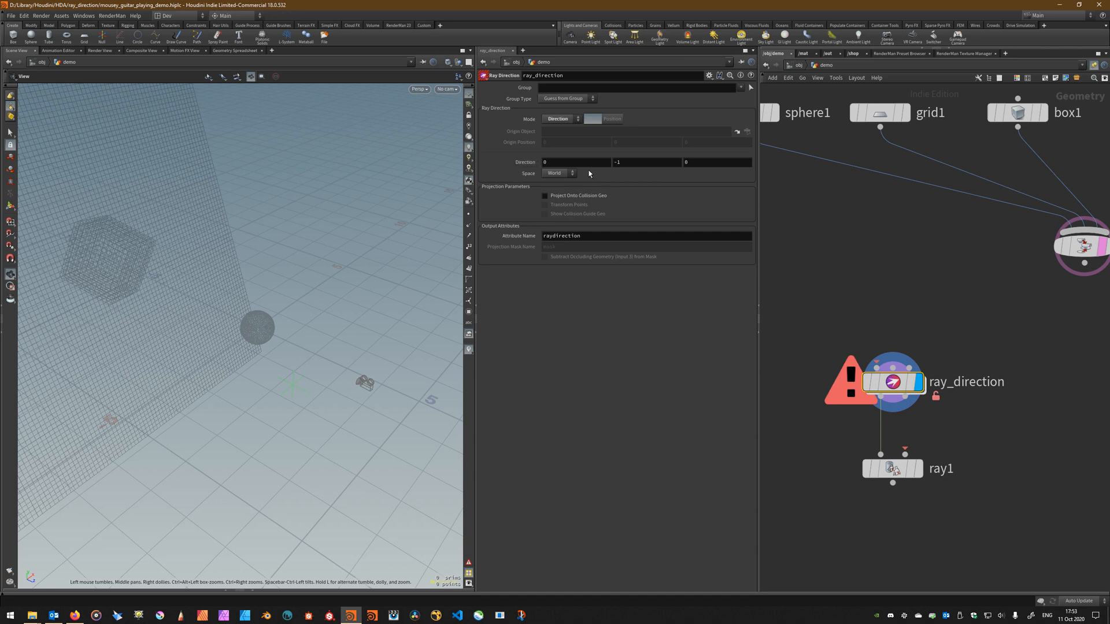
{"action": "left_click", "coordinate": [558, 173]}
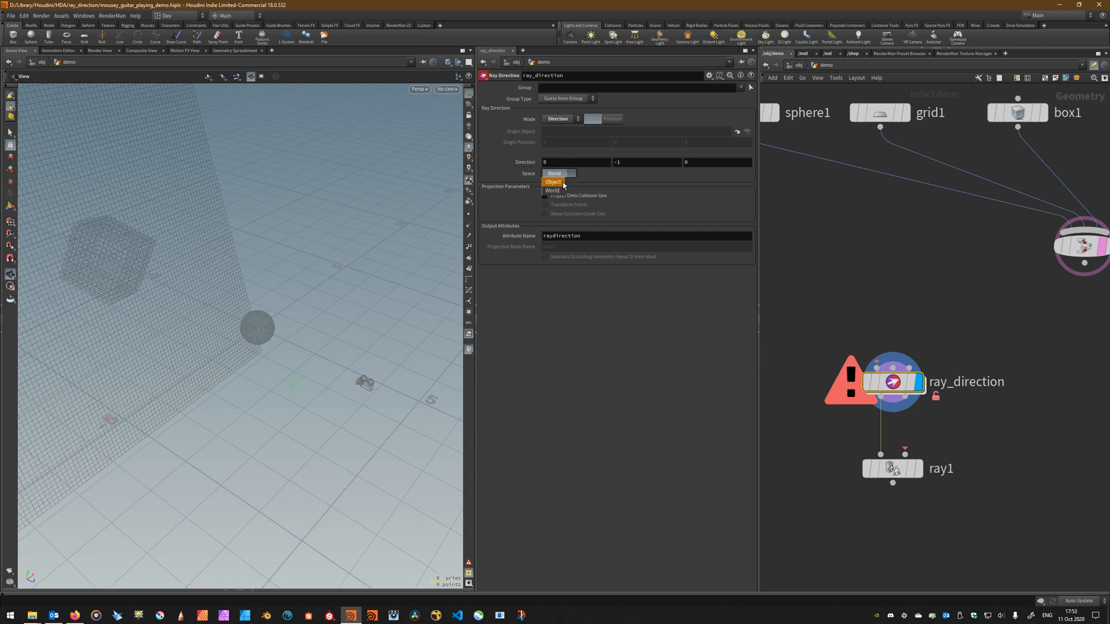
{"action": "left_click", "coordinate": [553, 189]}
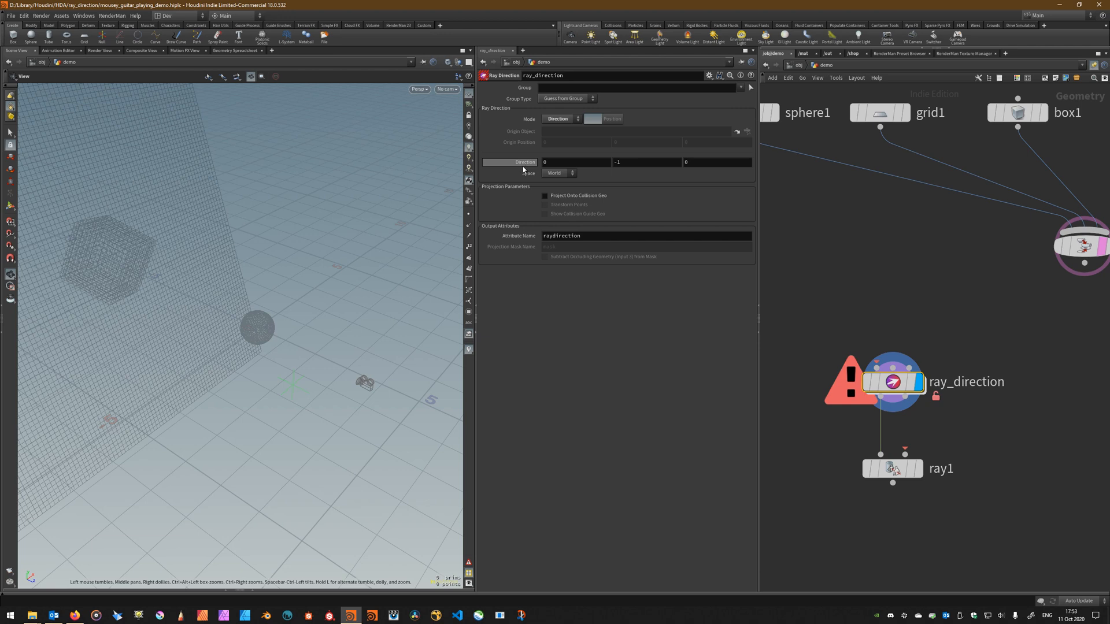
{"action": "mouse_move", "coordinate": [510, 161]}
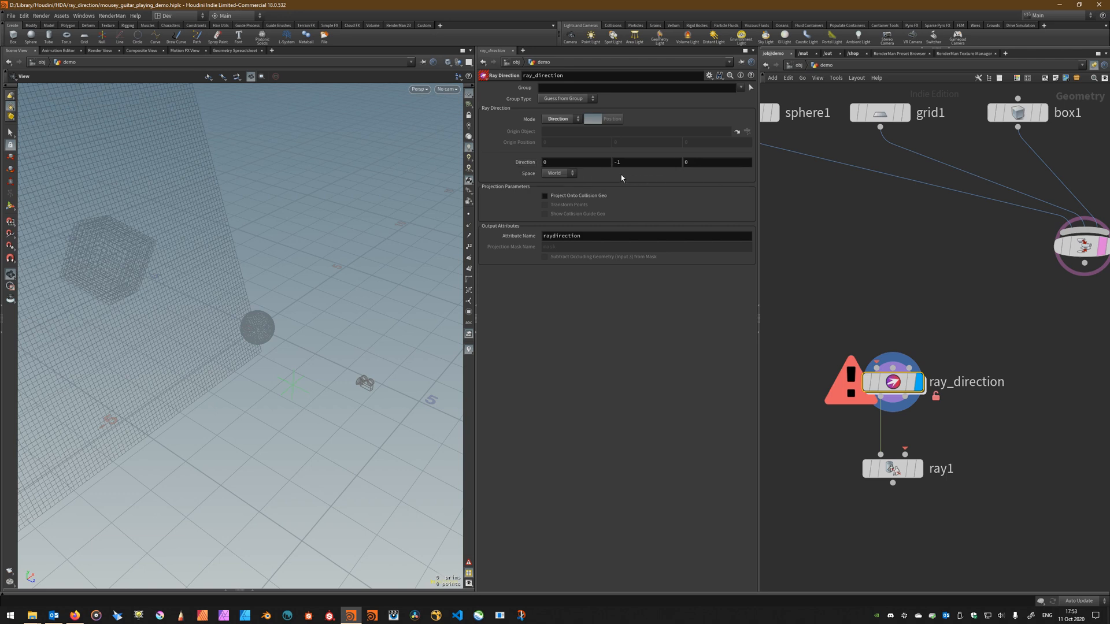
- Set ray_direction's origin object to /obj/null1, then move null1 to re-aim the rays
{"action": "left_click", "coordinate": [558, 118]}
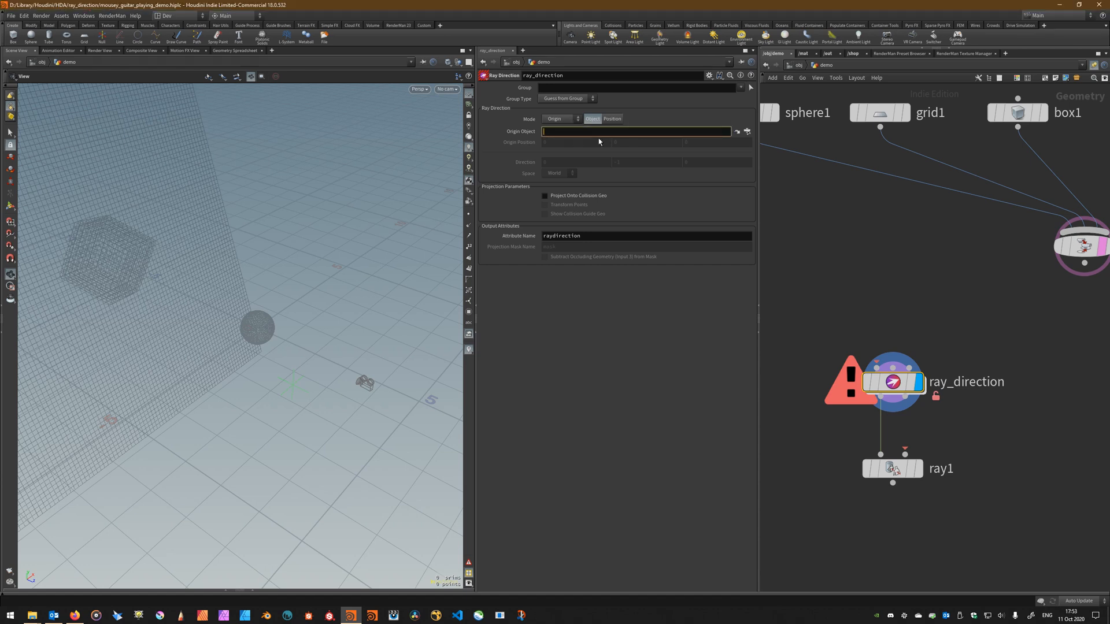
{"action": "left_click", "coordinate": [612, 118]}
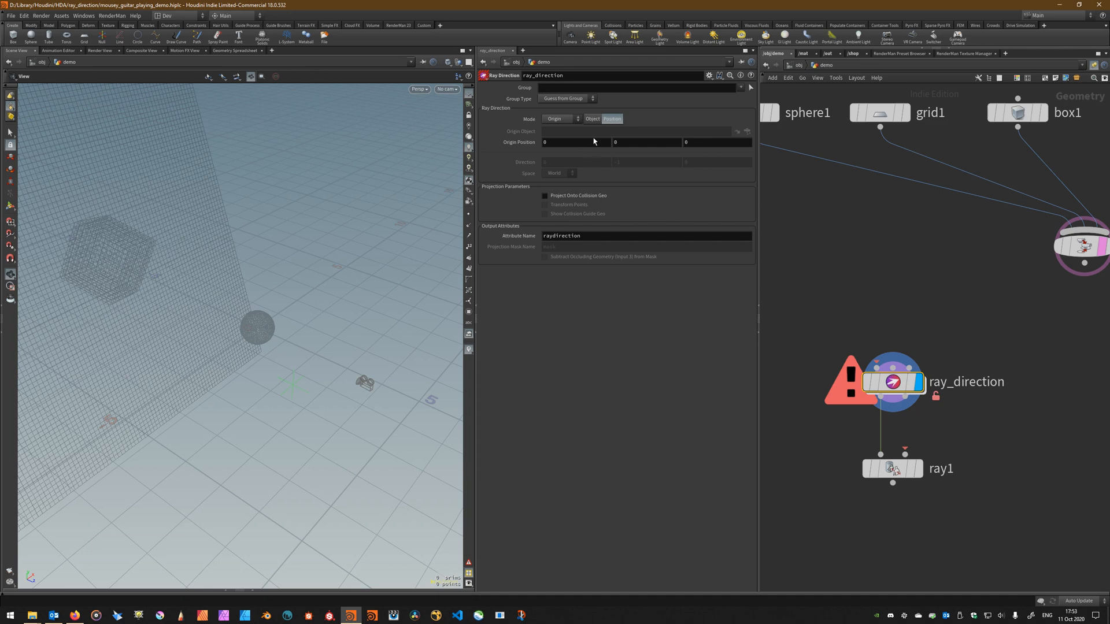
{"action": "left_click", "coordinate": [592, 118]}
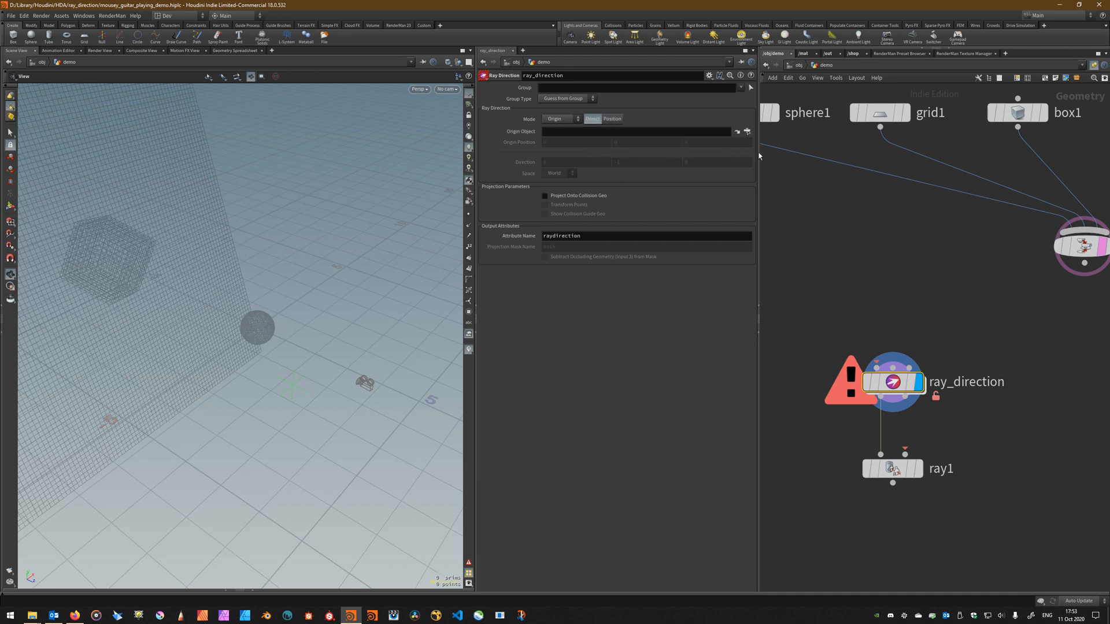
{"action": "left_click", "coordinate": [747, 132]}
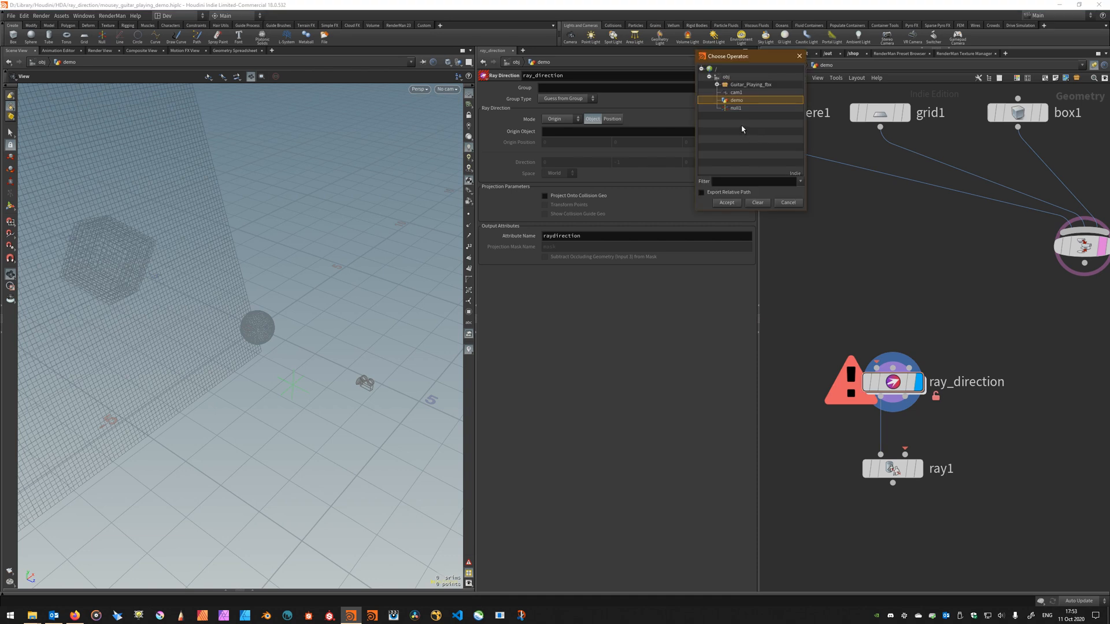
{"action": "left_click", "coordinate": [726, 202]}
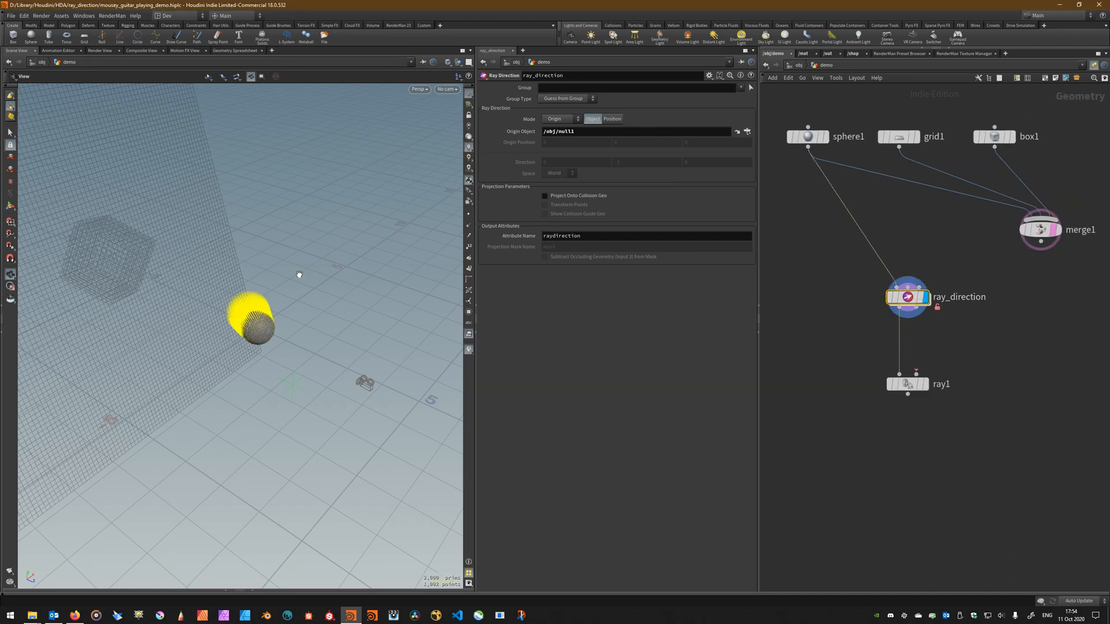
{"action": "left_click_drag", "start_coordinate": [297, 274], "coordinate": [293, 338]}
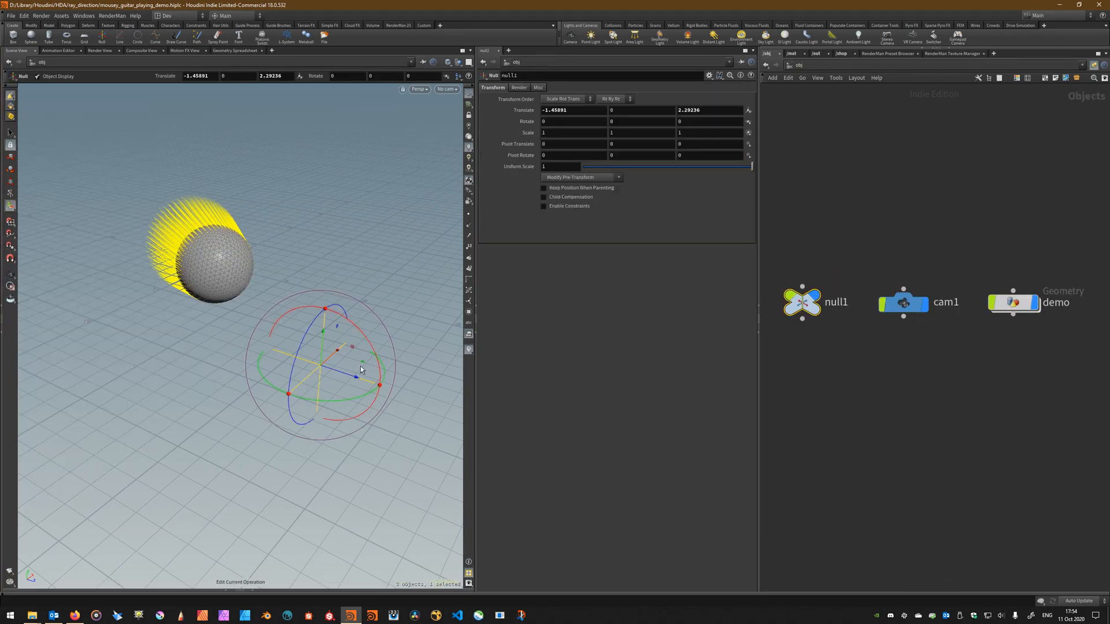
{"action": "left_click_drag", "start_coordinate": [353, 375], "coordinate": [397, 294]}
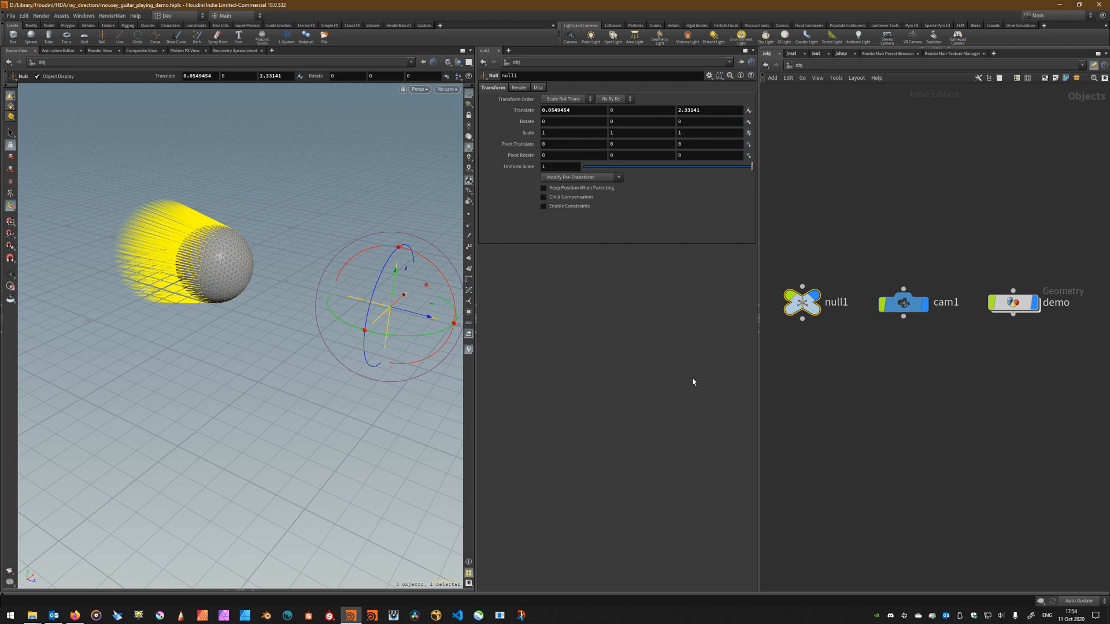
- Set the origin object to /obj/cam1, look through cam1, and dolly toward the sphere
{"action": "left_click", "coordinate": [1012, 302]}
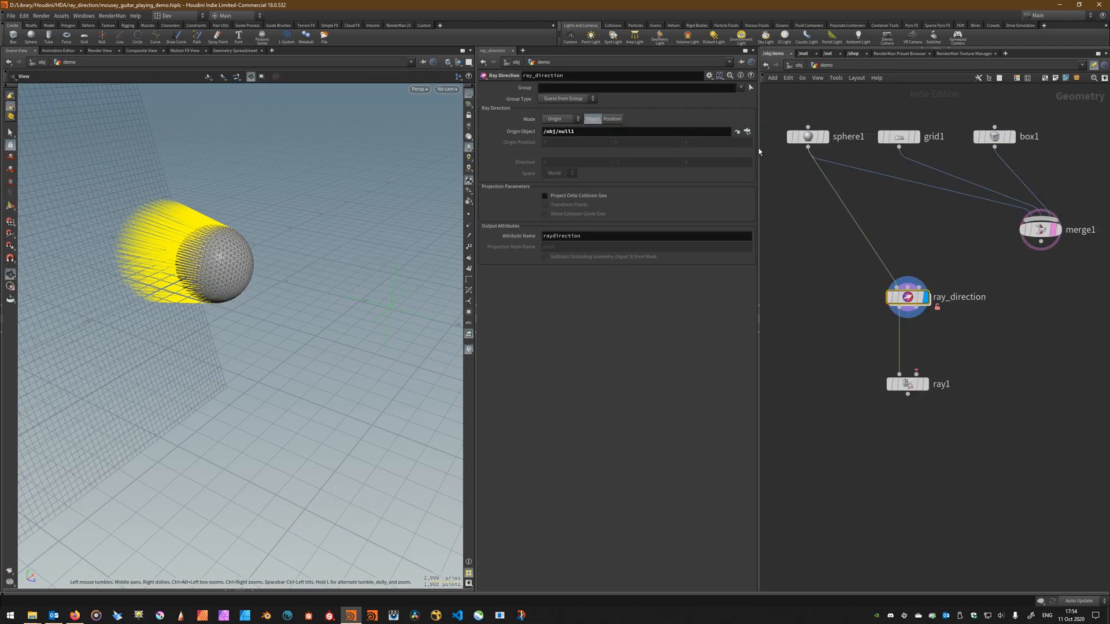
{"action": "left_click", "coordinate": [747, 132]}
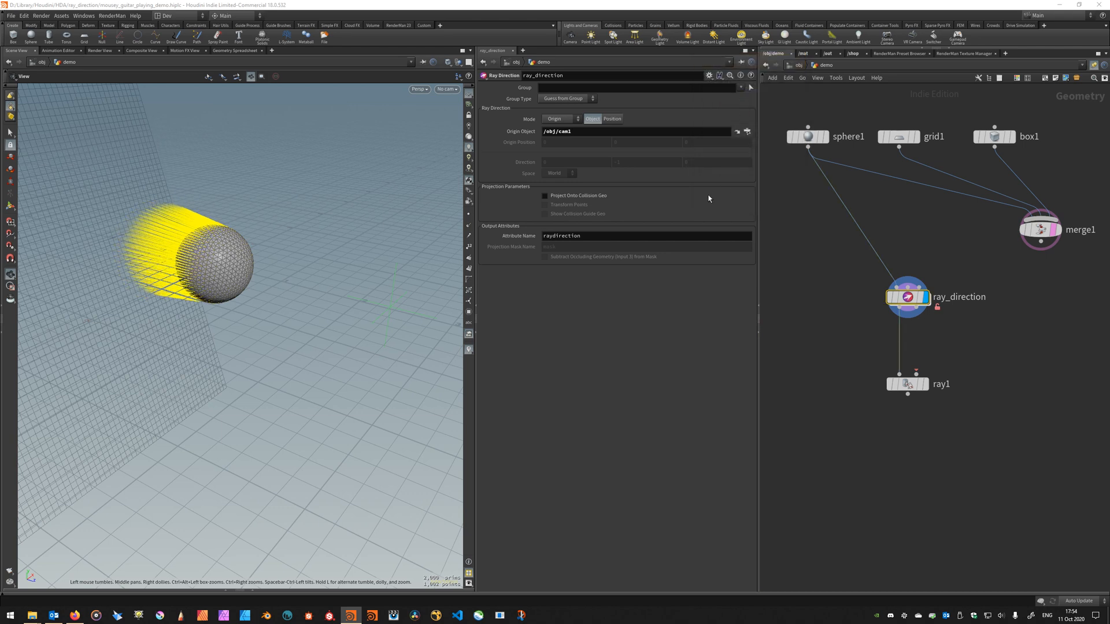
{"action": "left_click", "coordinate": [446, 88]}
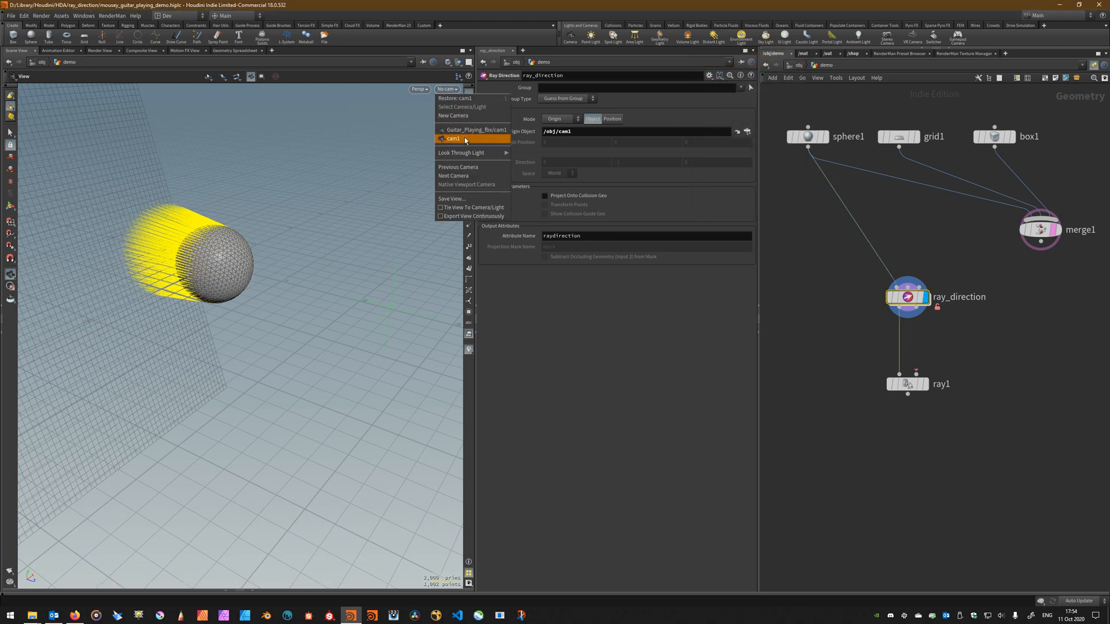
{"action": "left_click", "coordinate": [454, 139]}
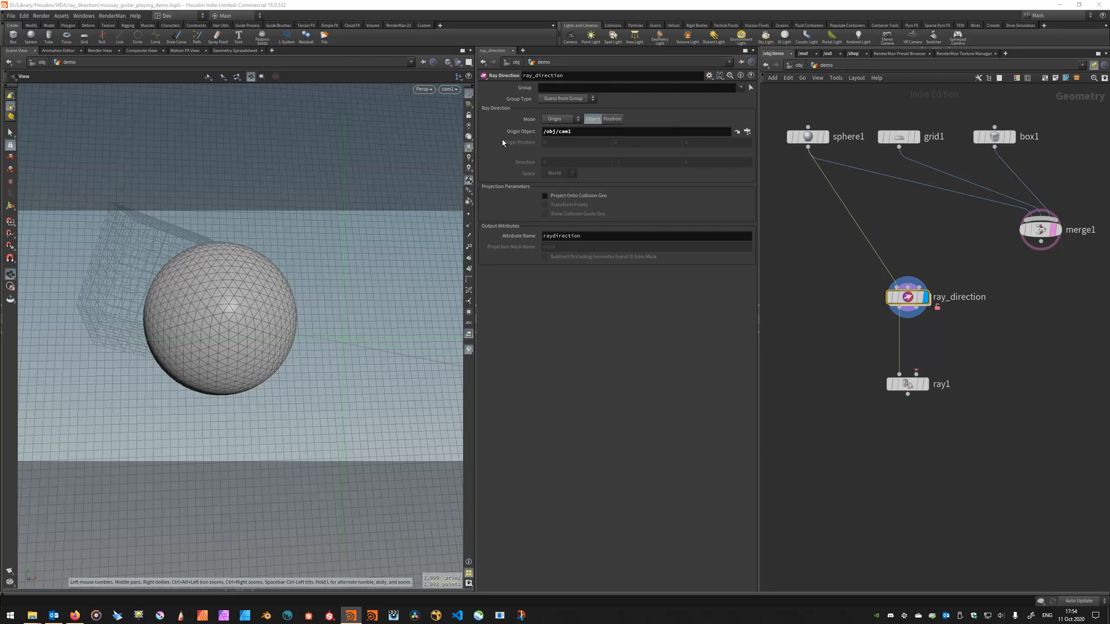
{"action": "mouse_move", "coordinate": [230, 356]}
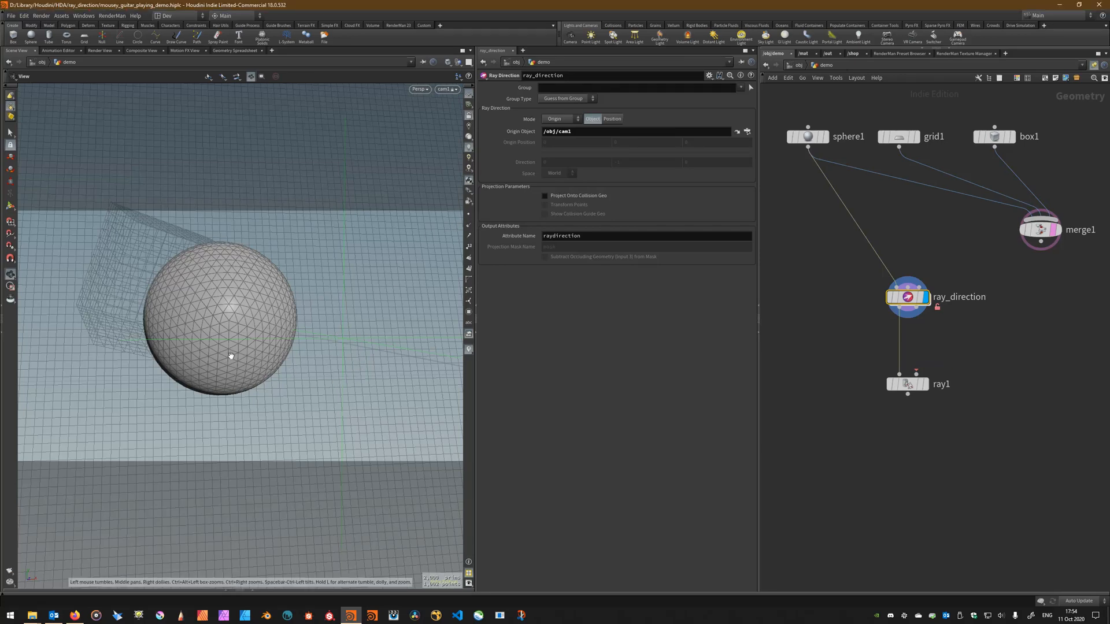
{"action": "left_click_drag", "start_coordinate": [230, 356], "coordinate": [298, 325]}
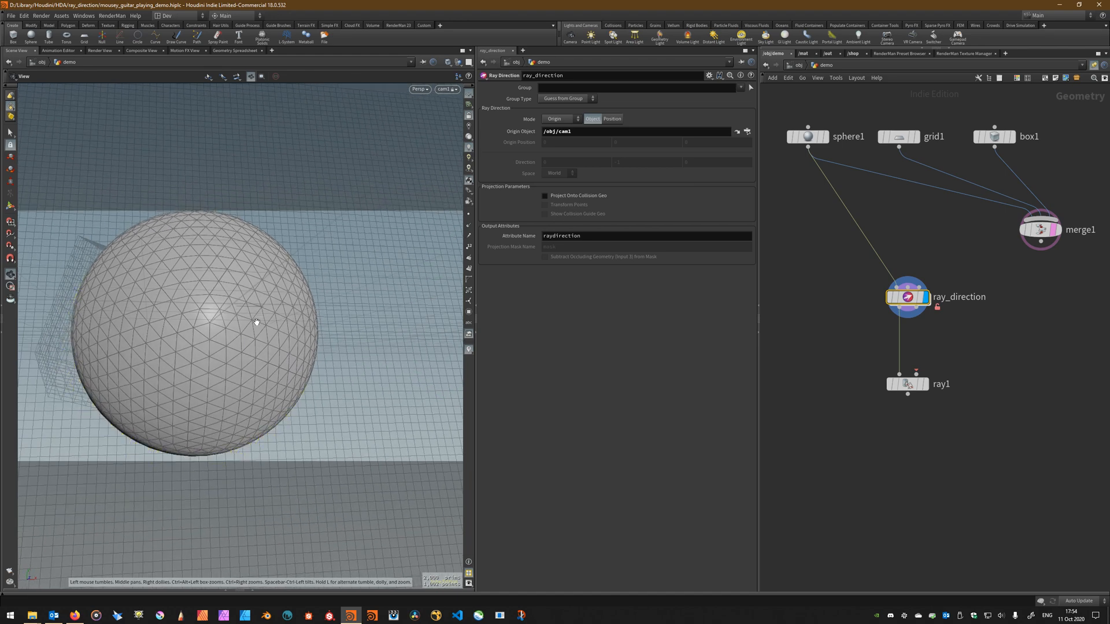
{"action": "mouse_move", "coordinate": [770, 265]}
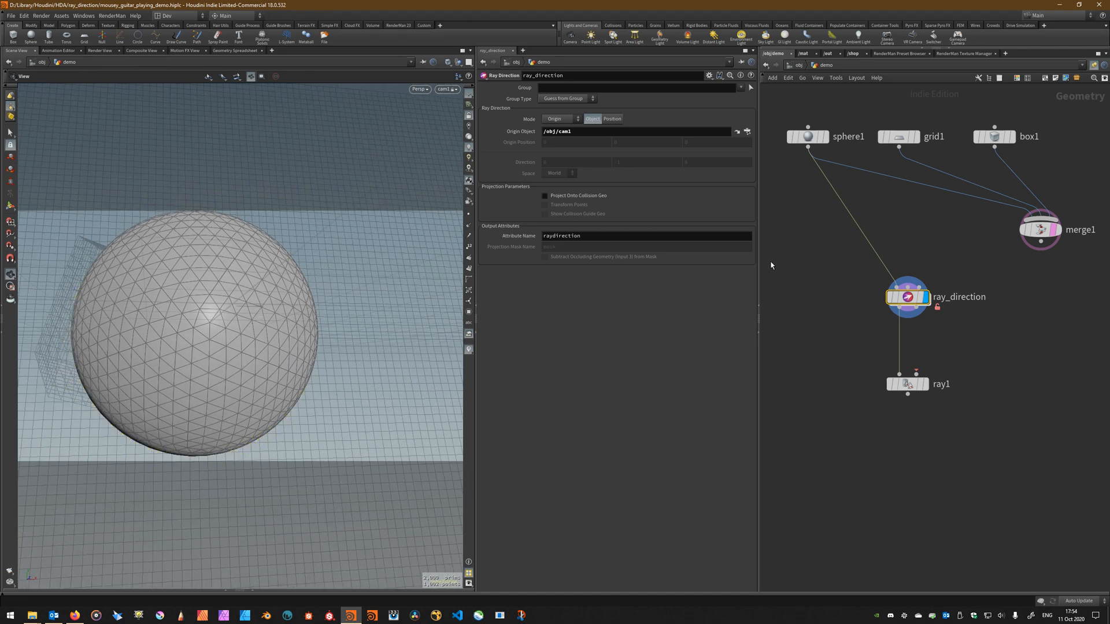
{"action": "mouse_move", "coordinate": [716, 308]}
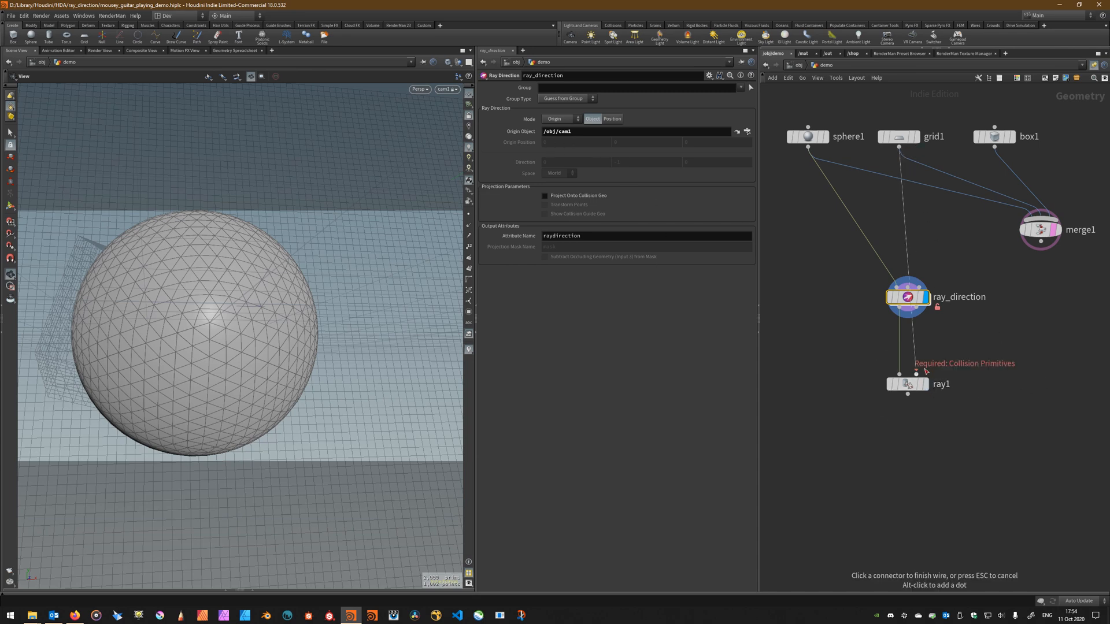
- Wire grid1 into ray1's Collision Primitives input and display ray1's projection
{"action": "left_click", "coordinate": [908, 375]}
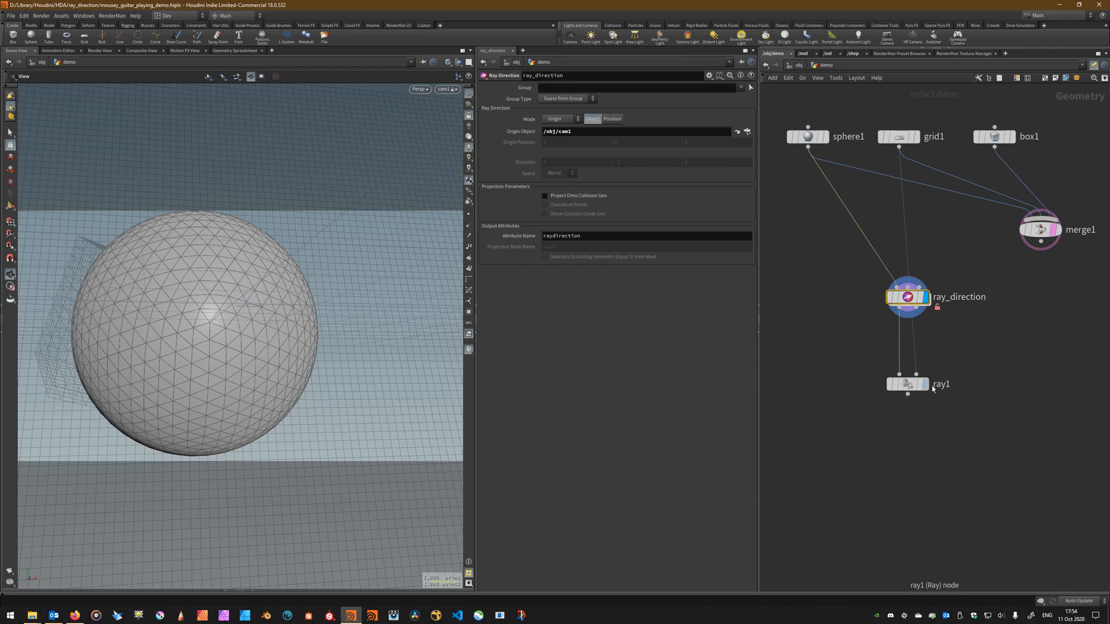
{"action": "left_click", "coordinate": [908, 384]}
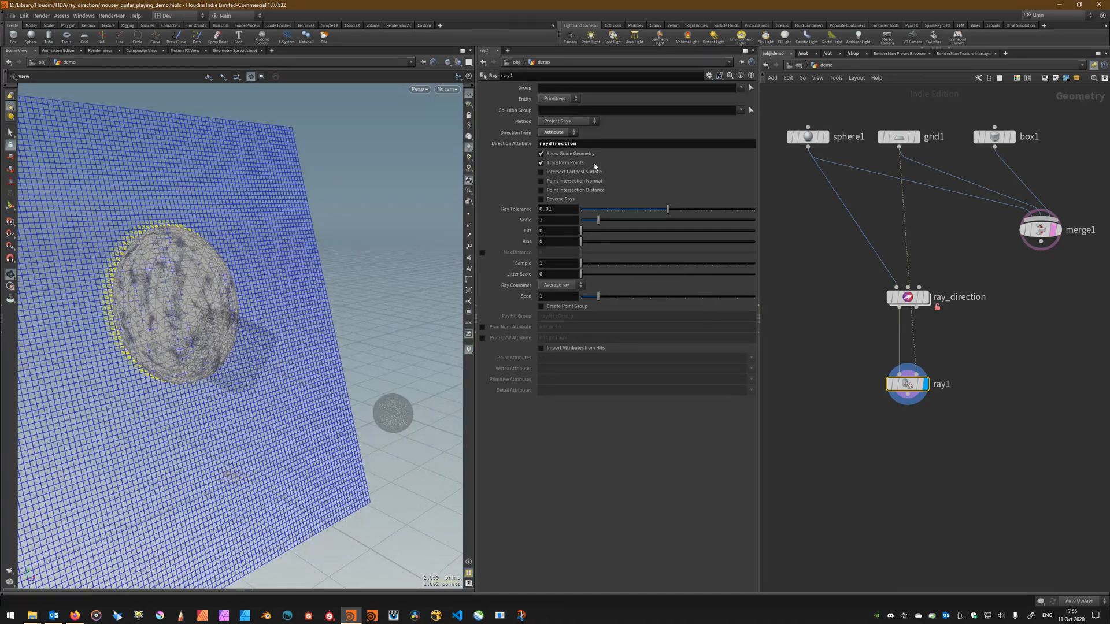
{"action": "left_click_drag", "start_coordinate": [907, 297], "coordinate": [854, 281]}
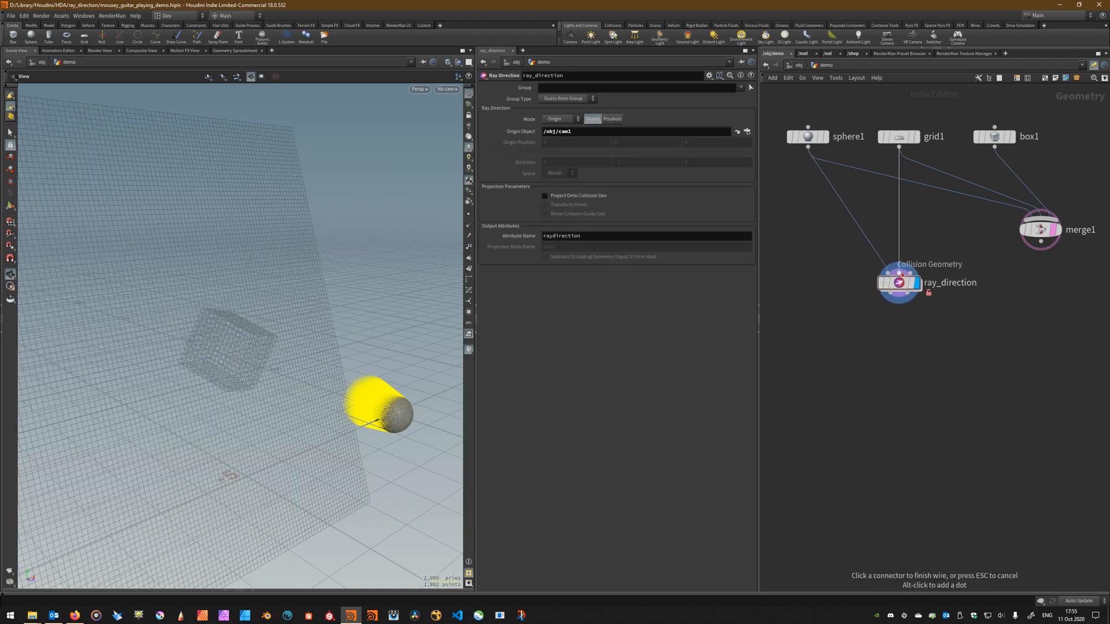
{"action": "left_click", "coordinate": [544, 196]}
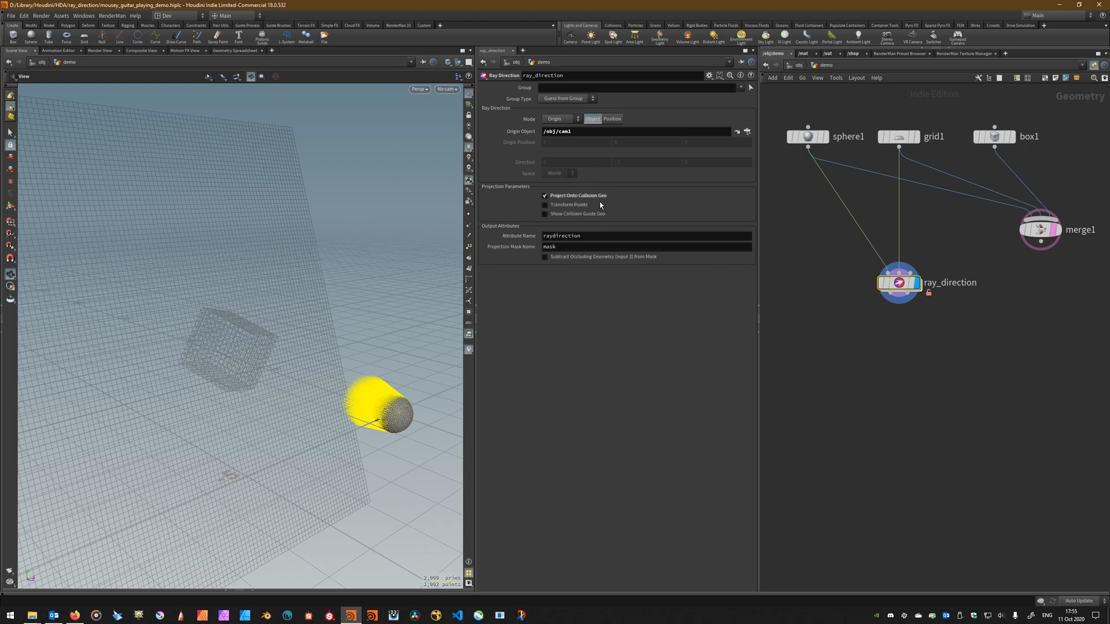
{"action": "left_click", "coordinate": [545, 205]}
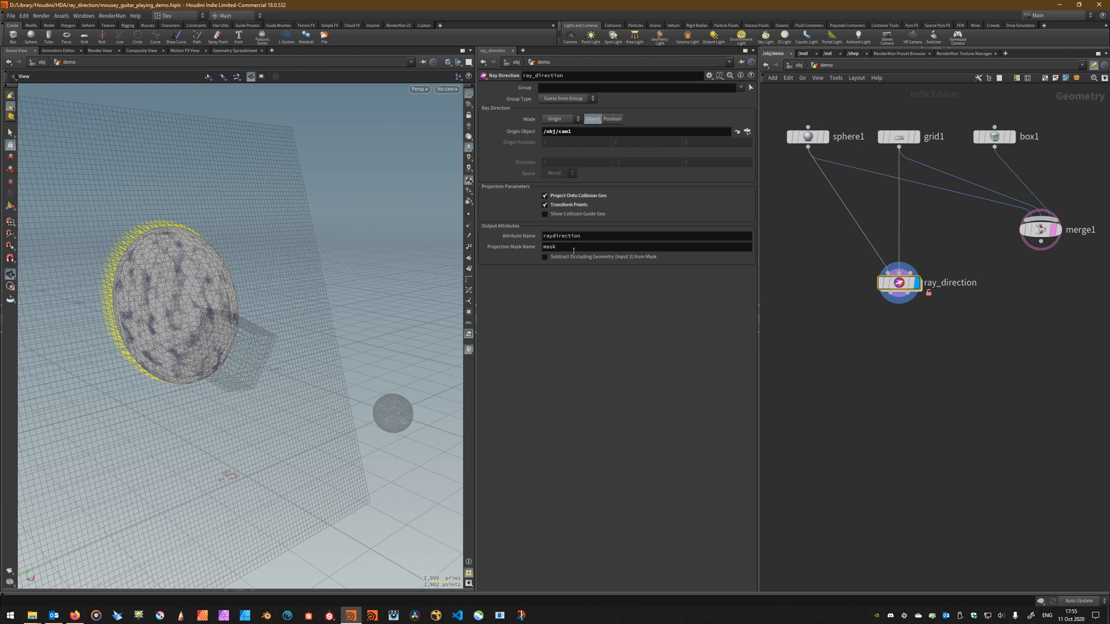
{"action": "mouse_move", "coordinate": [942, 395]}
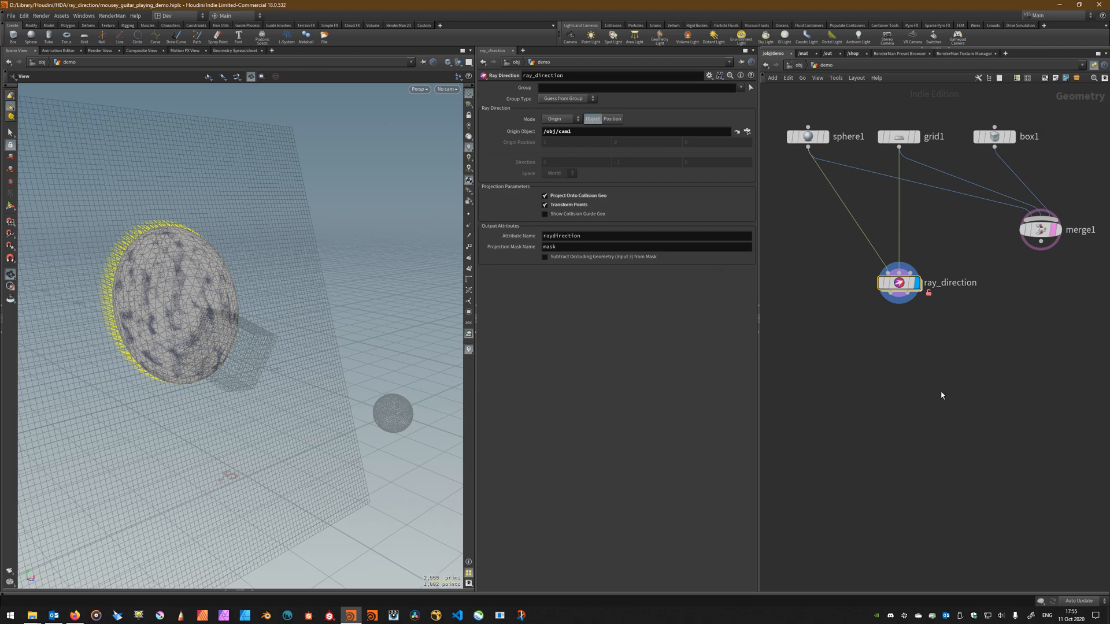
{"action": "mouse_move", "coordinate": [922, 504]}
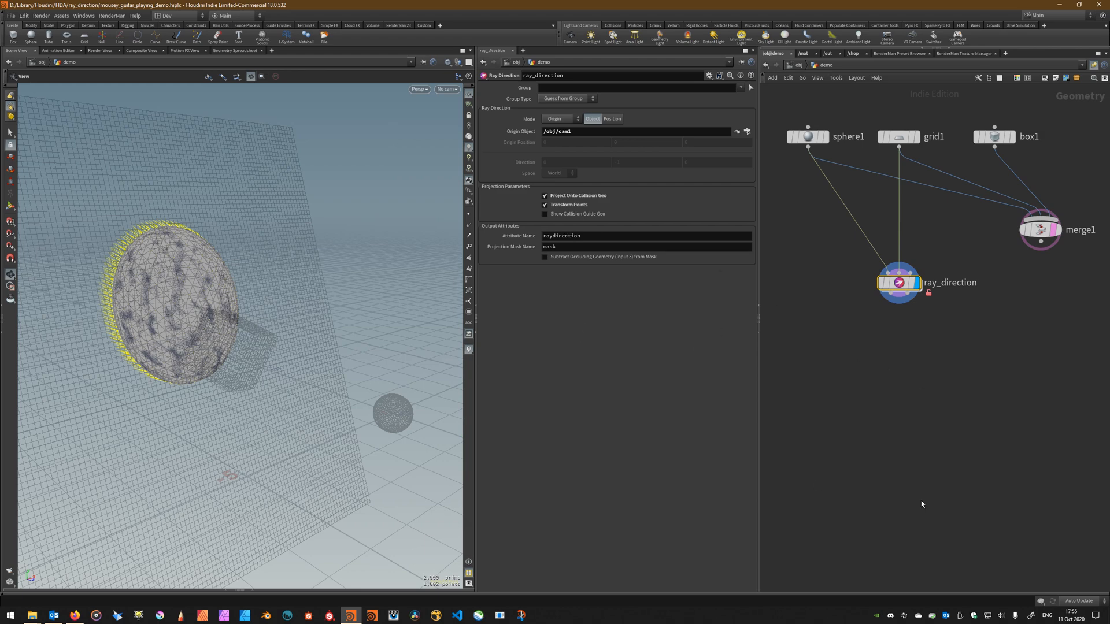
{"action": "mouse_move", "coordinate": [913, 326]}
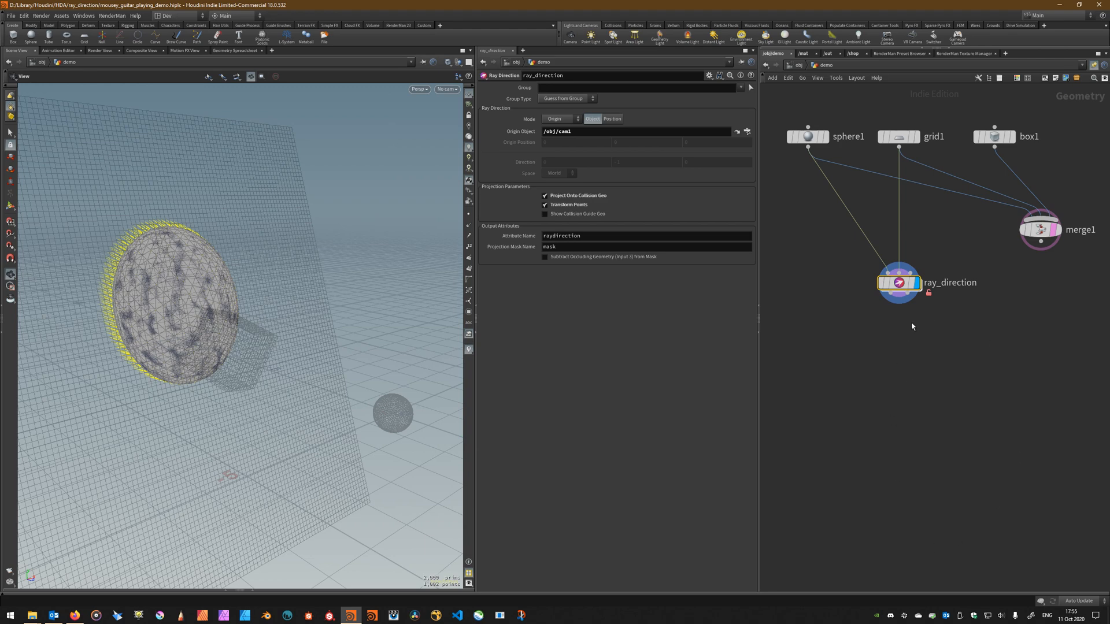
{"action": "mouse_move", "coordinate": [810, 386]}
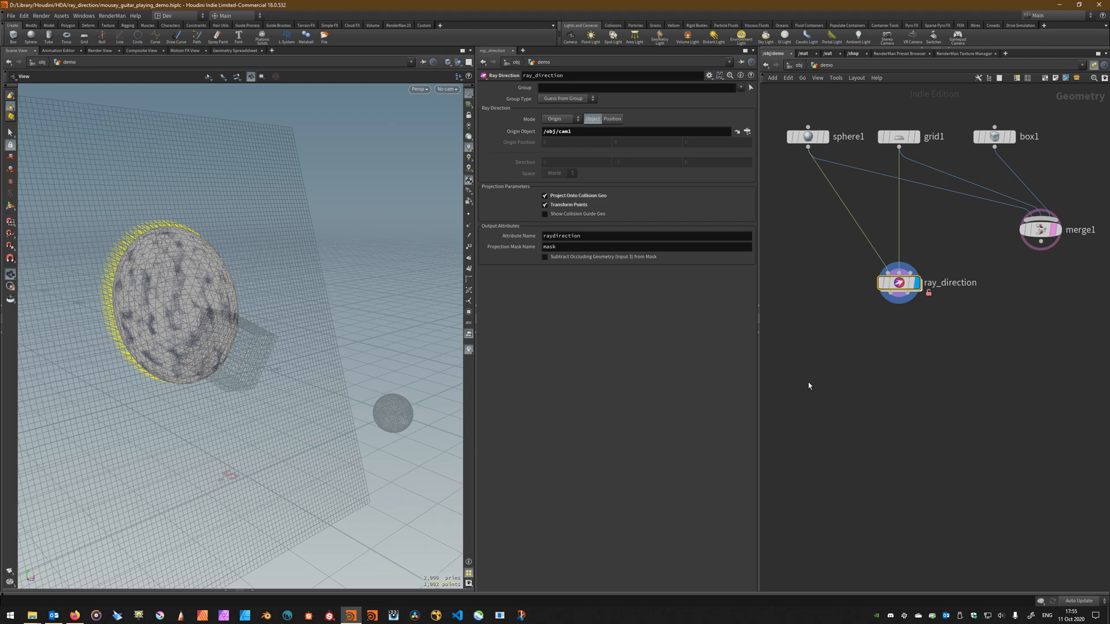
{"action": "mouse_move", "coordinate": [666, 276]}
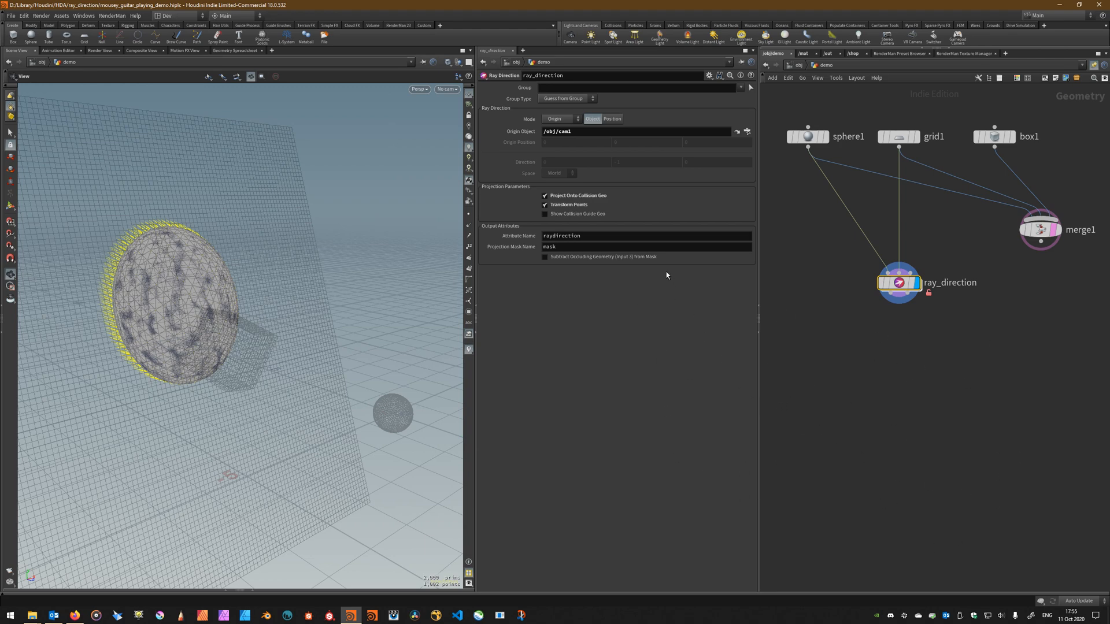
{"action": "mouse_move", "coordinate": [548, 271]}
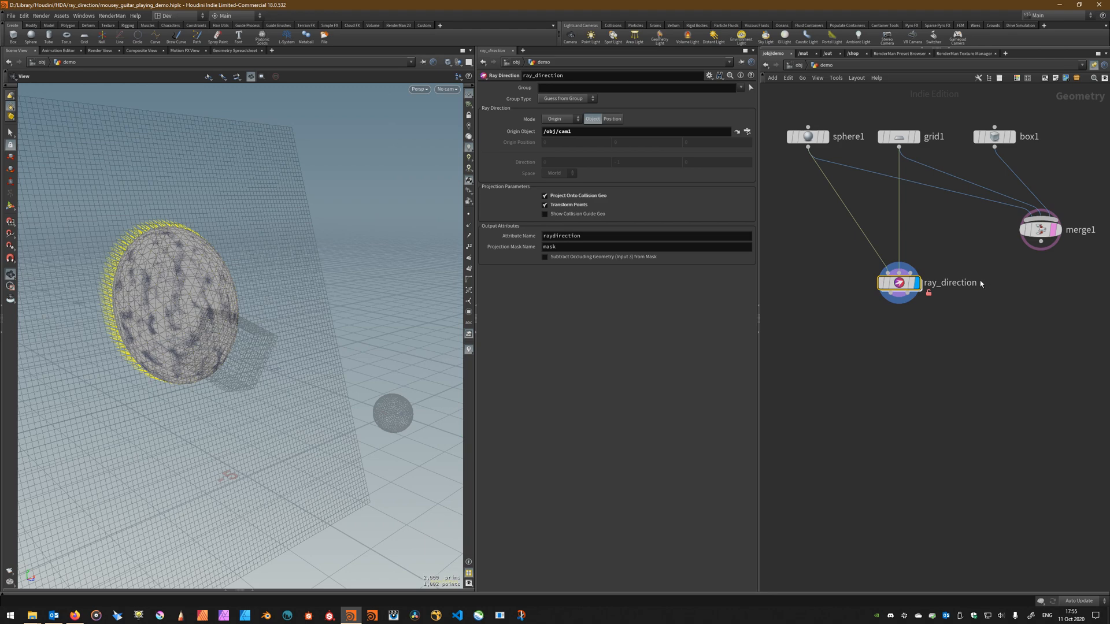
{"action": "key", "text": "tab"}
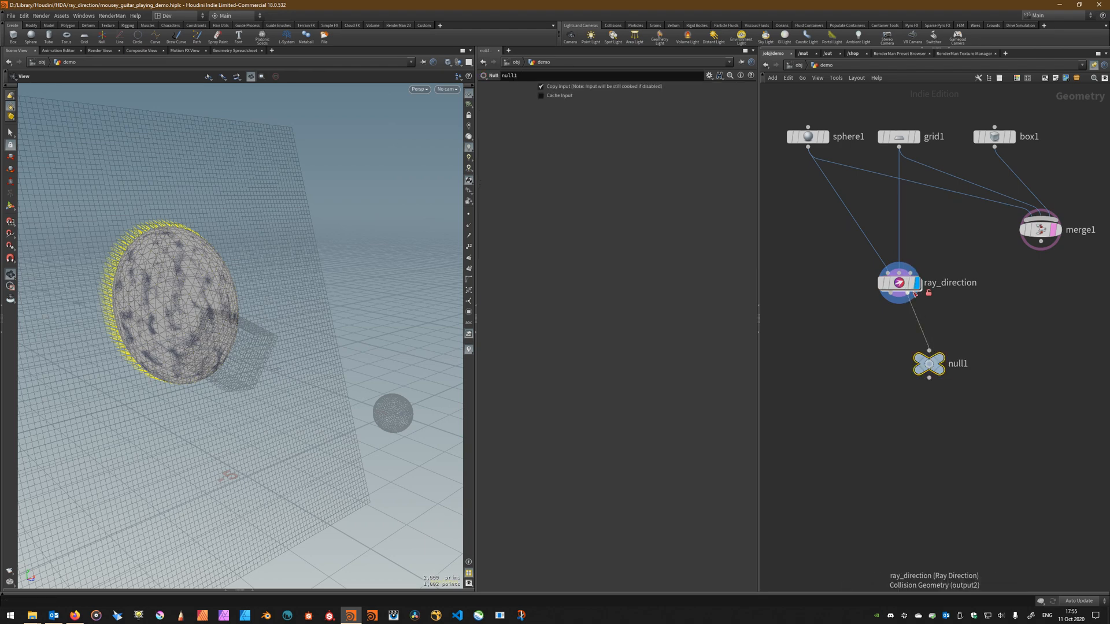
- Set the null's display flag to show the red projection mask on the blue grid
{"action": "left_click", "coordinate": [930, 363]}
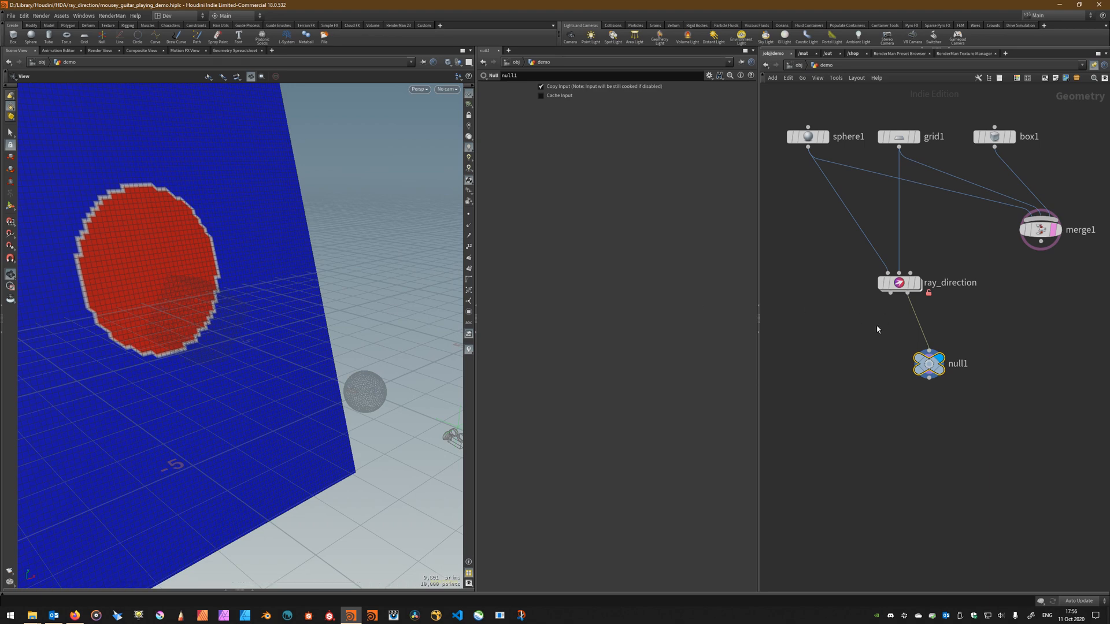
{"action": "mouse_move", "coordinate": [844, 347]}
{"action": "type", "text": "attri"}
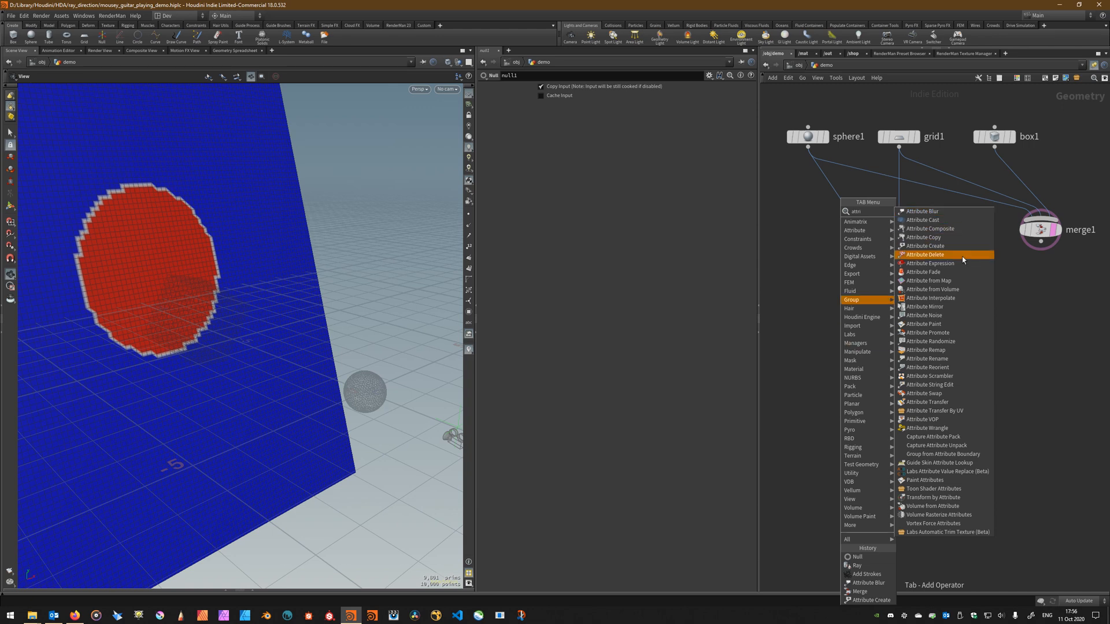
{"action": "mouse_move", "coordinate": [953, 271]}
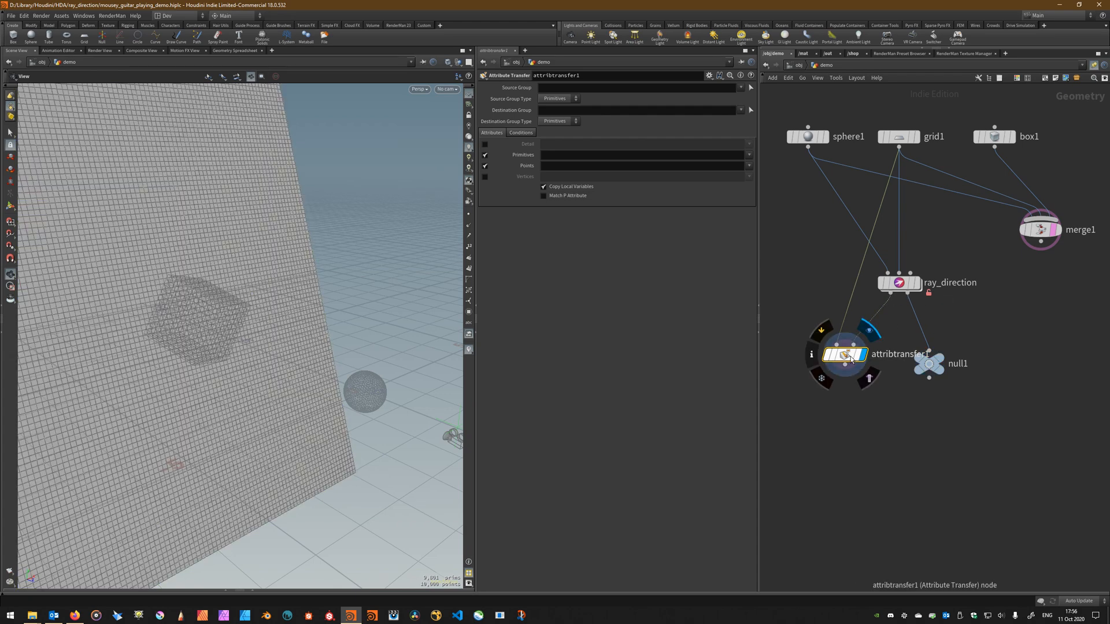
- Select ray_direction, toggle one of its options, then select attribtransfer1 to view its settings
{"action": "left_click", "coordinate": [899, 283]}
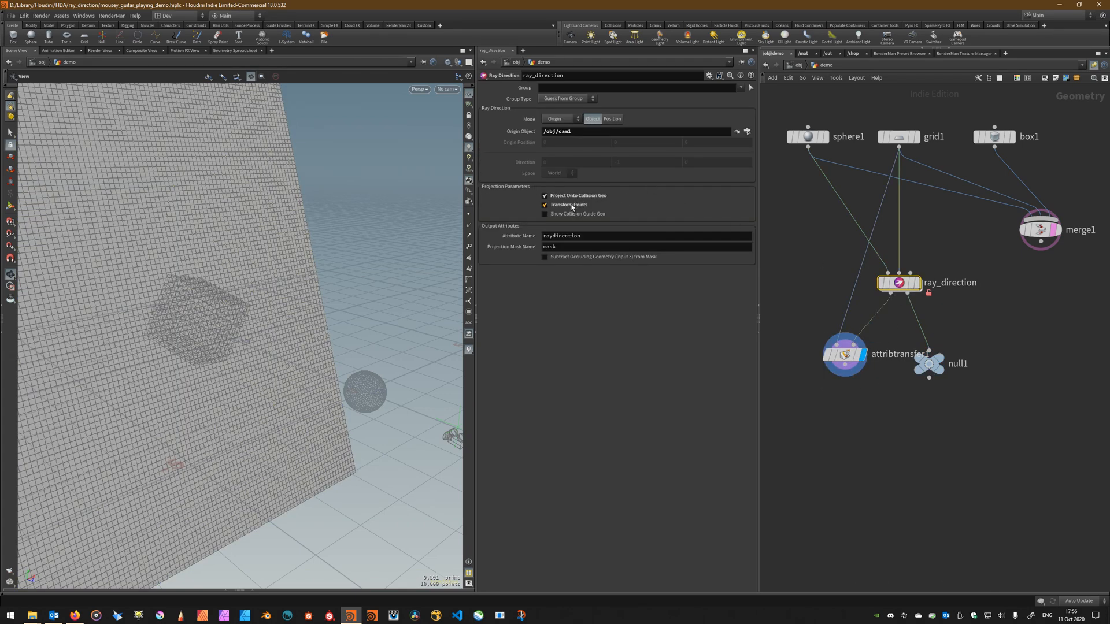
{"action": "left_click", "coordinate": [545, 204]}
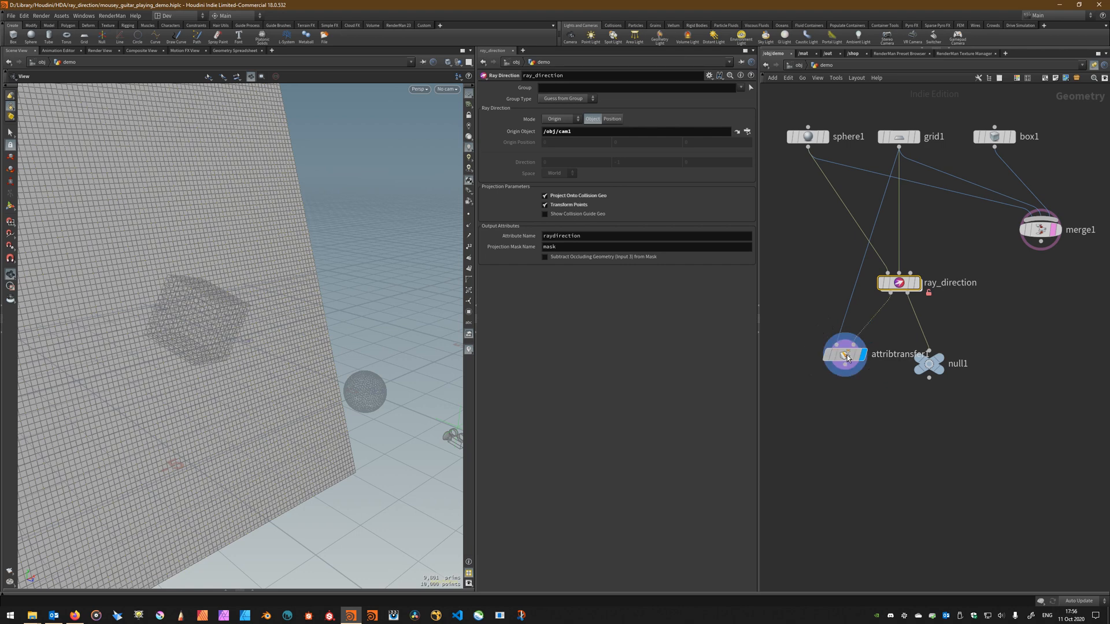
{"action": "left_click", "coordinate": [844, 354]}
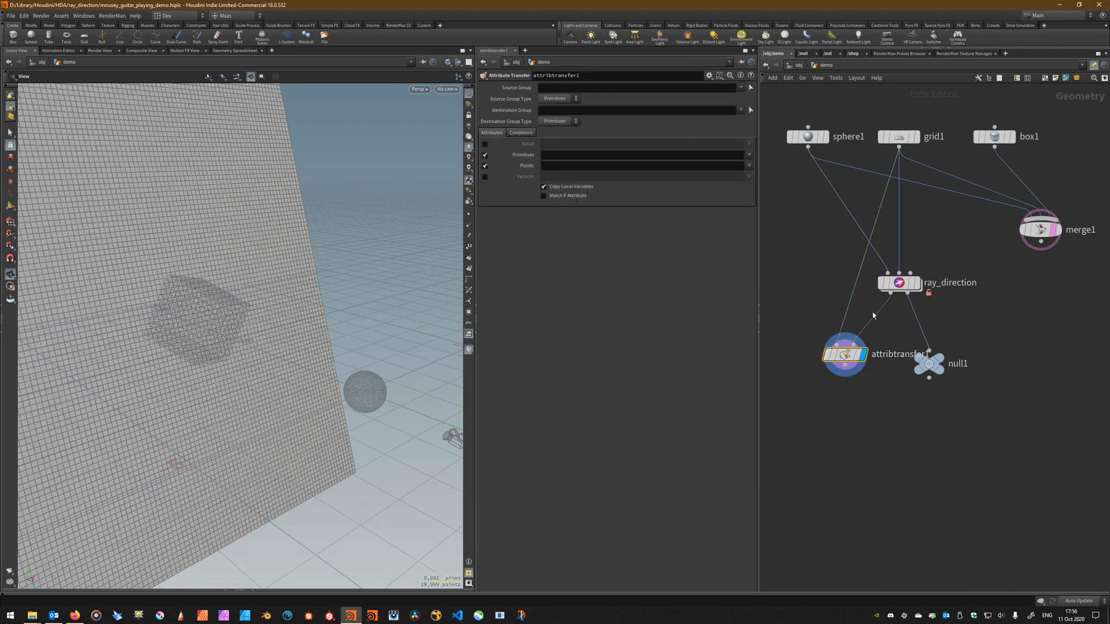
{"action": "mouse_move", "coordinate": [893, 297]}
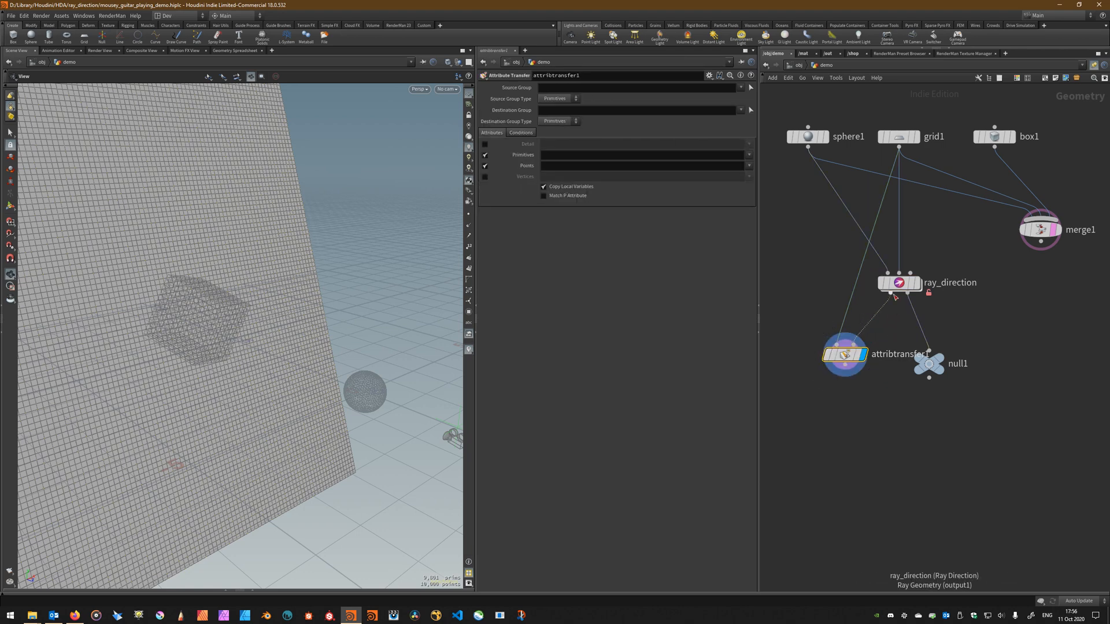
{"action": "mouse_move", "coordinate": [898, 296]}
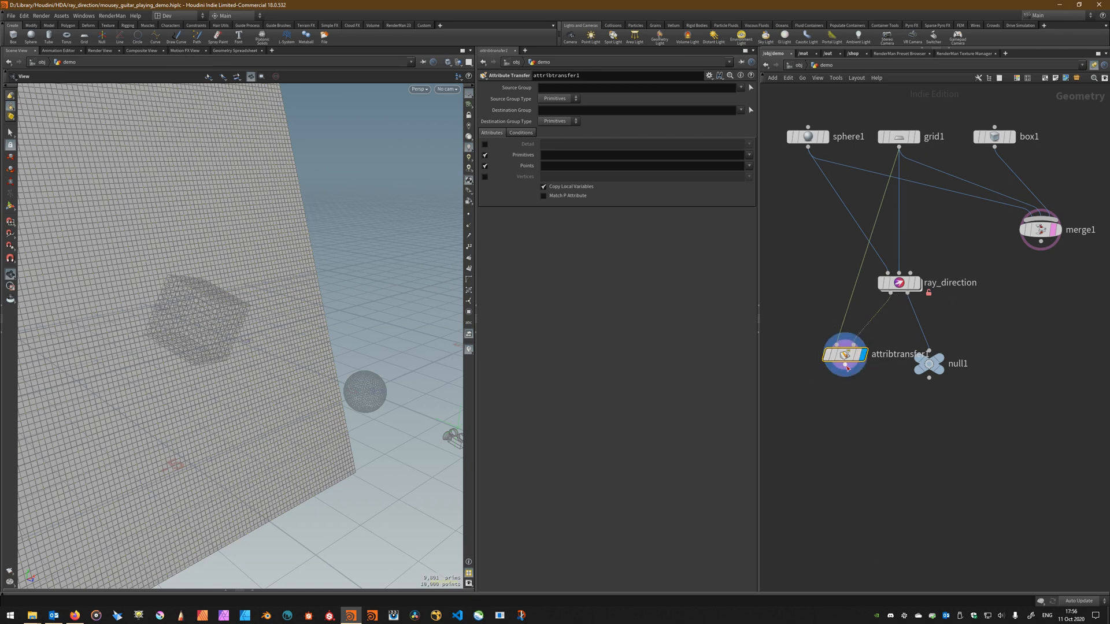
{"action": "mouse_move", "coordinate": [840, 386]}
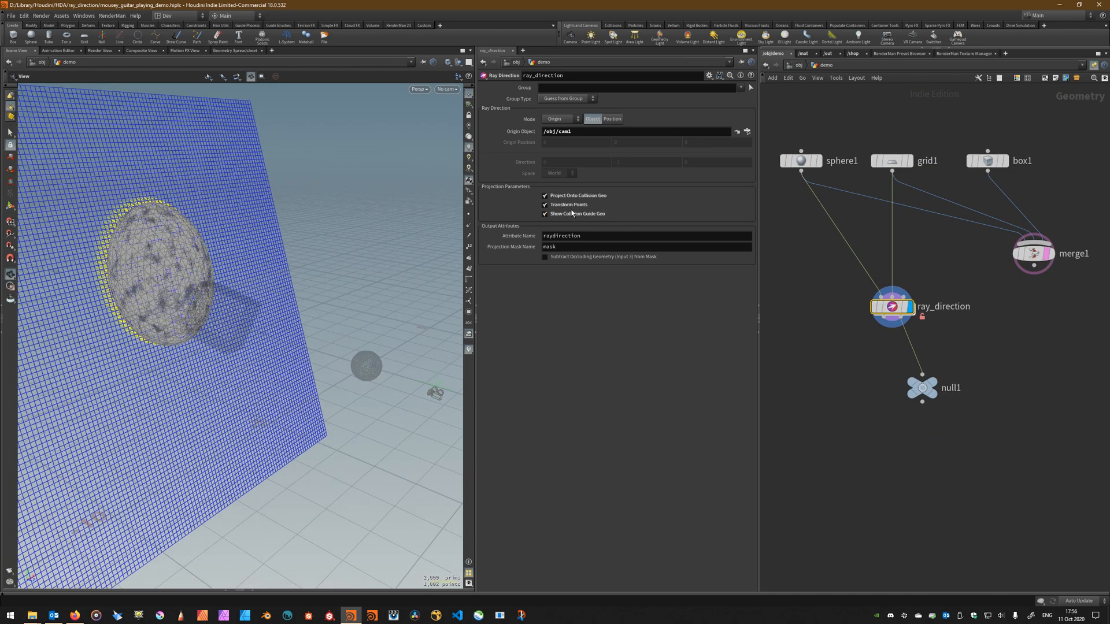
- Turn off Transform Points on ray_direction so grid points stay in place
{"action": "left_click", "coordinate": [544, 205]}
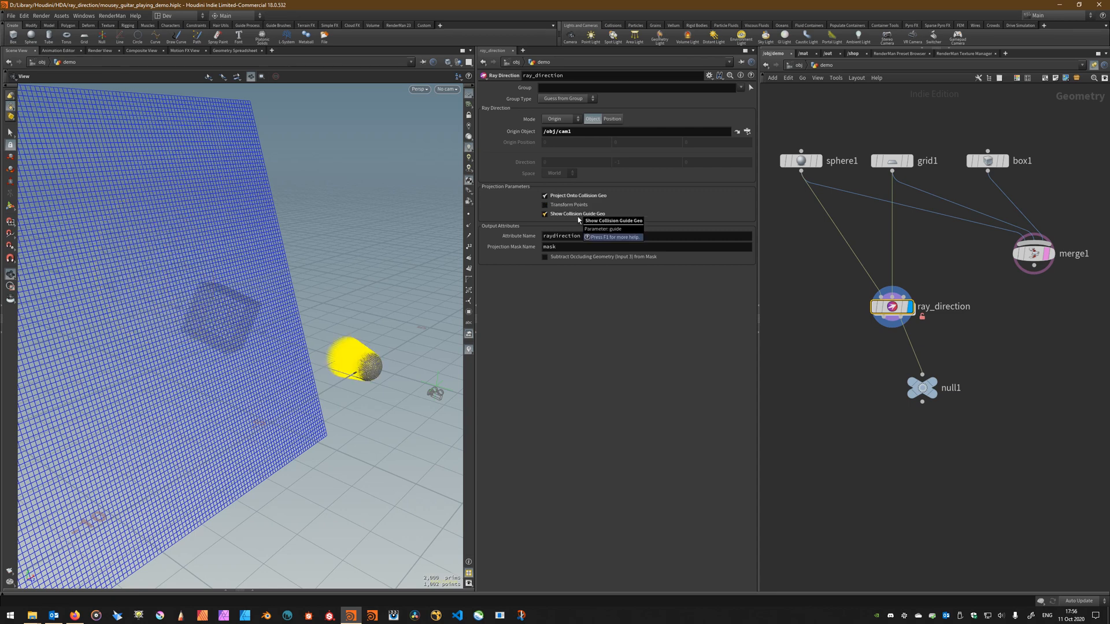
{"action": "mouse_move", "coordinate": [814, 375]}
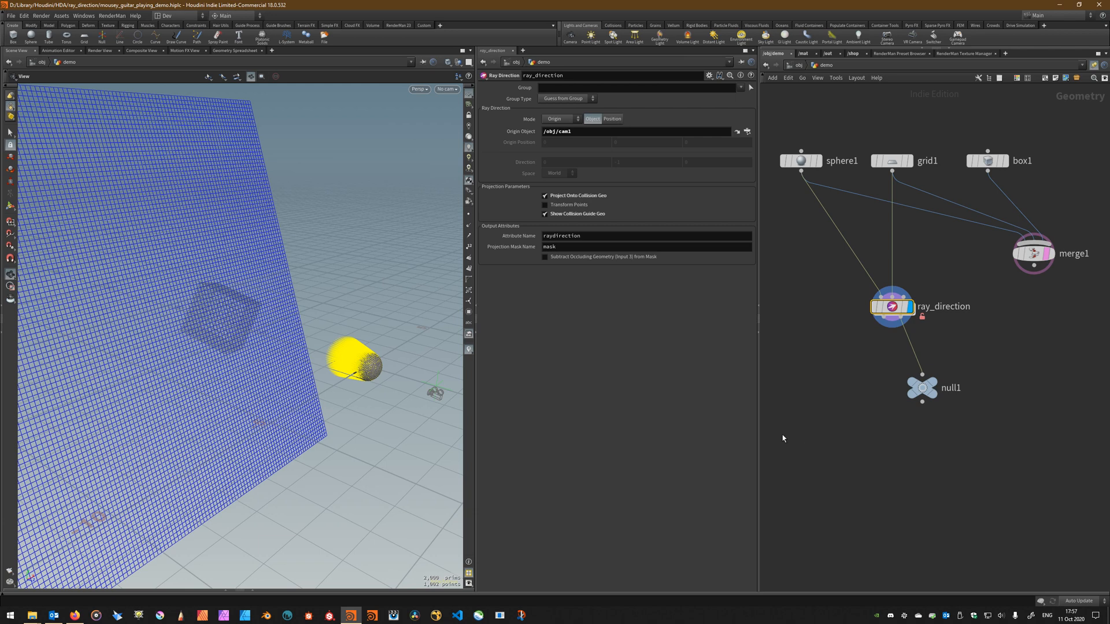
{"action": "mouse_move", "coordinate": [198, 243]}
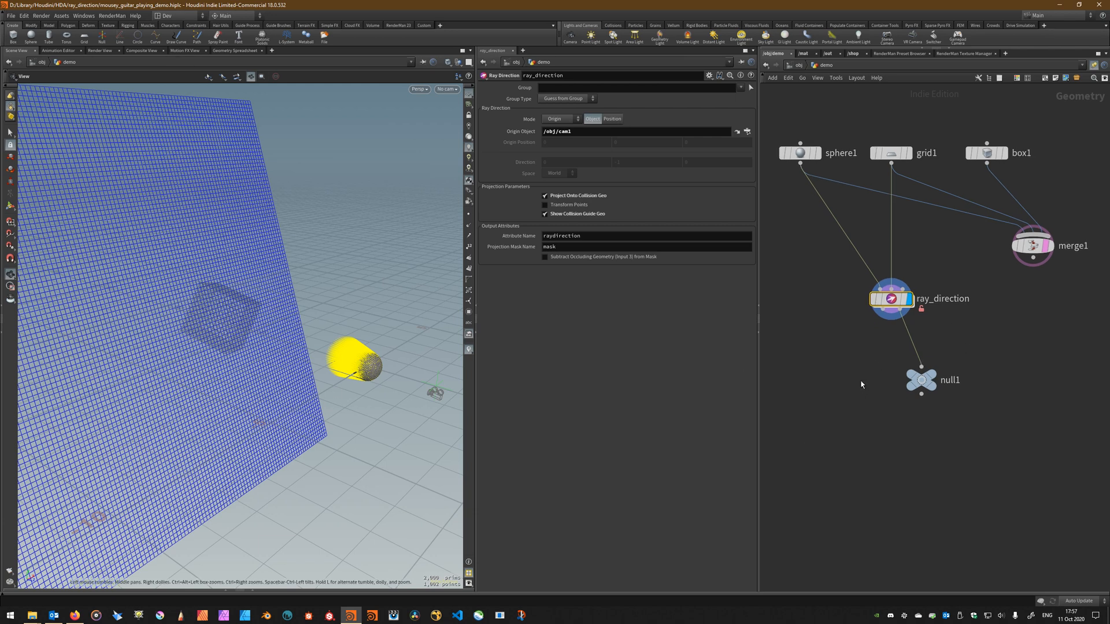
{"action": "key", "text": "Tab"}
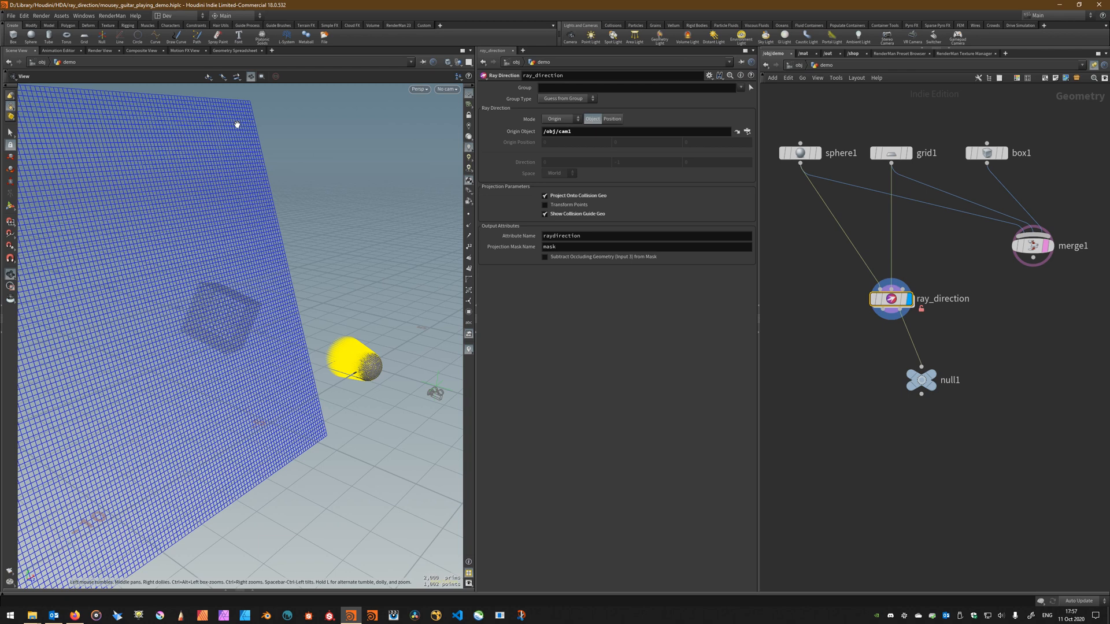
{"action": "mouse_move", "coordinate": [275, 316]}
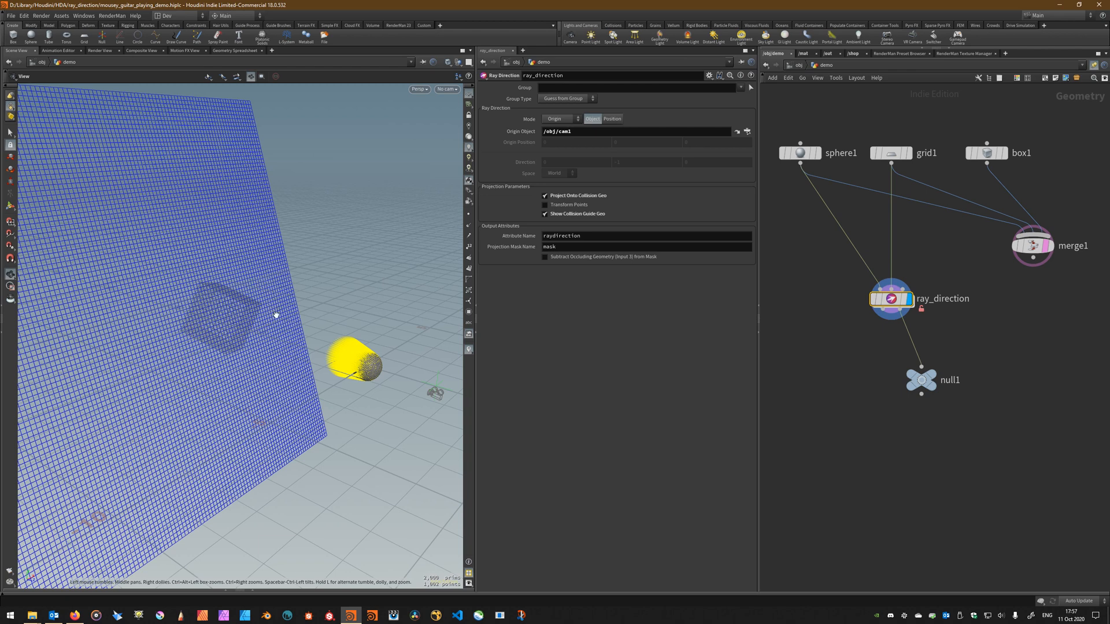
{"action": "mouse_move", "coordinate": [373, 390]}
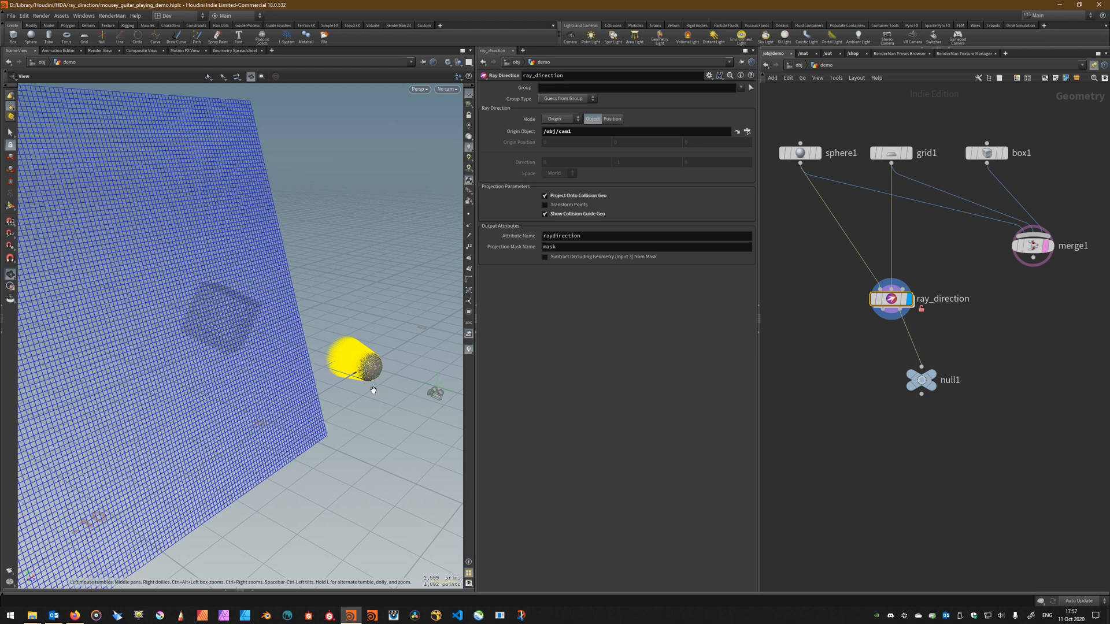
{"action": "mouse_move", "coordinate": [863, 456]}
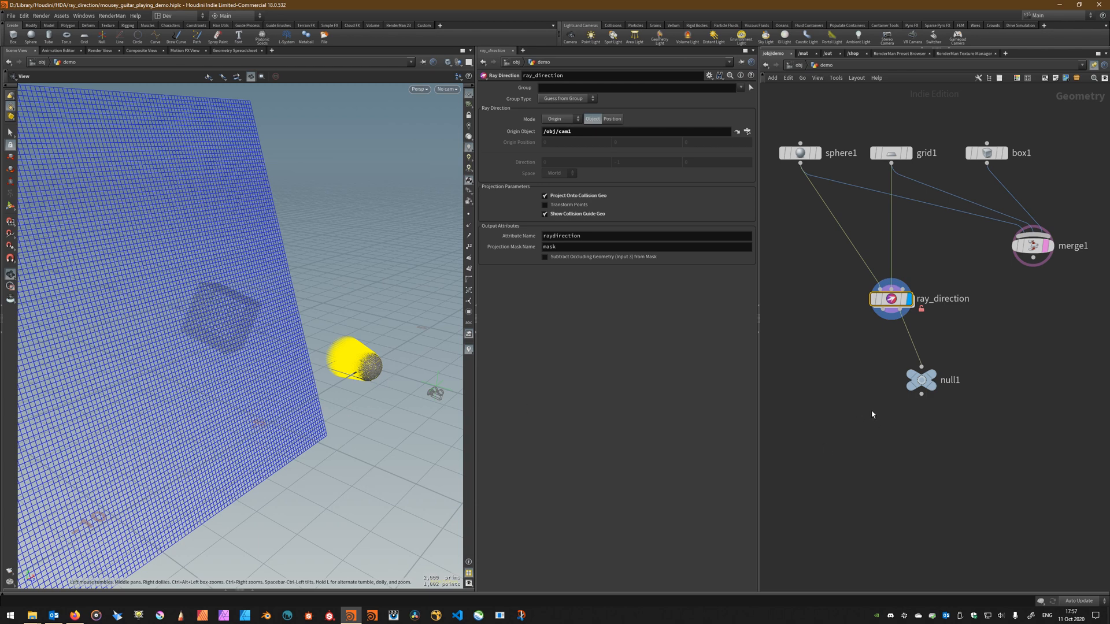
{"action": "mouse_move", "coordinate": [982, 186]}
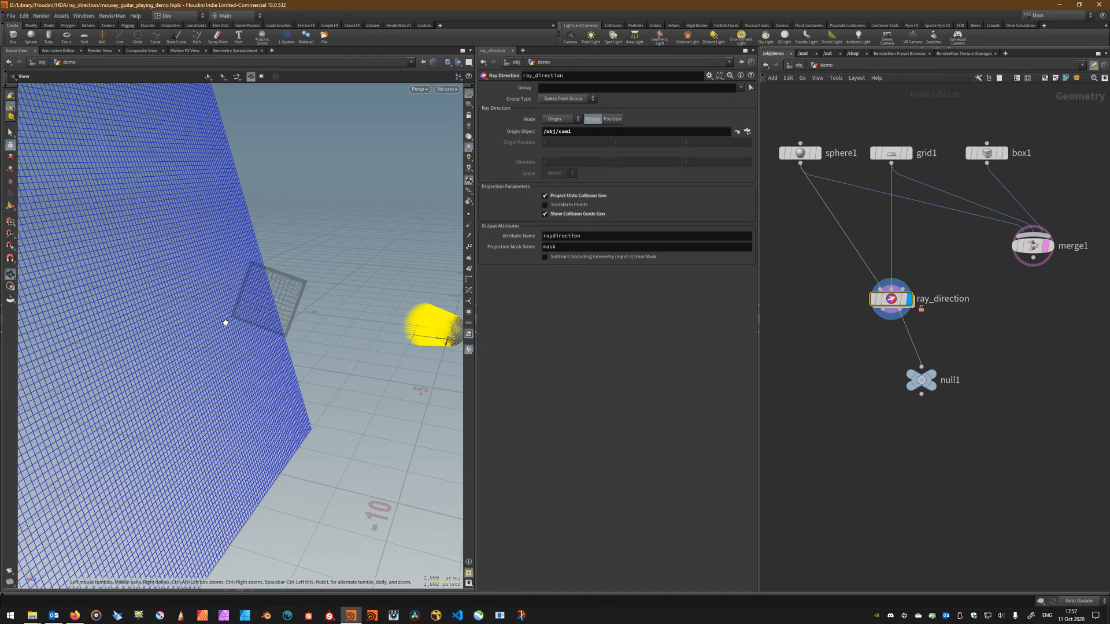
{"action": "mouse_move", "coordinate": [267, 311]}
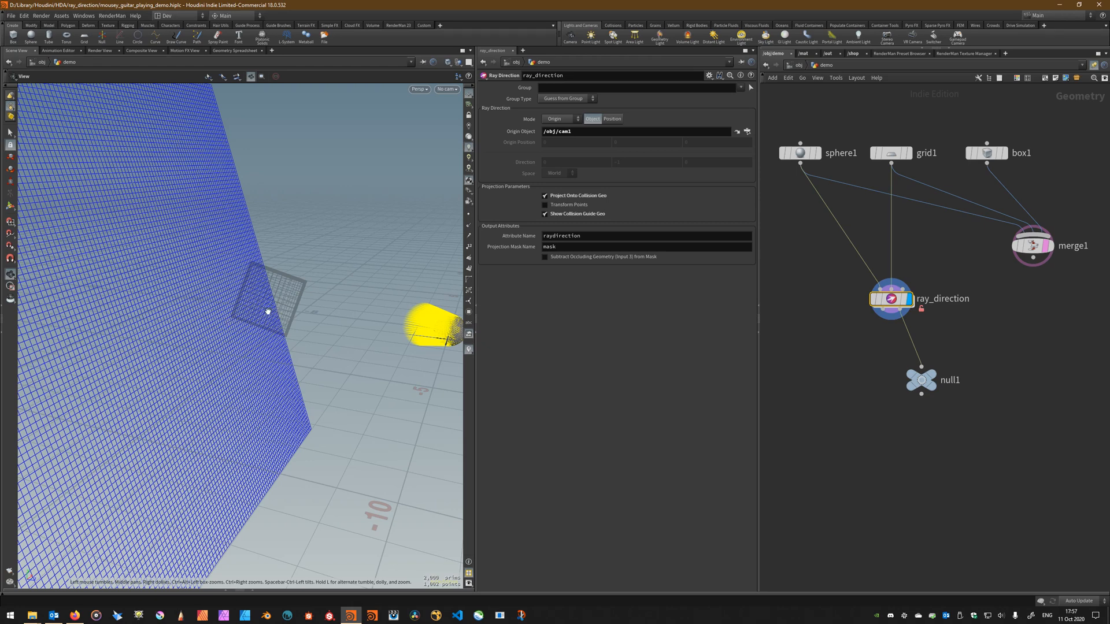
{"action": "mouse_move", "coordinate": [208, 328]}
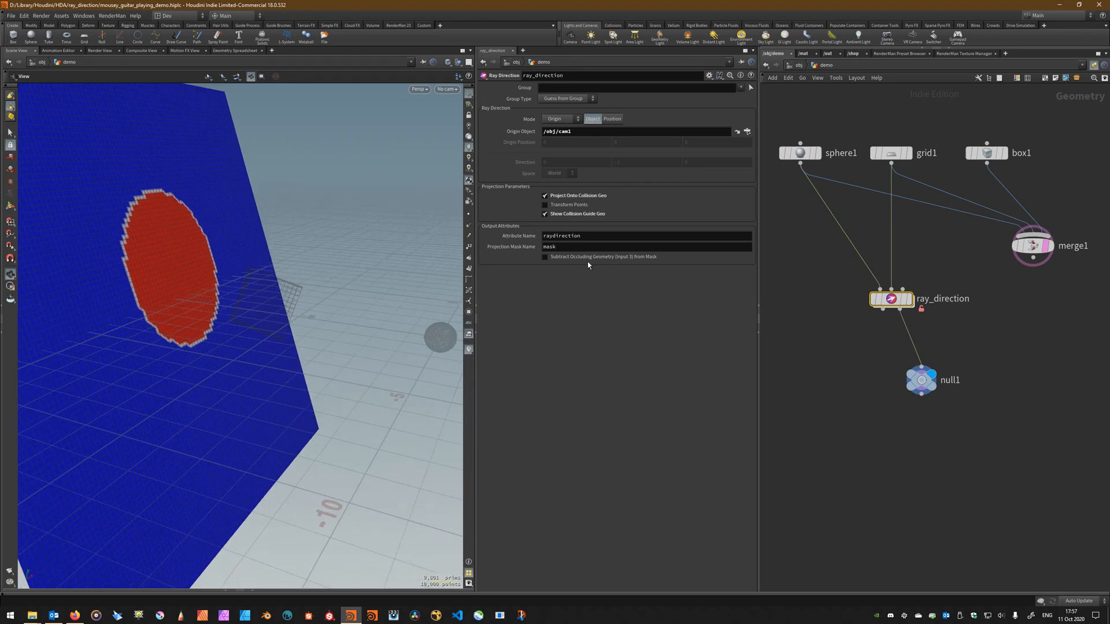
- Enable Subtract Occluding Geometry (Input 3) from Mask on ray_direction
{"action": "left_click", "coordinate": [545, 256]}
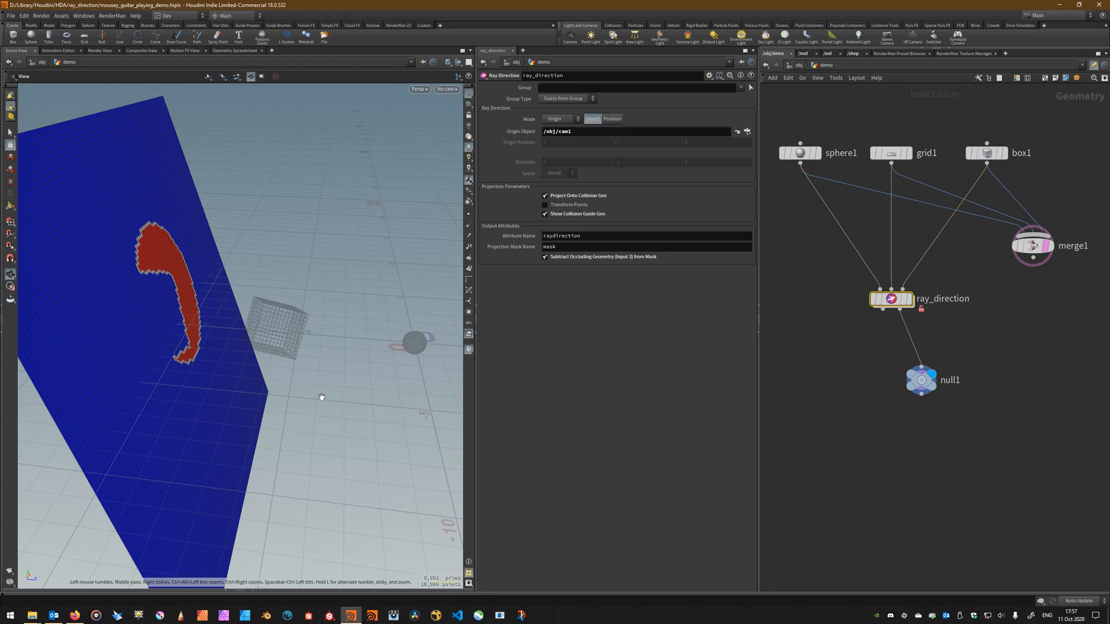
{"action": "mouse_move", "coordinate": [277, 357]}
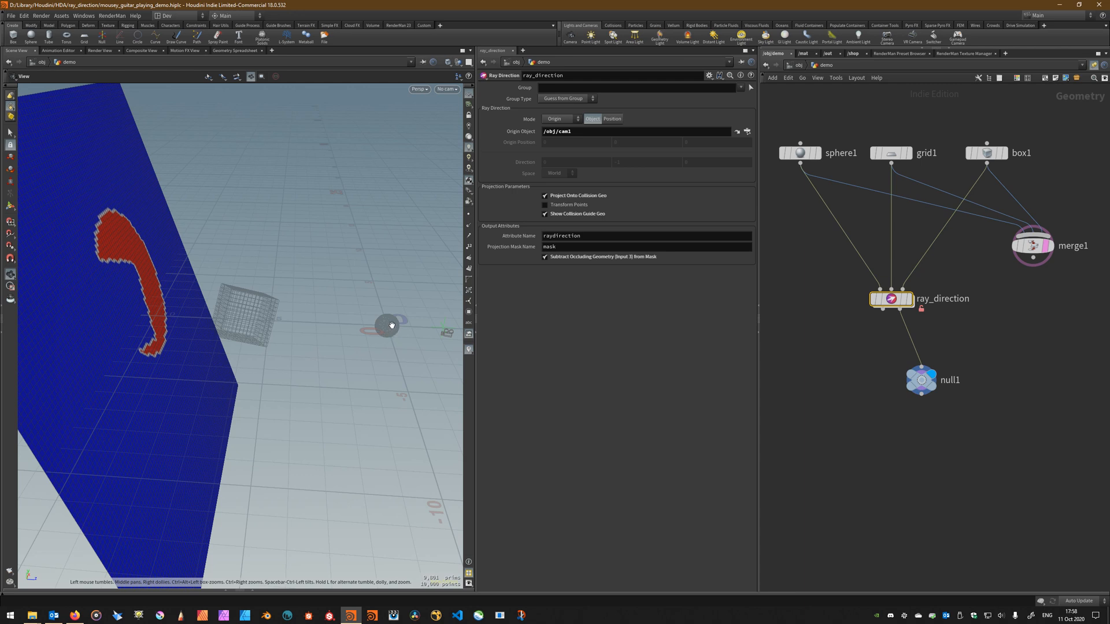
{"action": "mouse_move", "coordinate": [192, 314]}
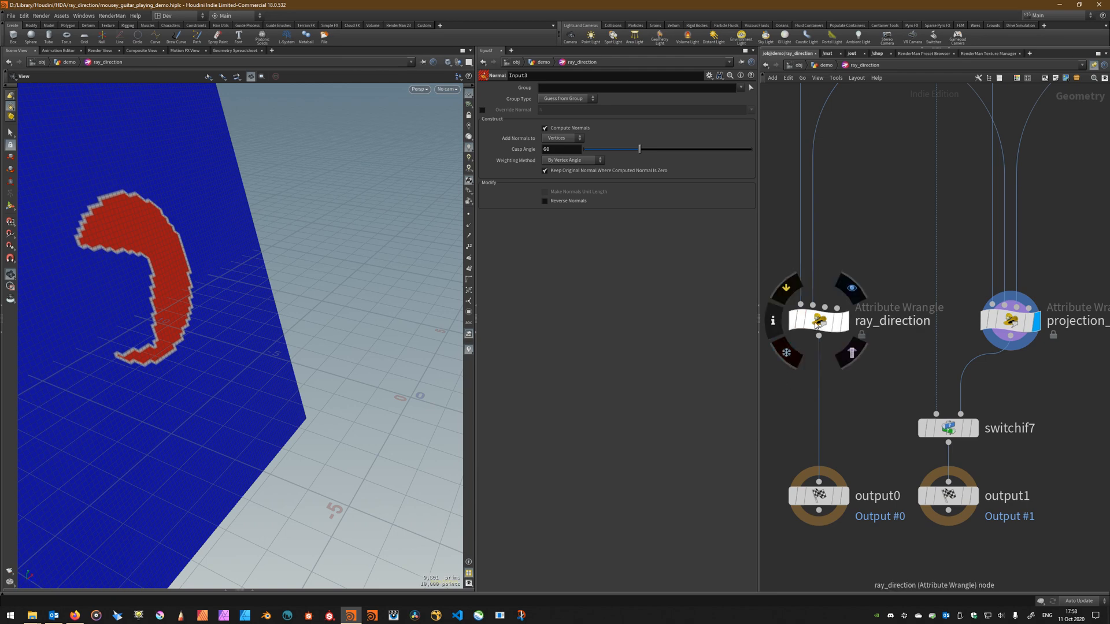
- Inspect the projection_mask wrangle code inside the ray_direction asset
{"action": "left_click", "coordinate": [817, 319]}
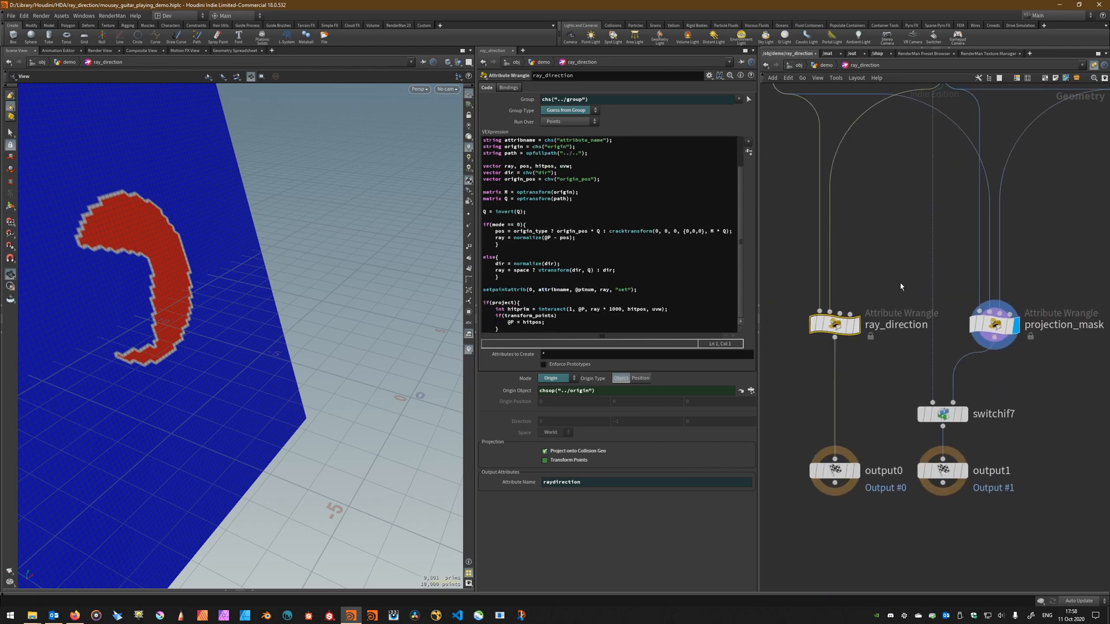
{"action": "mouse_move", "coordinate": [882, 248]}
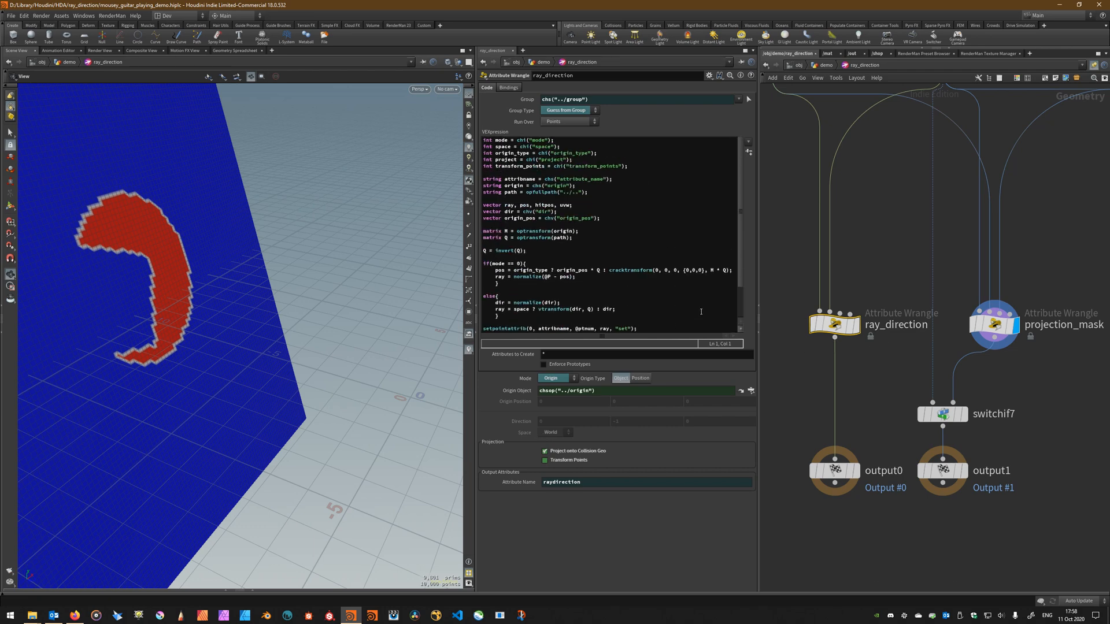
{"action": "mouse_move", "coordinate": [1023, 337]}
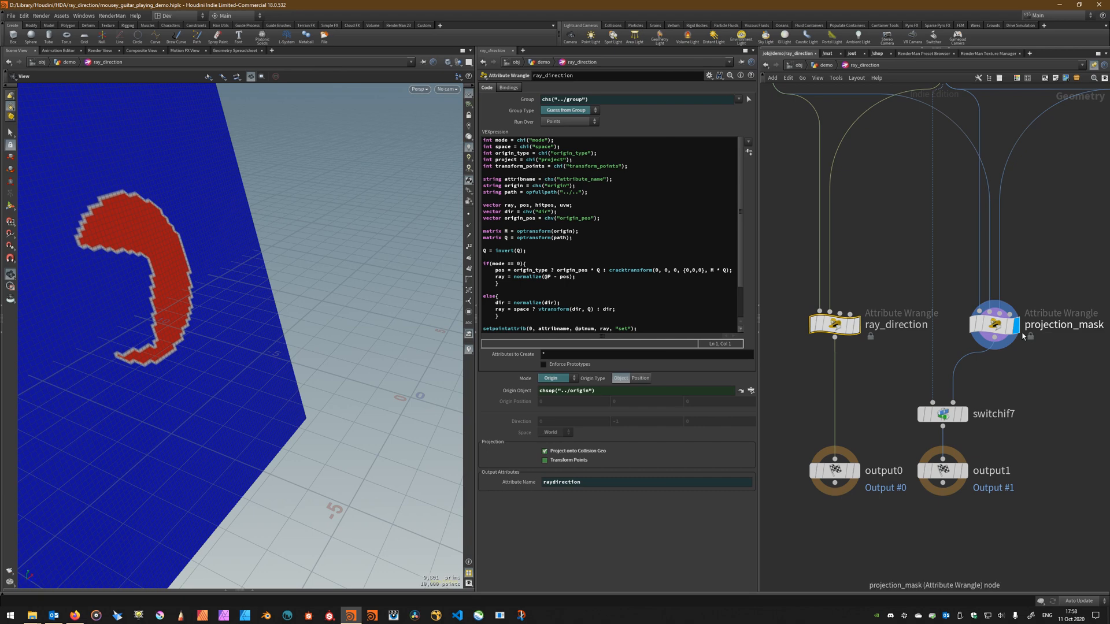
{"action": "left_click", "coordinate": [994, 325]}
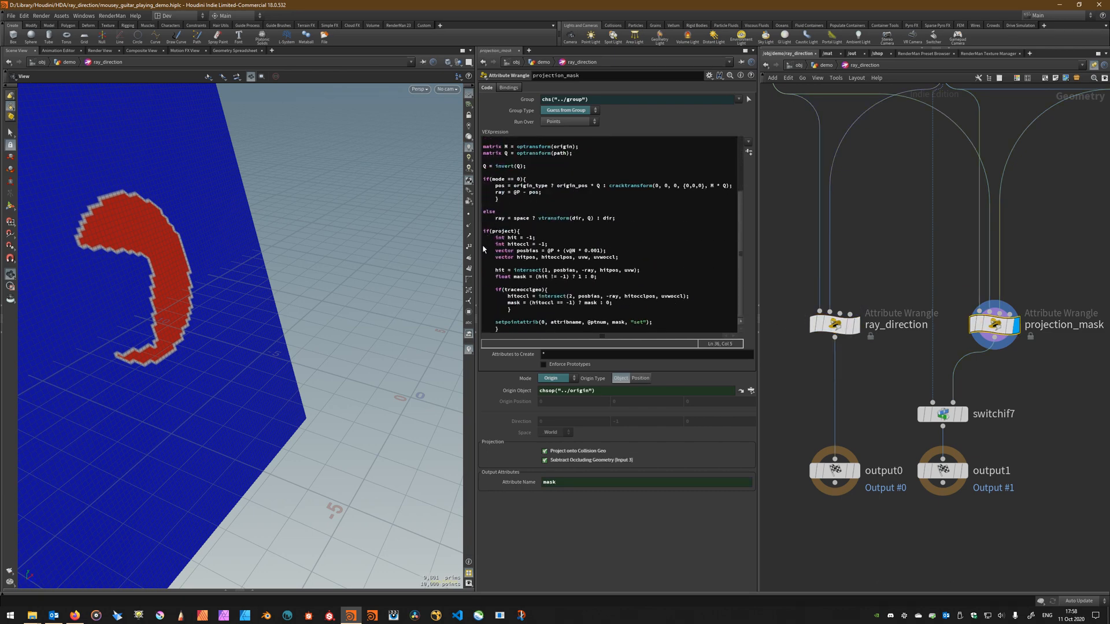
{"action": "mouse_move", "coordinate": [103, 277]}
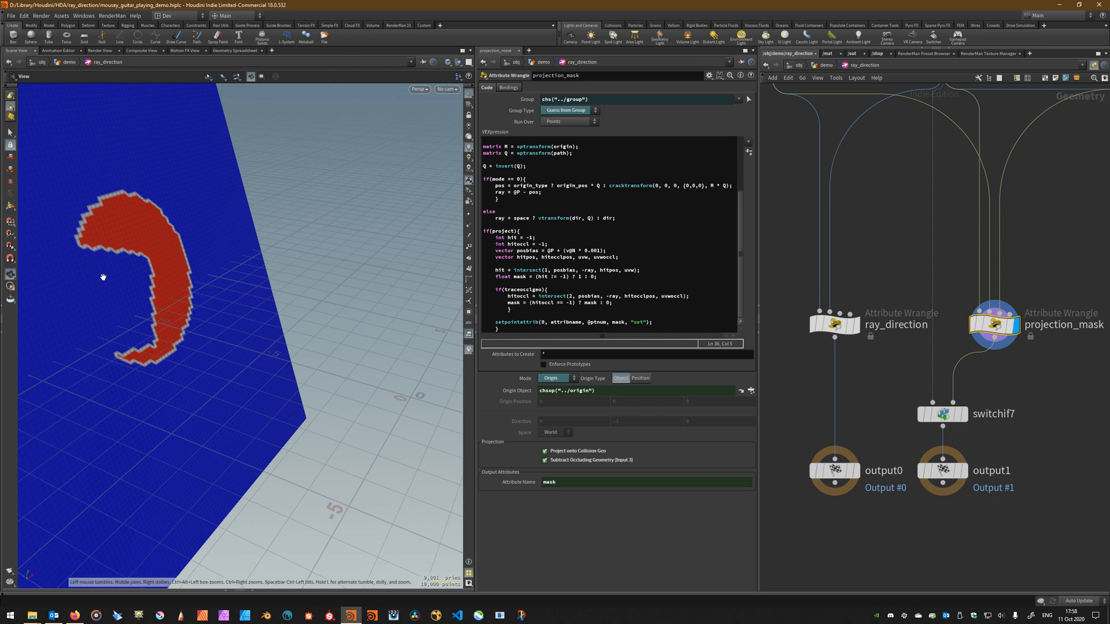
{"action": "mouse_move", "coordinate": [115, 286]}
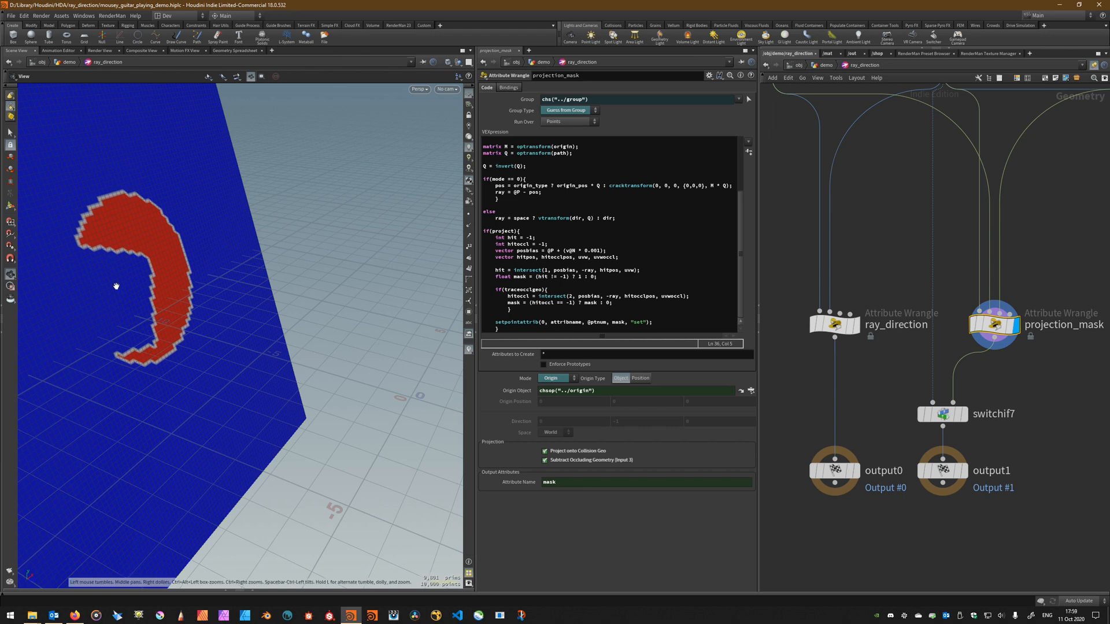
{"action": "mouse_move", "coordinate": [981, 329]}
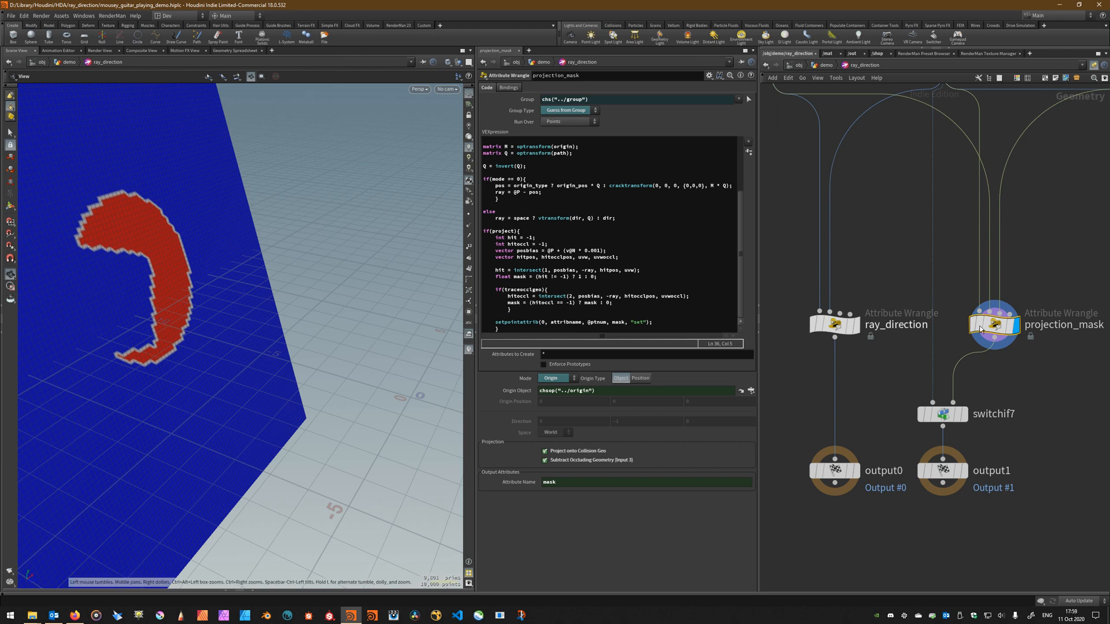
{"action": "left_click", "coordinate": [834, 324]}
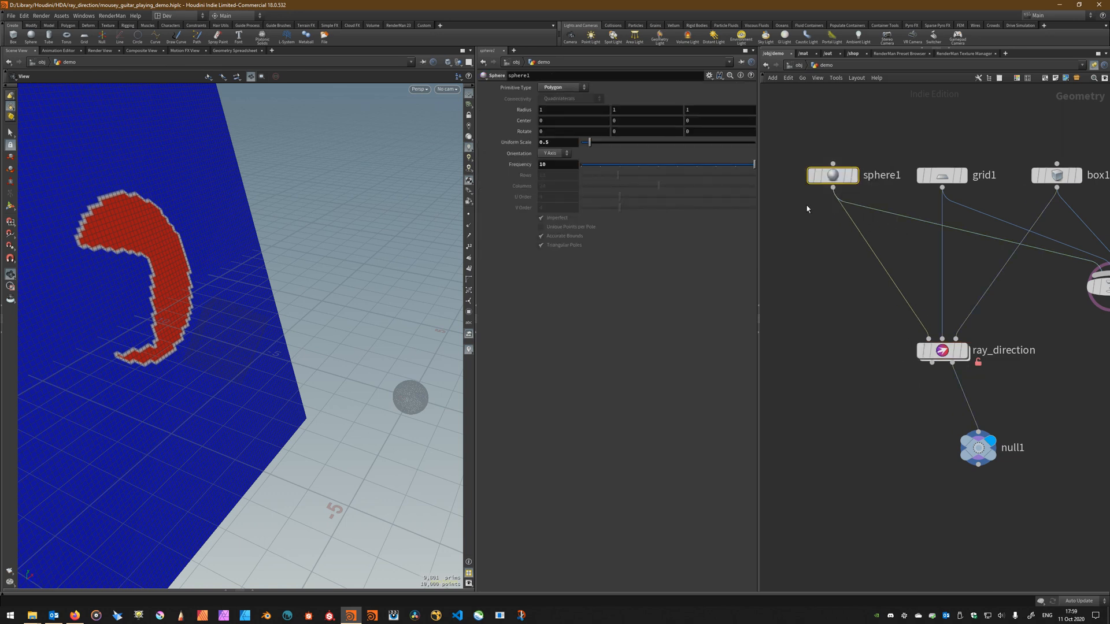
{"action": "mouse_move", "coordinate": [901, 419]}
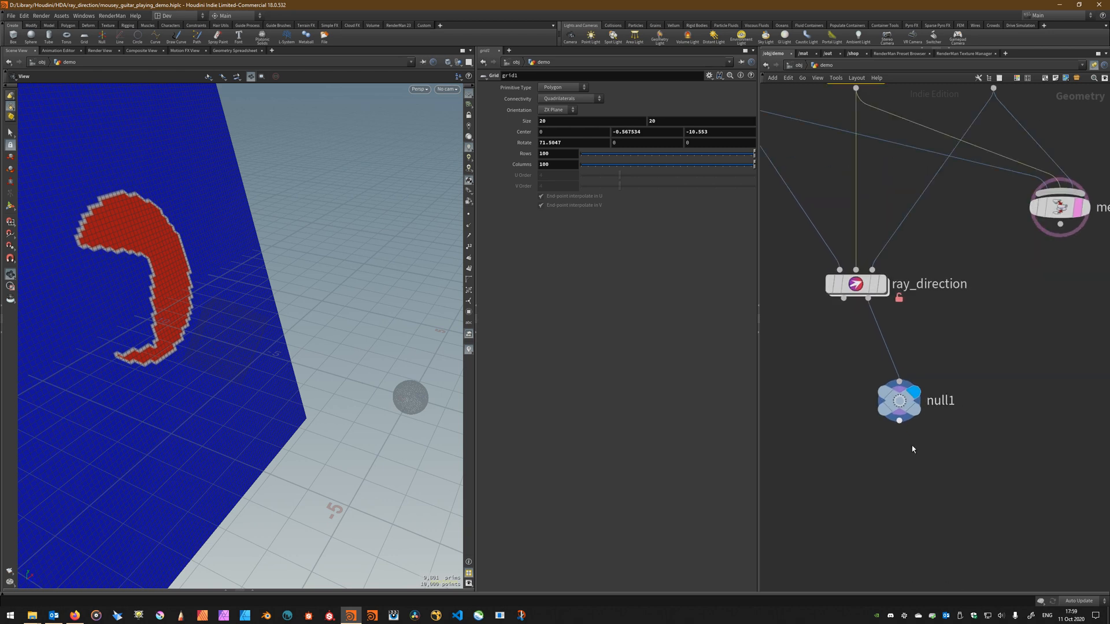
- Add an Attribute Blur after null1 on the 'mask' attribute, comparing unblurred and blurred results
{"action": "key", "text": "tab"}
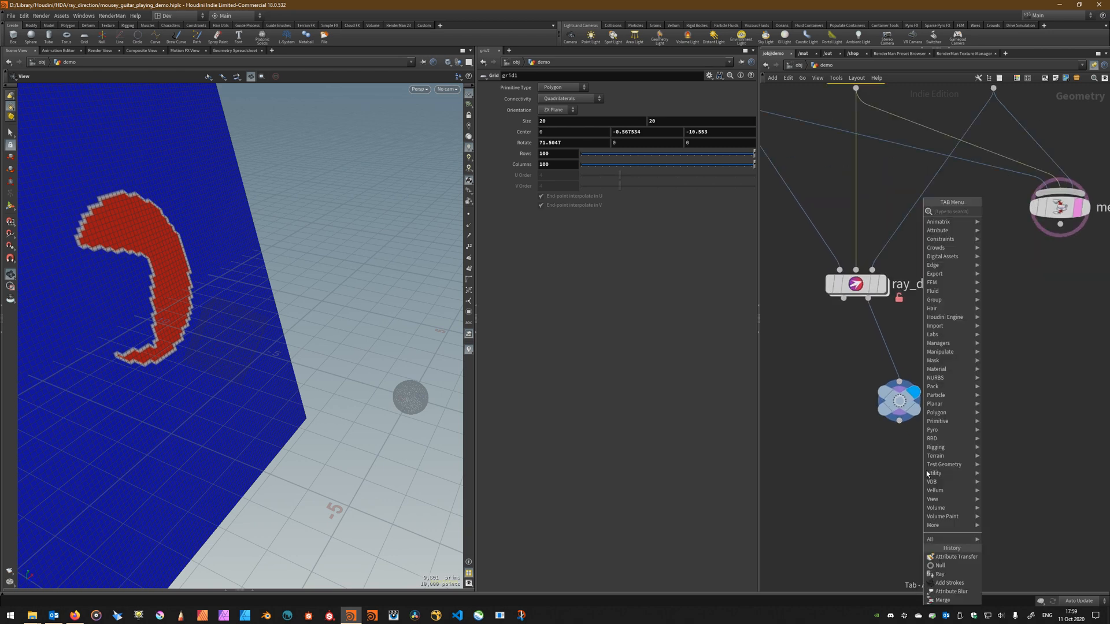
{"action": "mouse_move", "coordinate": [821, 413]}
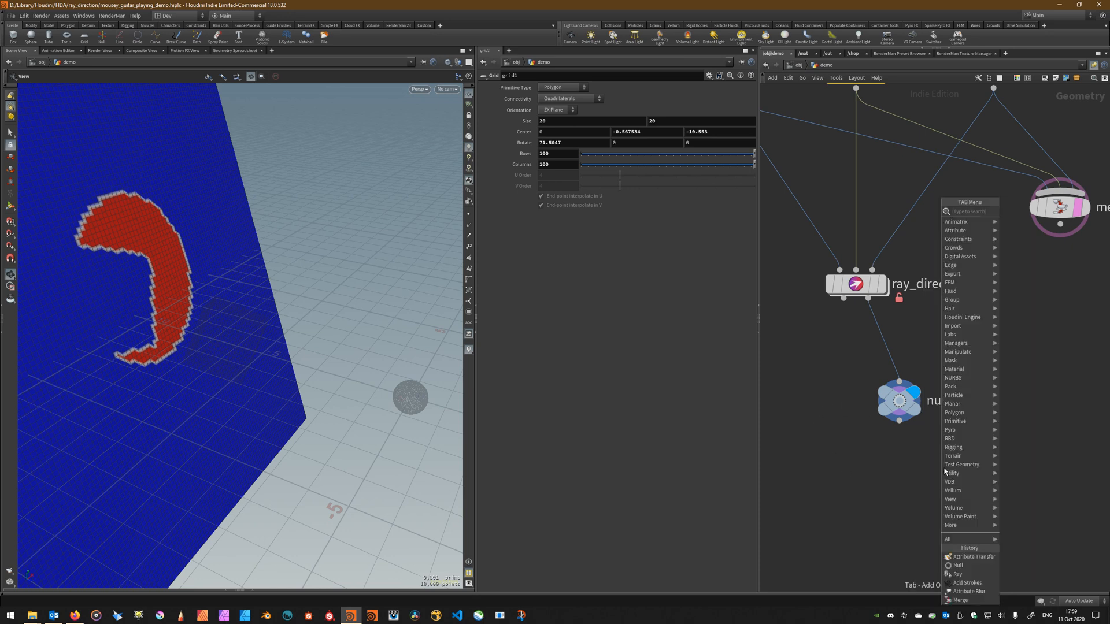
{"action": "type", "text": "atr"}
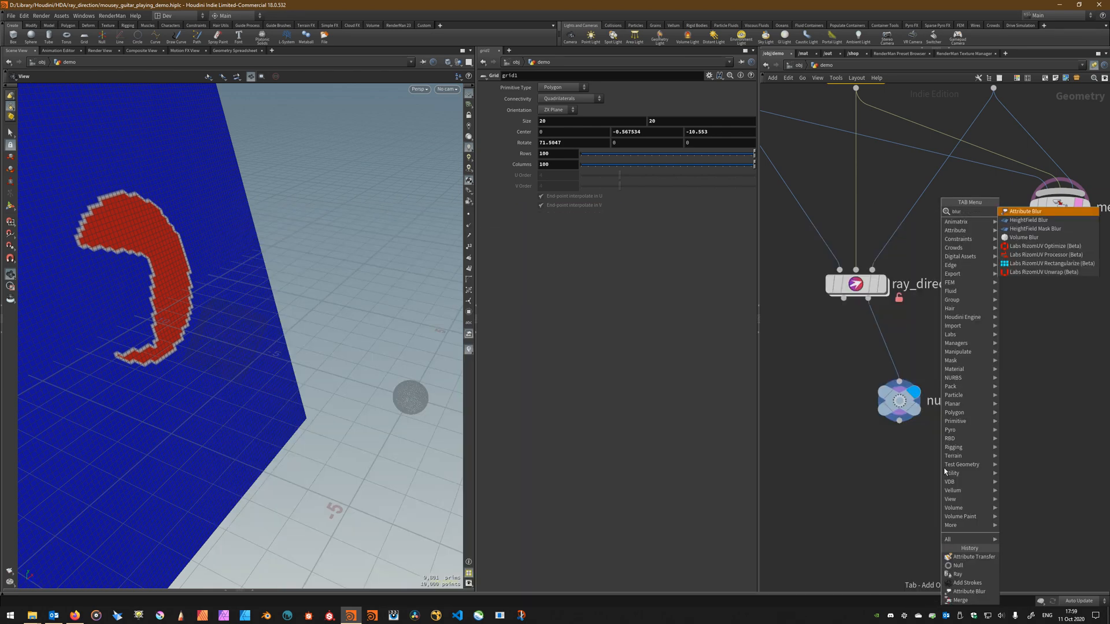
{"action": "left_click", "coordinate": [1013, 211]}
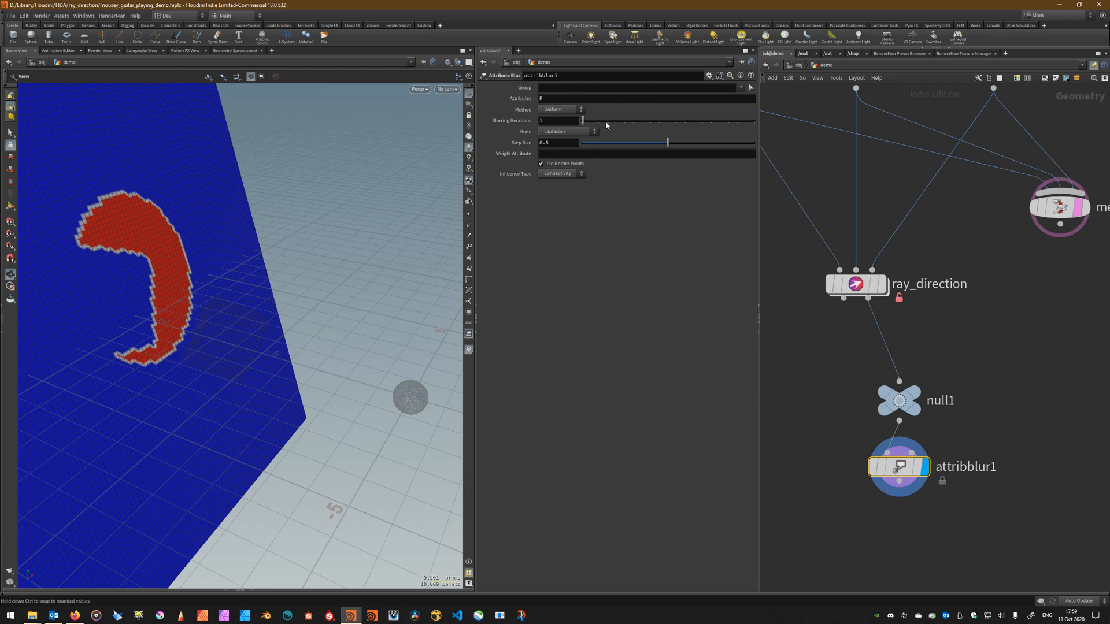
{"action": "type", "text": "mask"}
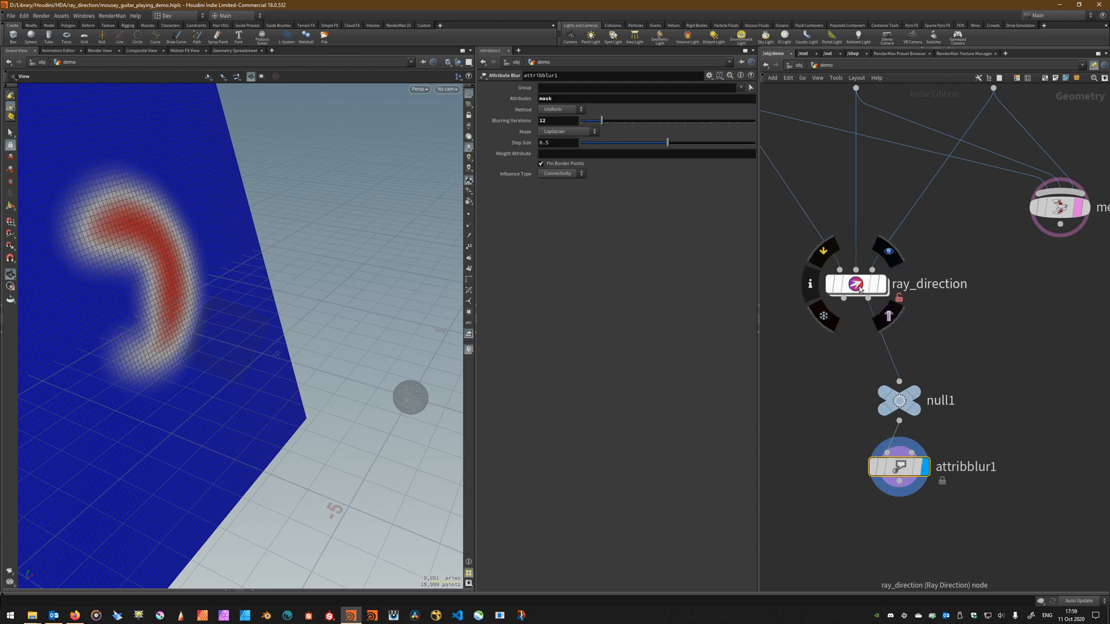
{"action": "left_click", "coordinate": [855, 284]}
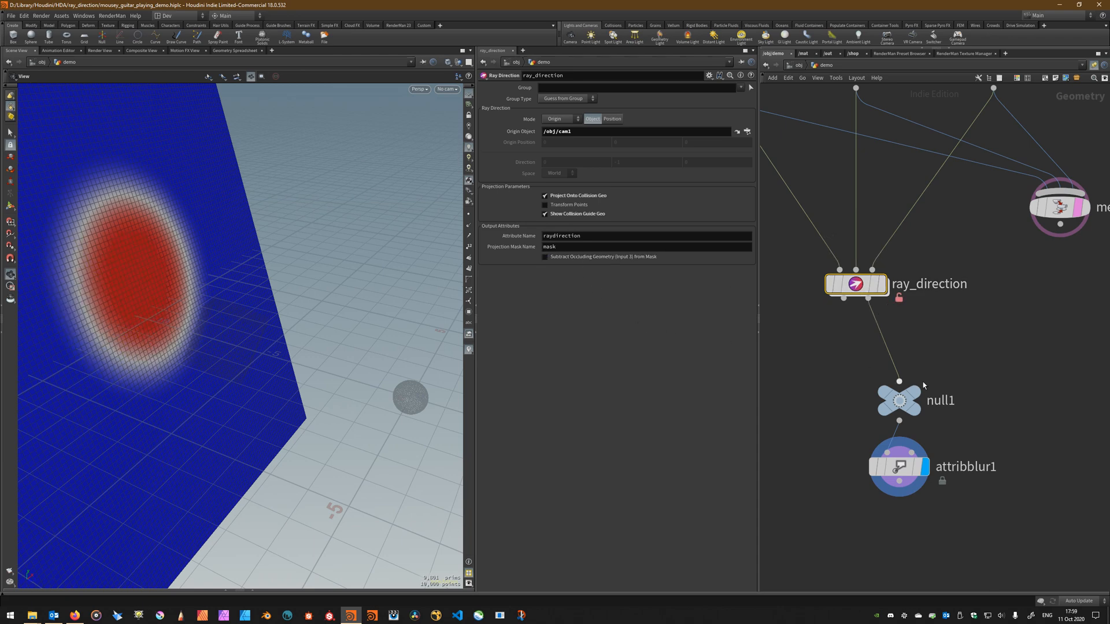
{"action": "left_click", "coordinate": [898, 467]}
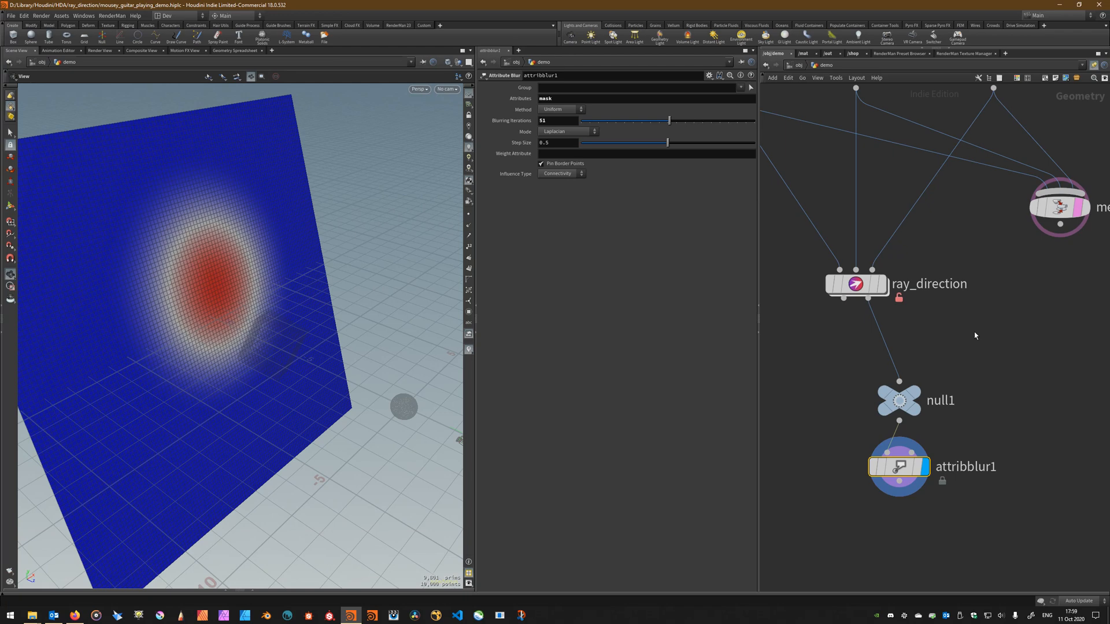
- Add an Add Strokes node below attribblur1 using 'mask' as the Falloff Attribute
{"action": "key", "text": "Tab"}
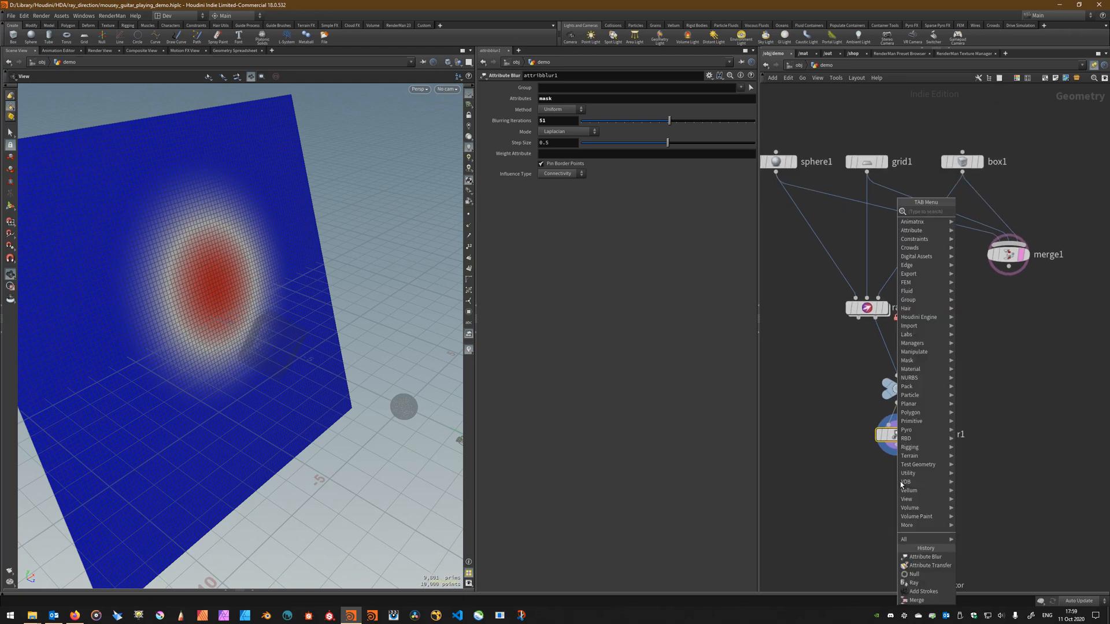
{"action": "type", "text": "strok"}
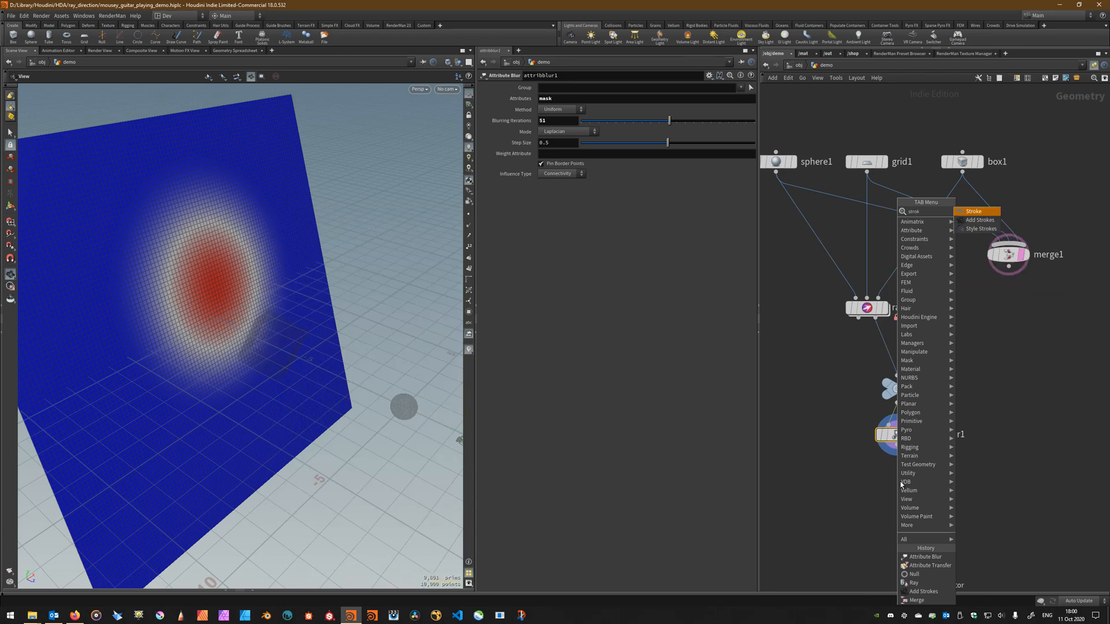
{"action": "left_click", "coordinate": [978, 220]}
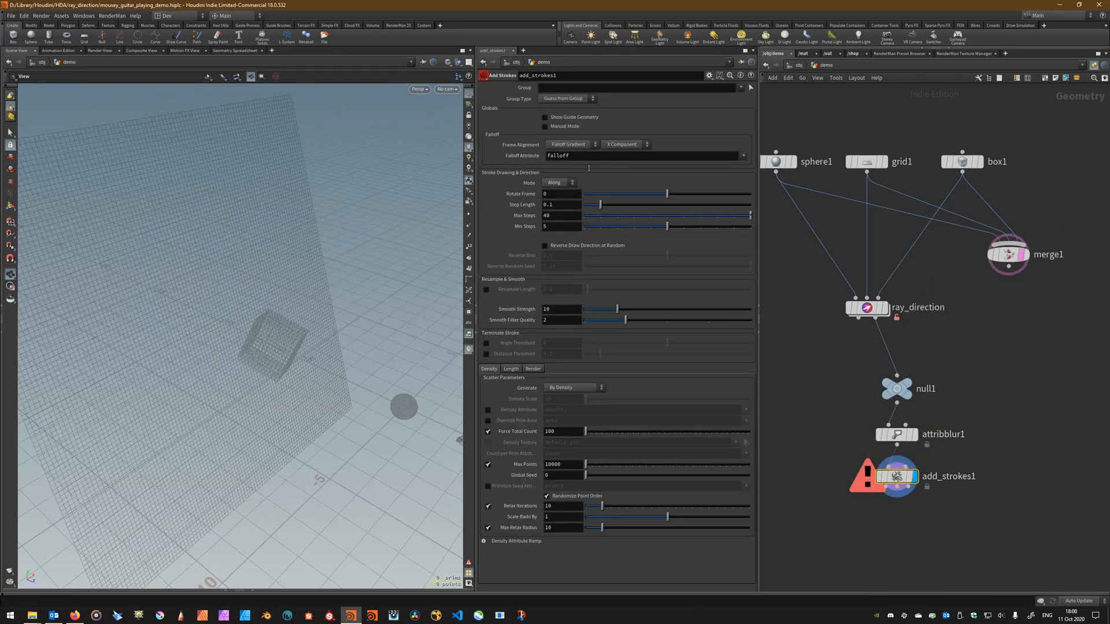
{"action": "type", "text": "mask"}
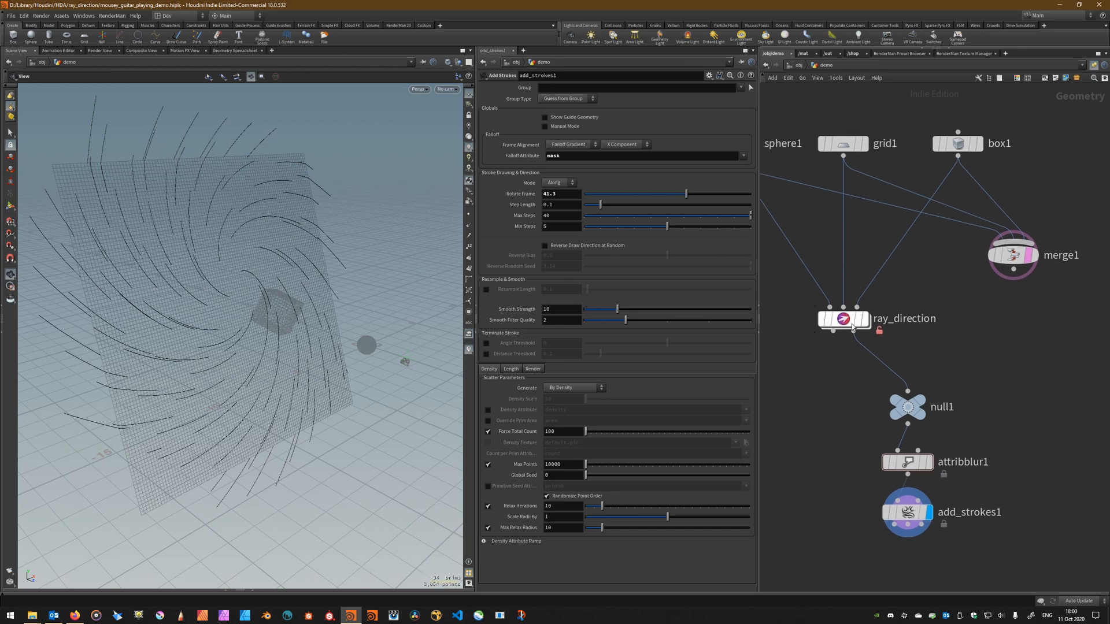
- View ray_direction through cam1, tumble around the sphere and box, and adjust Rotate Frame
{"action": "left_click", "coordinate": [842, 319]}
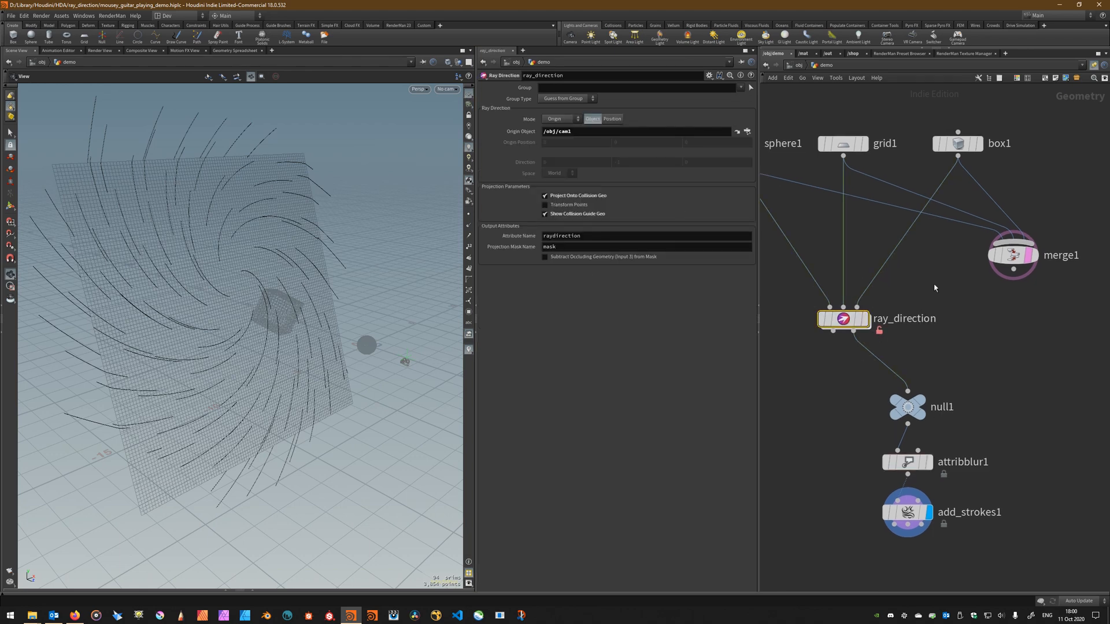
{"action": "left_click", "coordinate": [447, 88]}
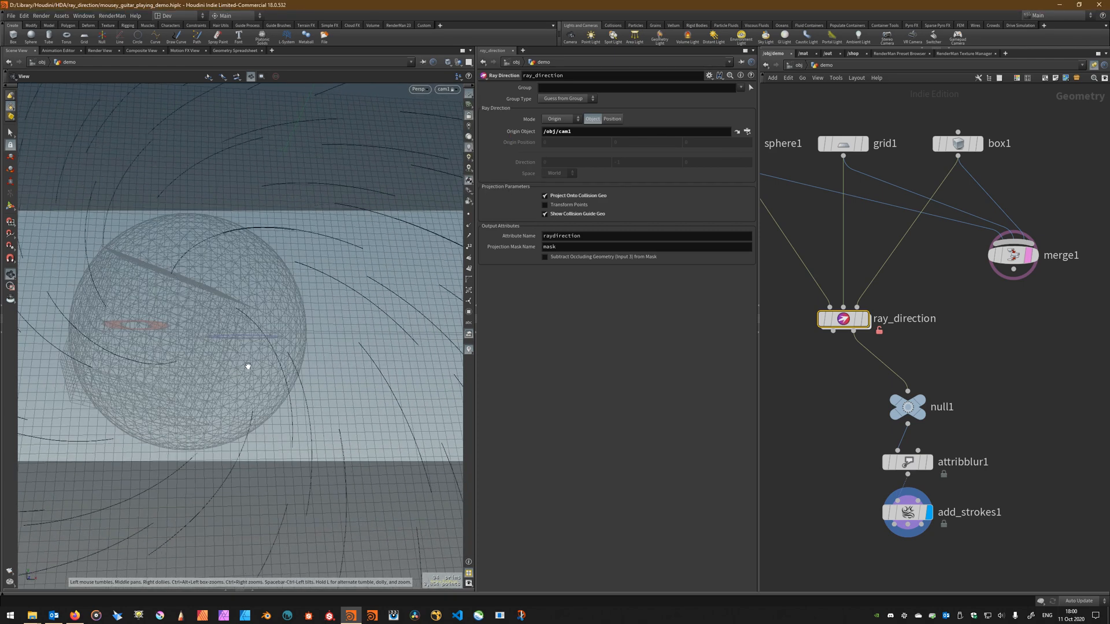
{"action": "left_click_drag", "start_coordinate": [248, 366], "coordinate": [376, 376]}
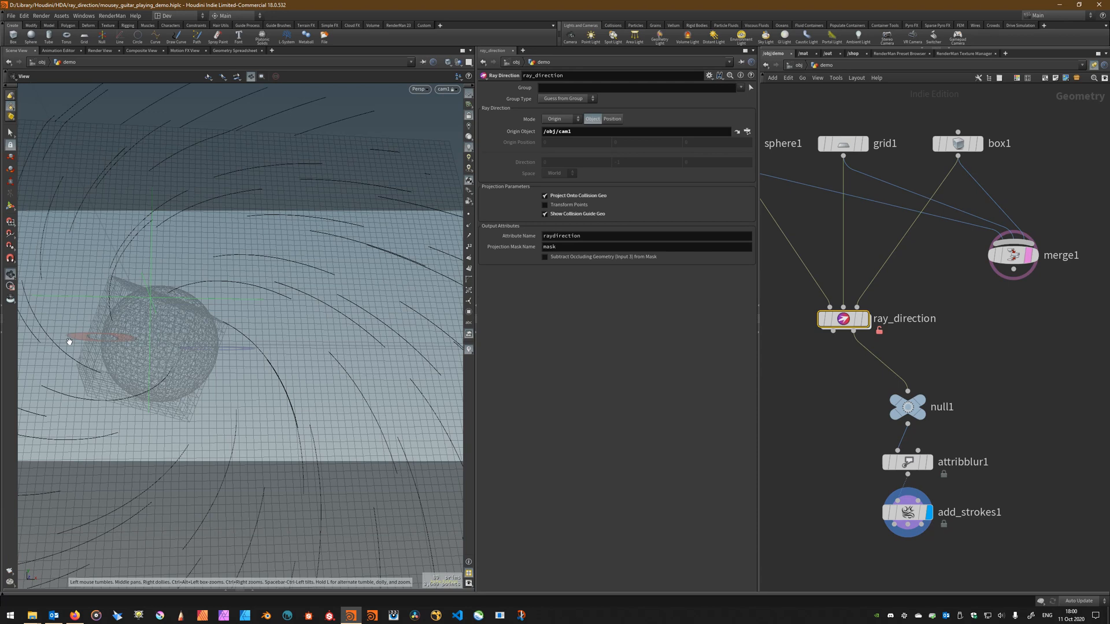
{"action": "mouse_move", "coordinate": [196, 409]}
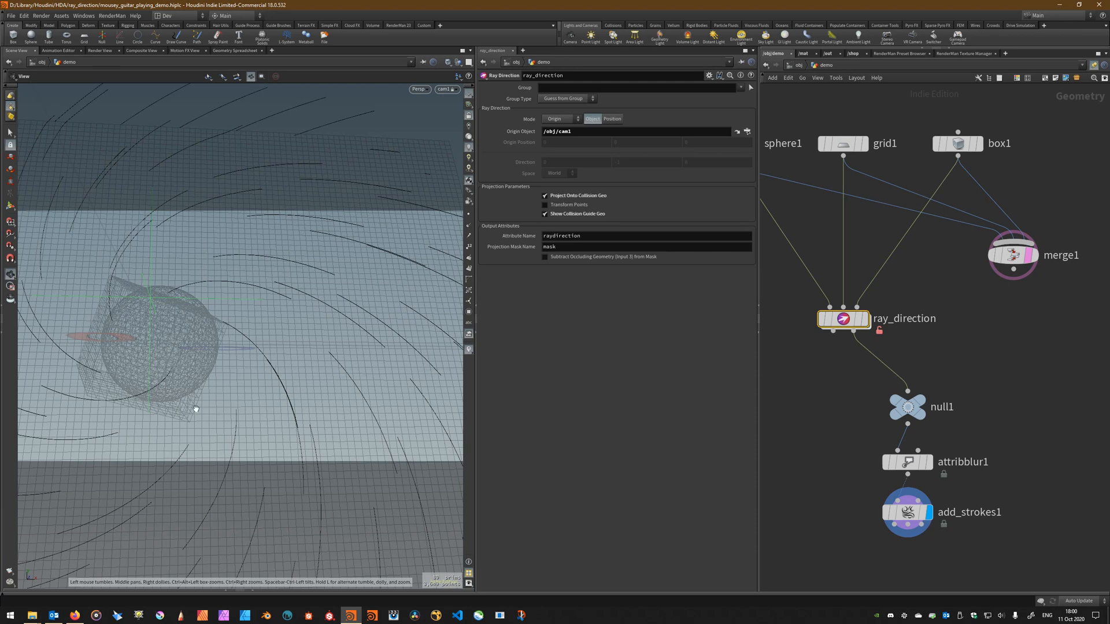
{"action": "mouse_move", "coordinate": [313, 192]}
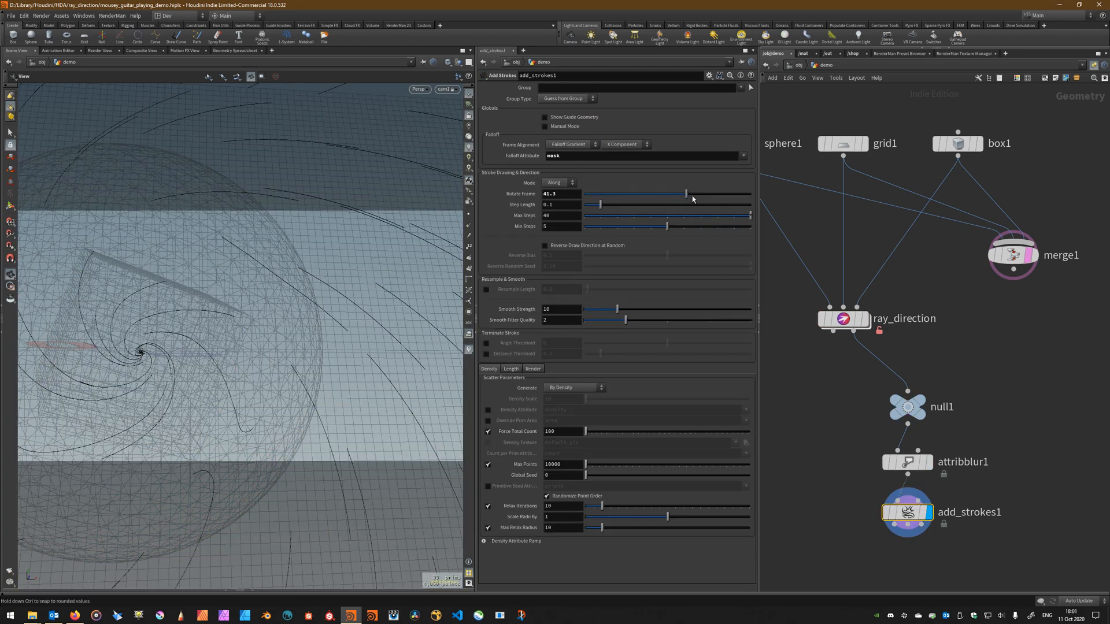
{"action": "left_click_drag", "start_coordinate": [687, 194], "coordinate": [665, 193]}
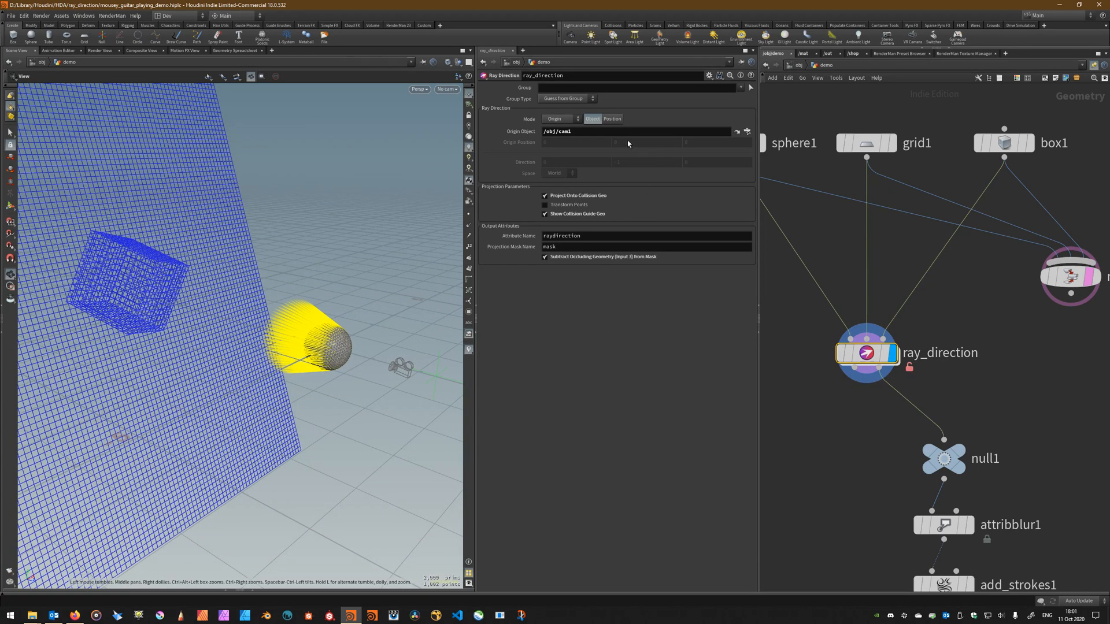
- Switch ray_direction's Mode Origin to Position, then back to Object with /obj/cam1
{"action": "left_click", "coordinate": [612, 118]}
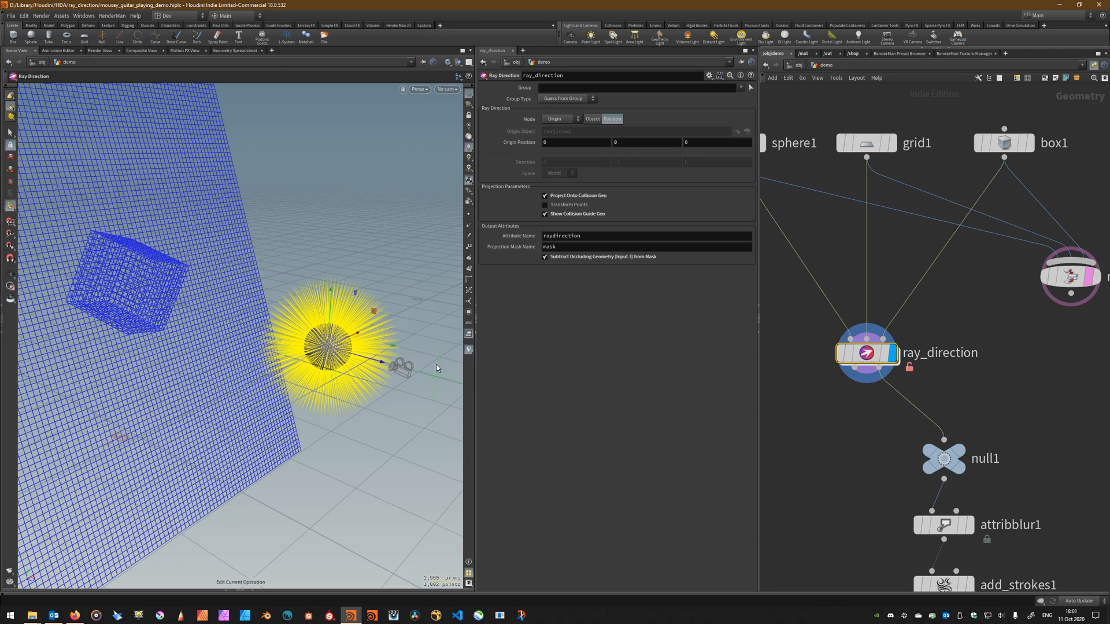
{"action": "mouse_move", "coordinate": [379, 358]}
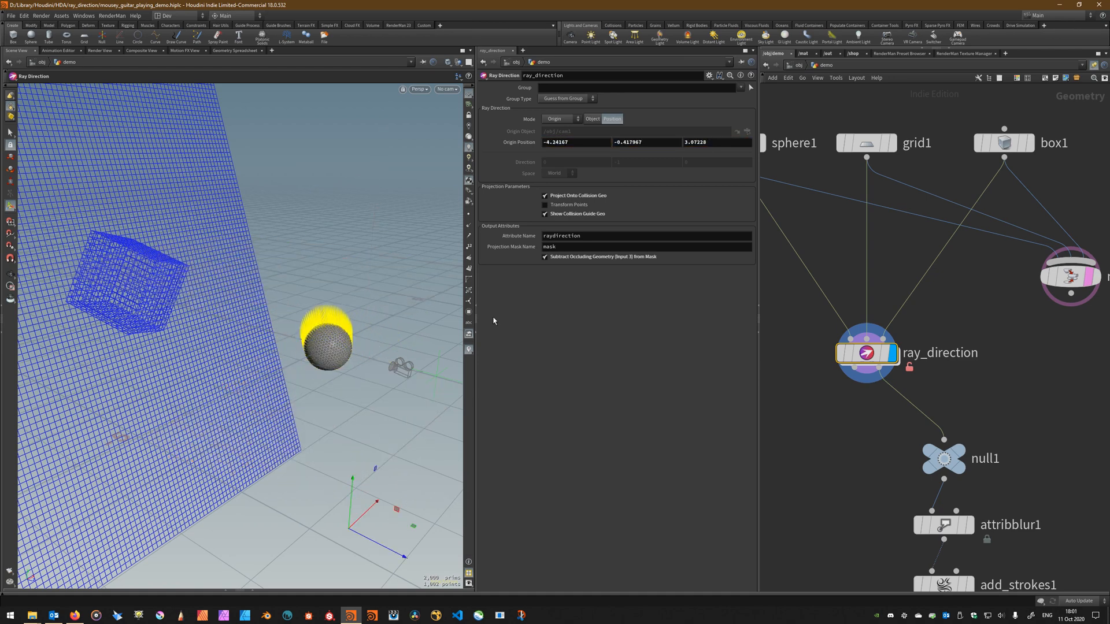
{"action": "left_click", "coordinate": [592, 118]}
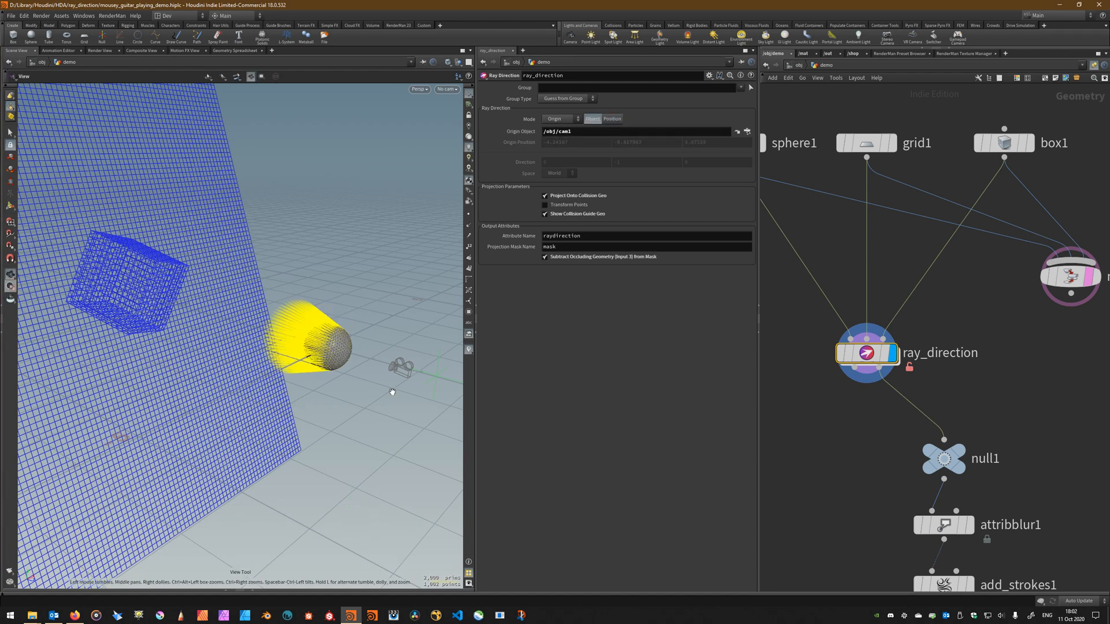
{"action": "right_click", "coordinate": [943, 458]}
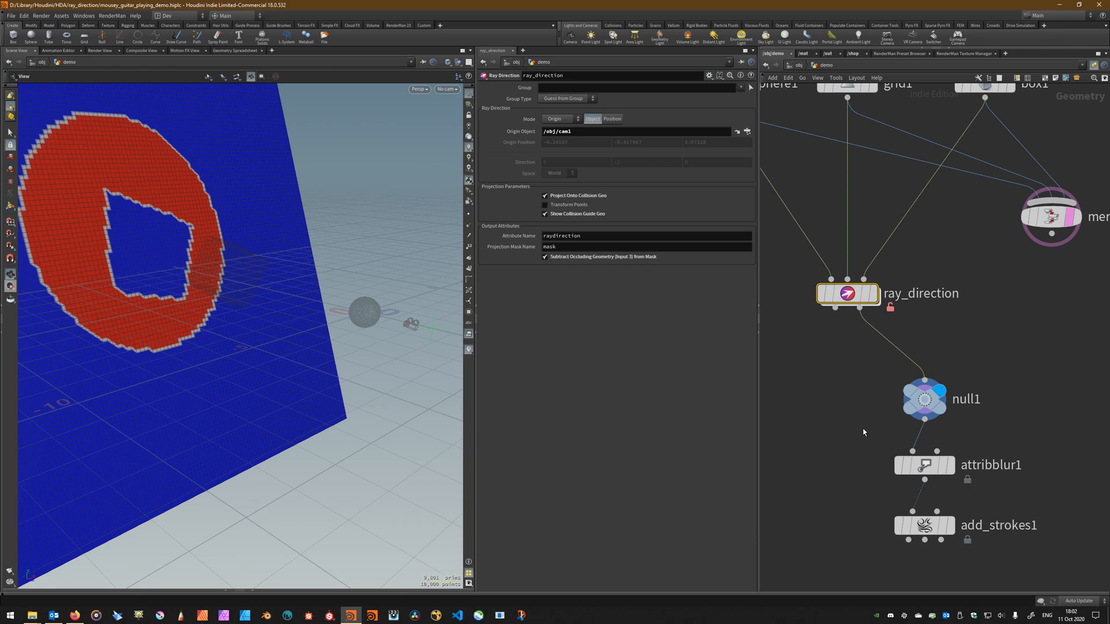
{"action": "mouse_move", "coordinate": [863, 453]}
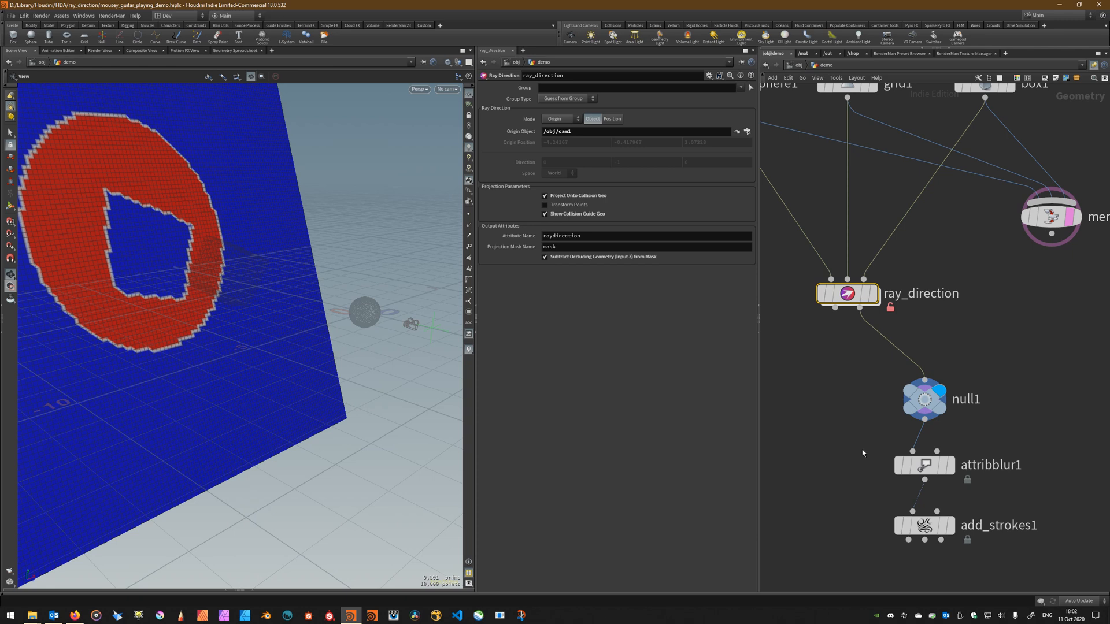